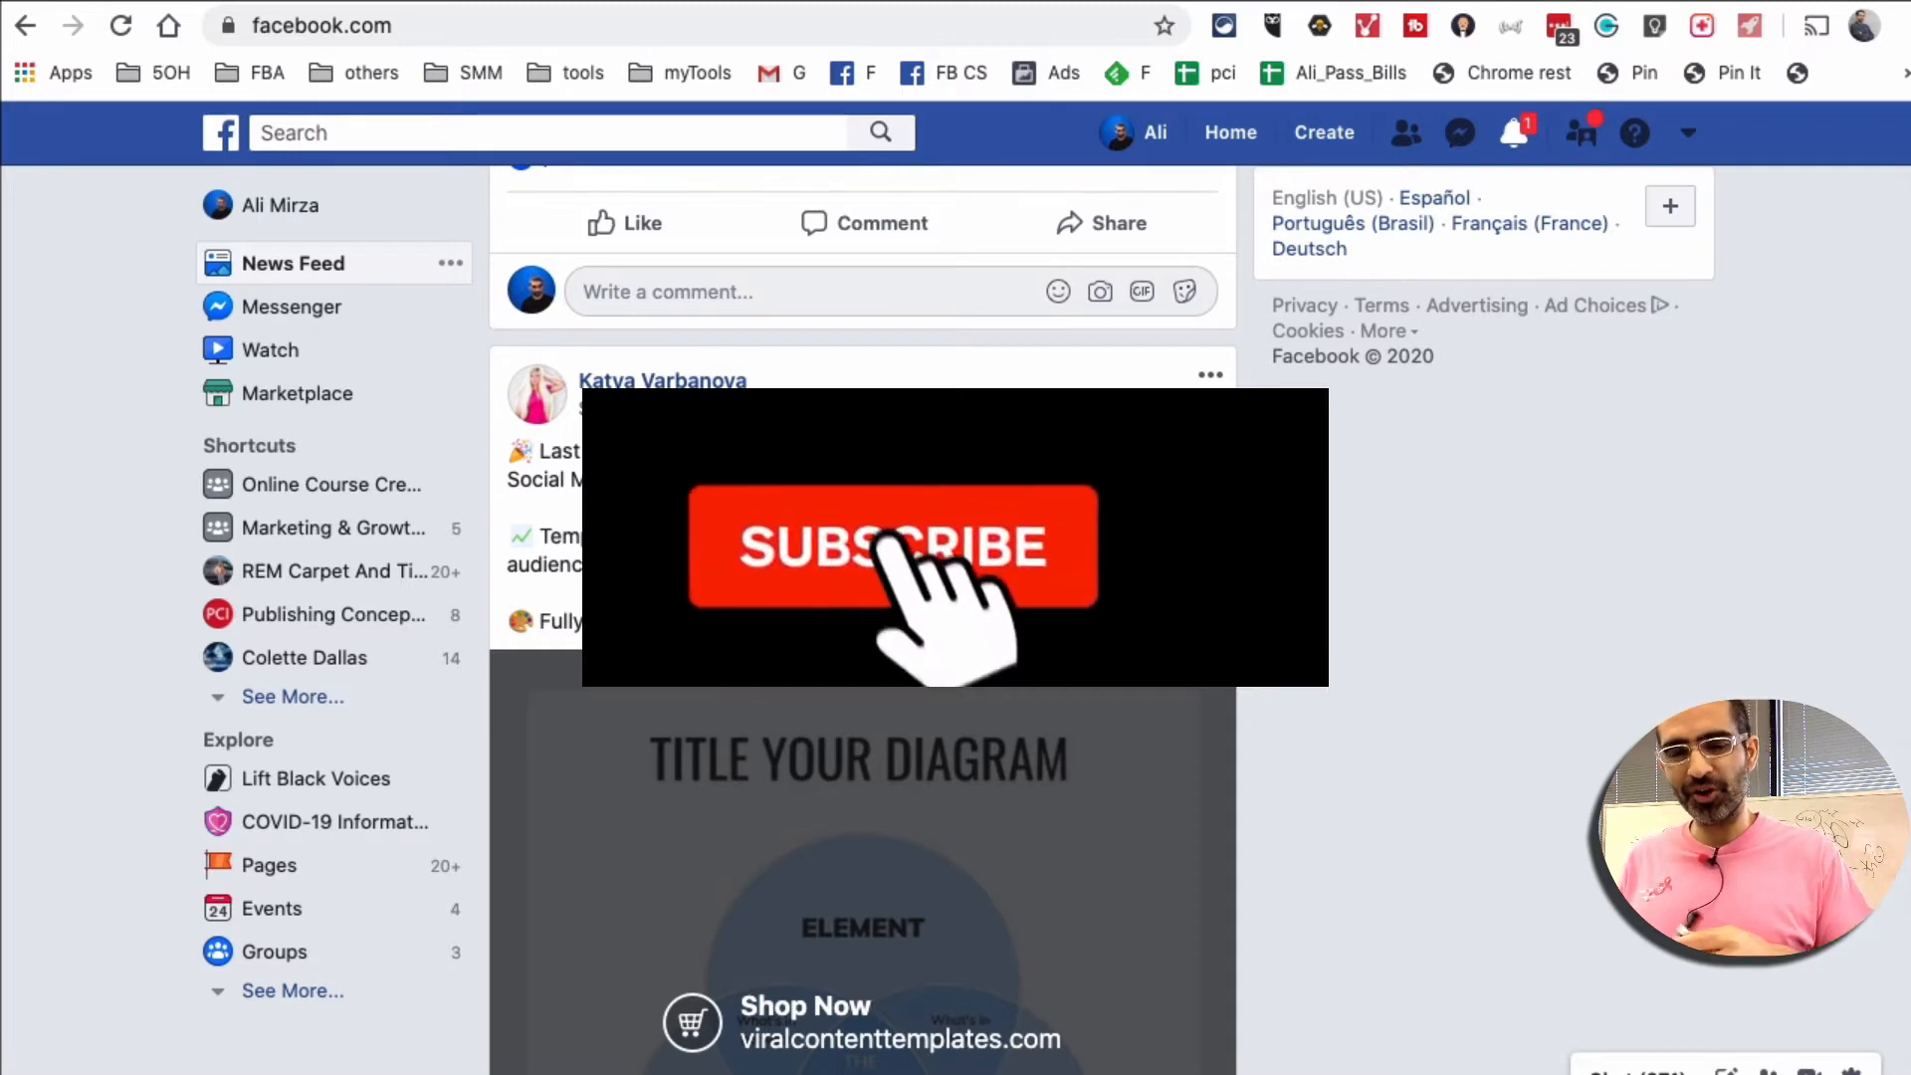
# Reach General Account Settings through the top-right account menu's Settings entry
pyautogui.click(891, 545)
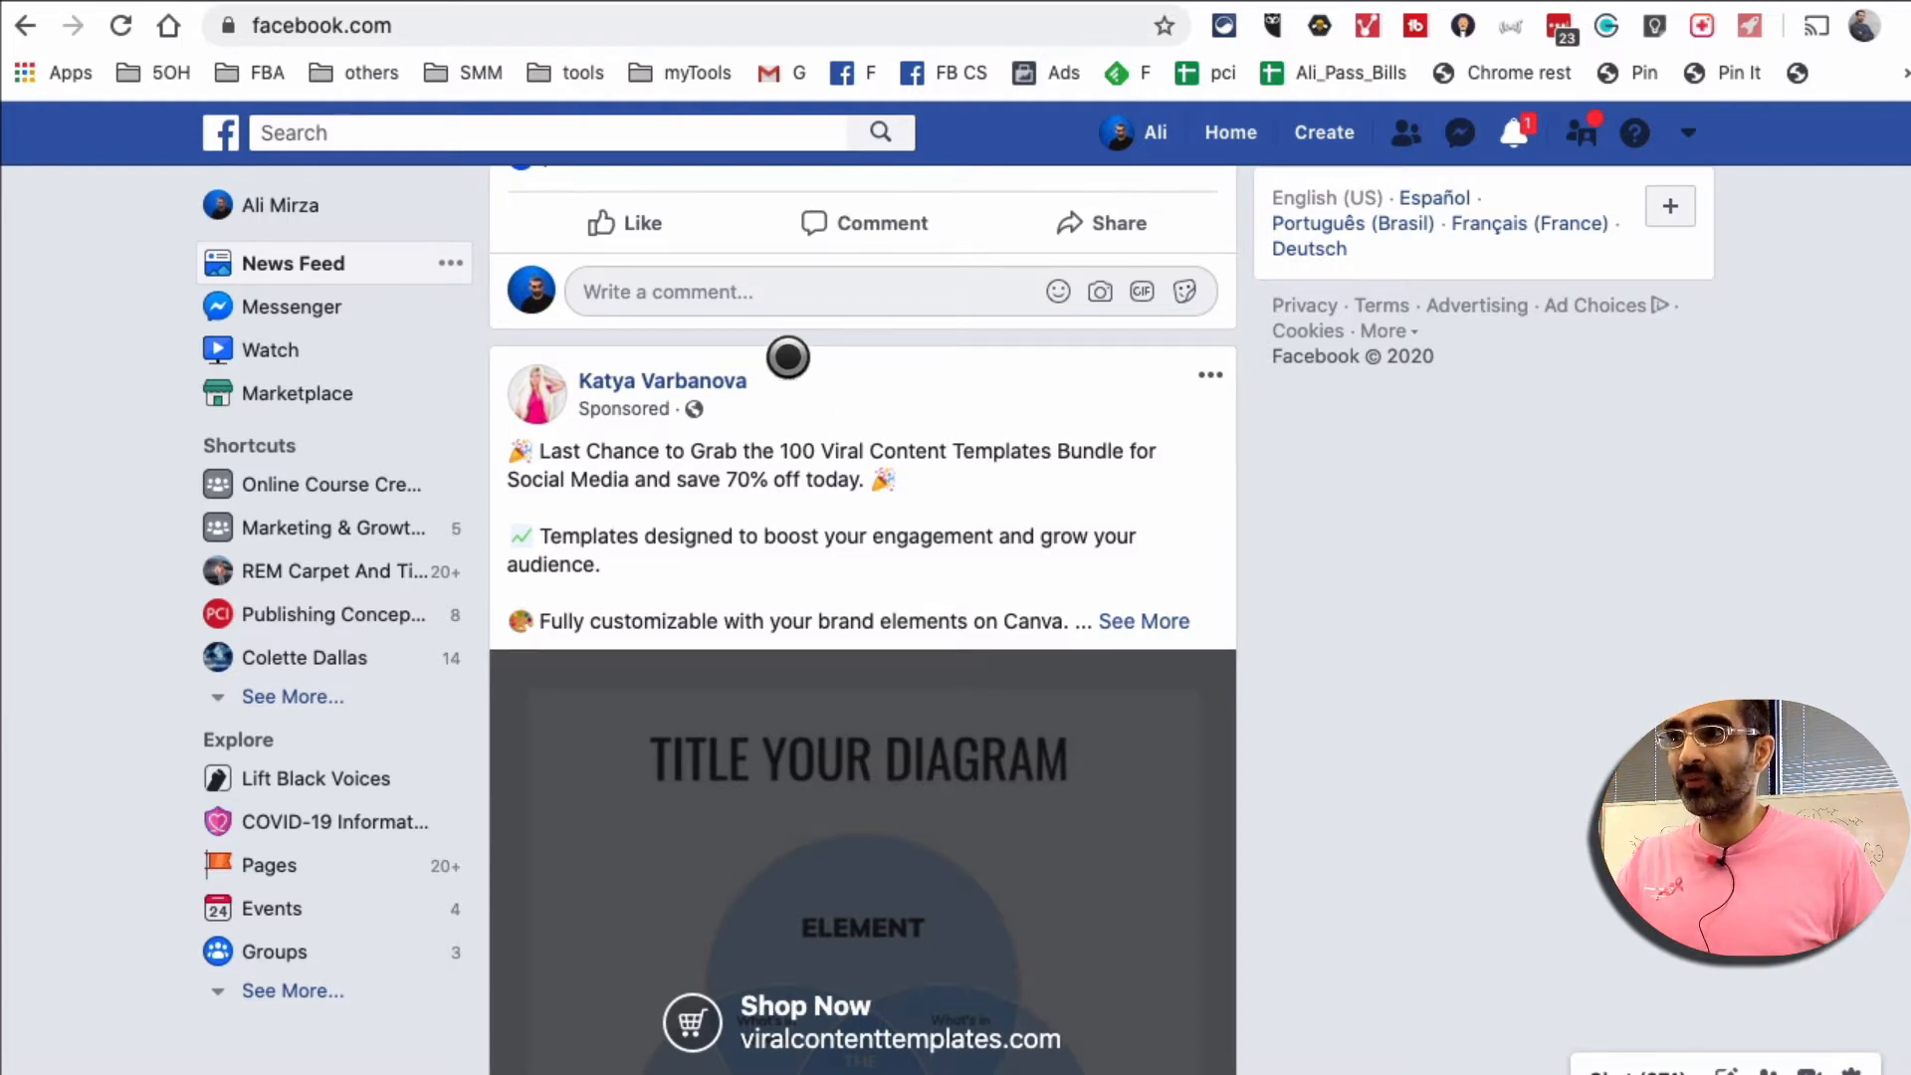
pyautogui.moveTo(850, 338)
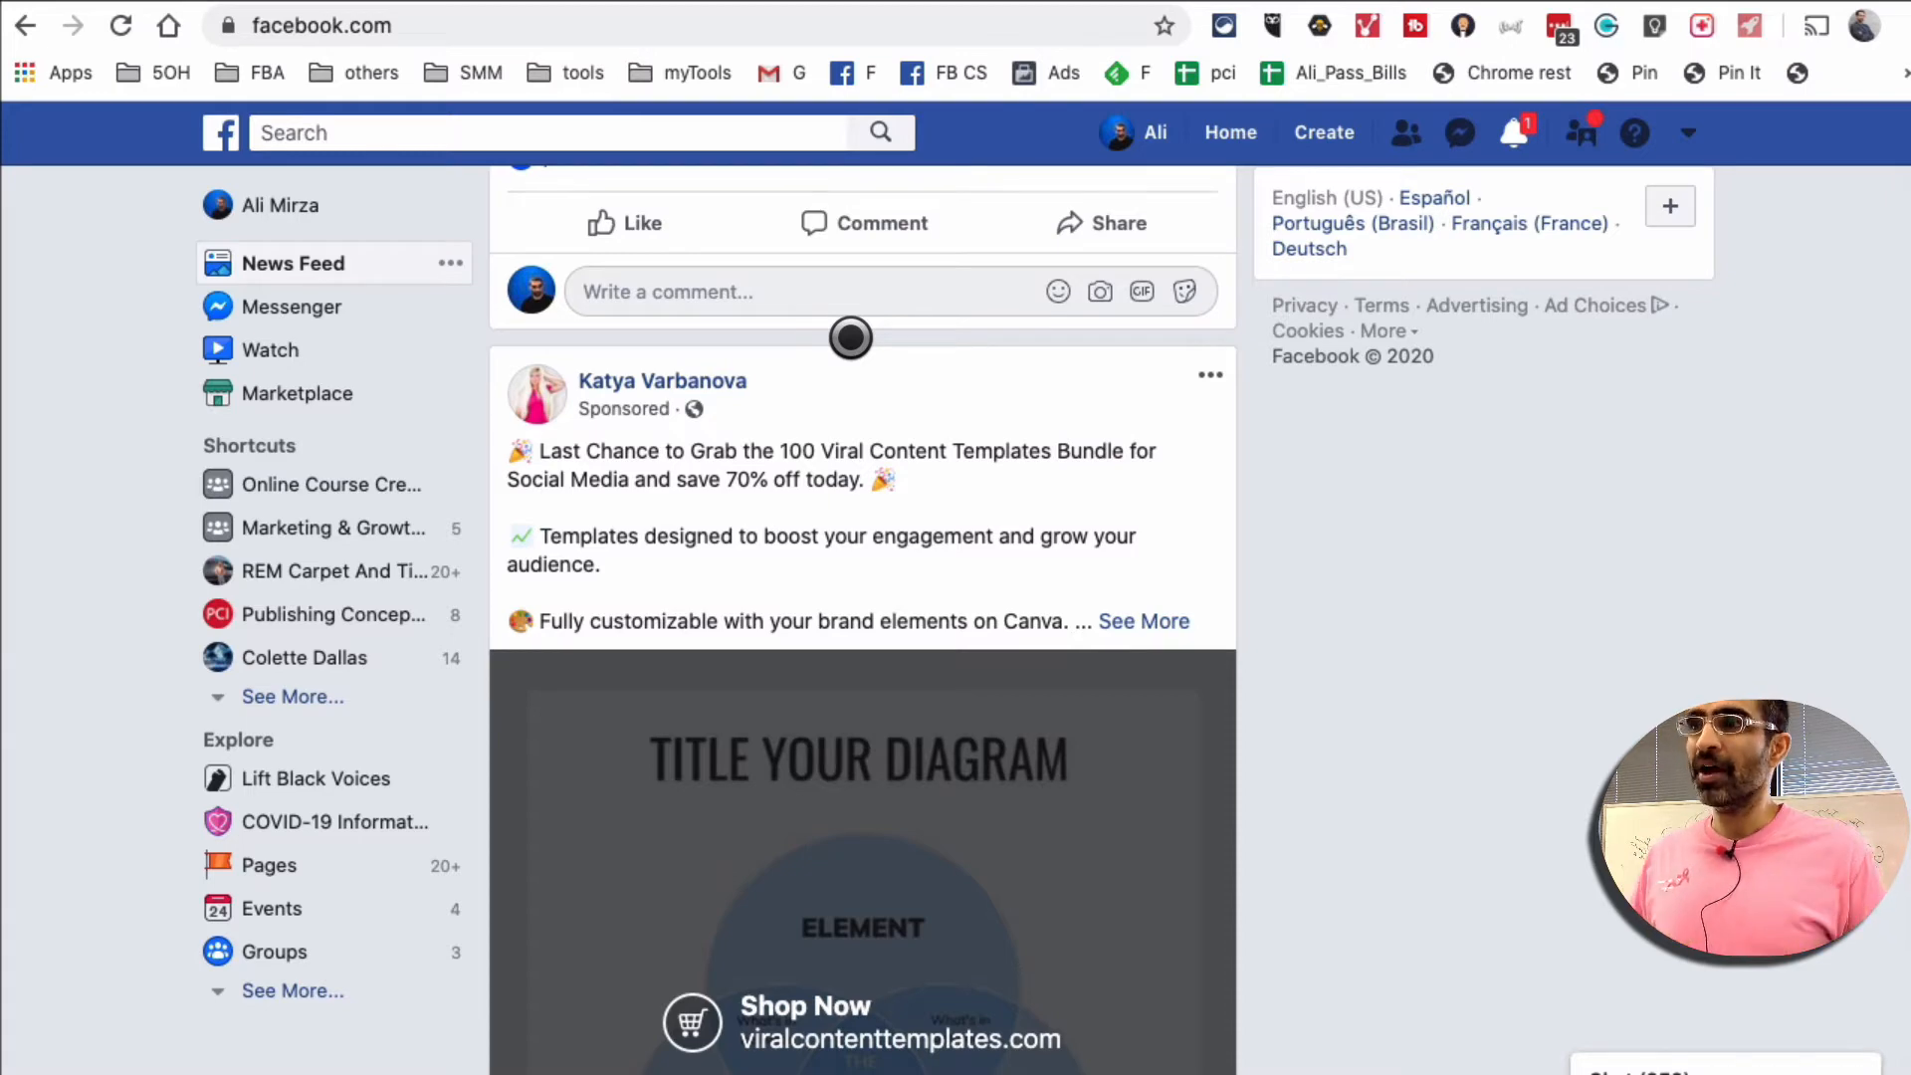
pyautogui.moveTo(1551, 549)
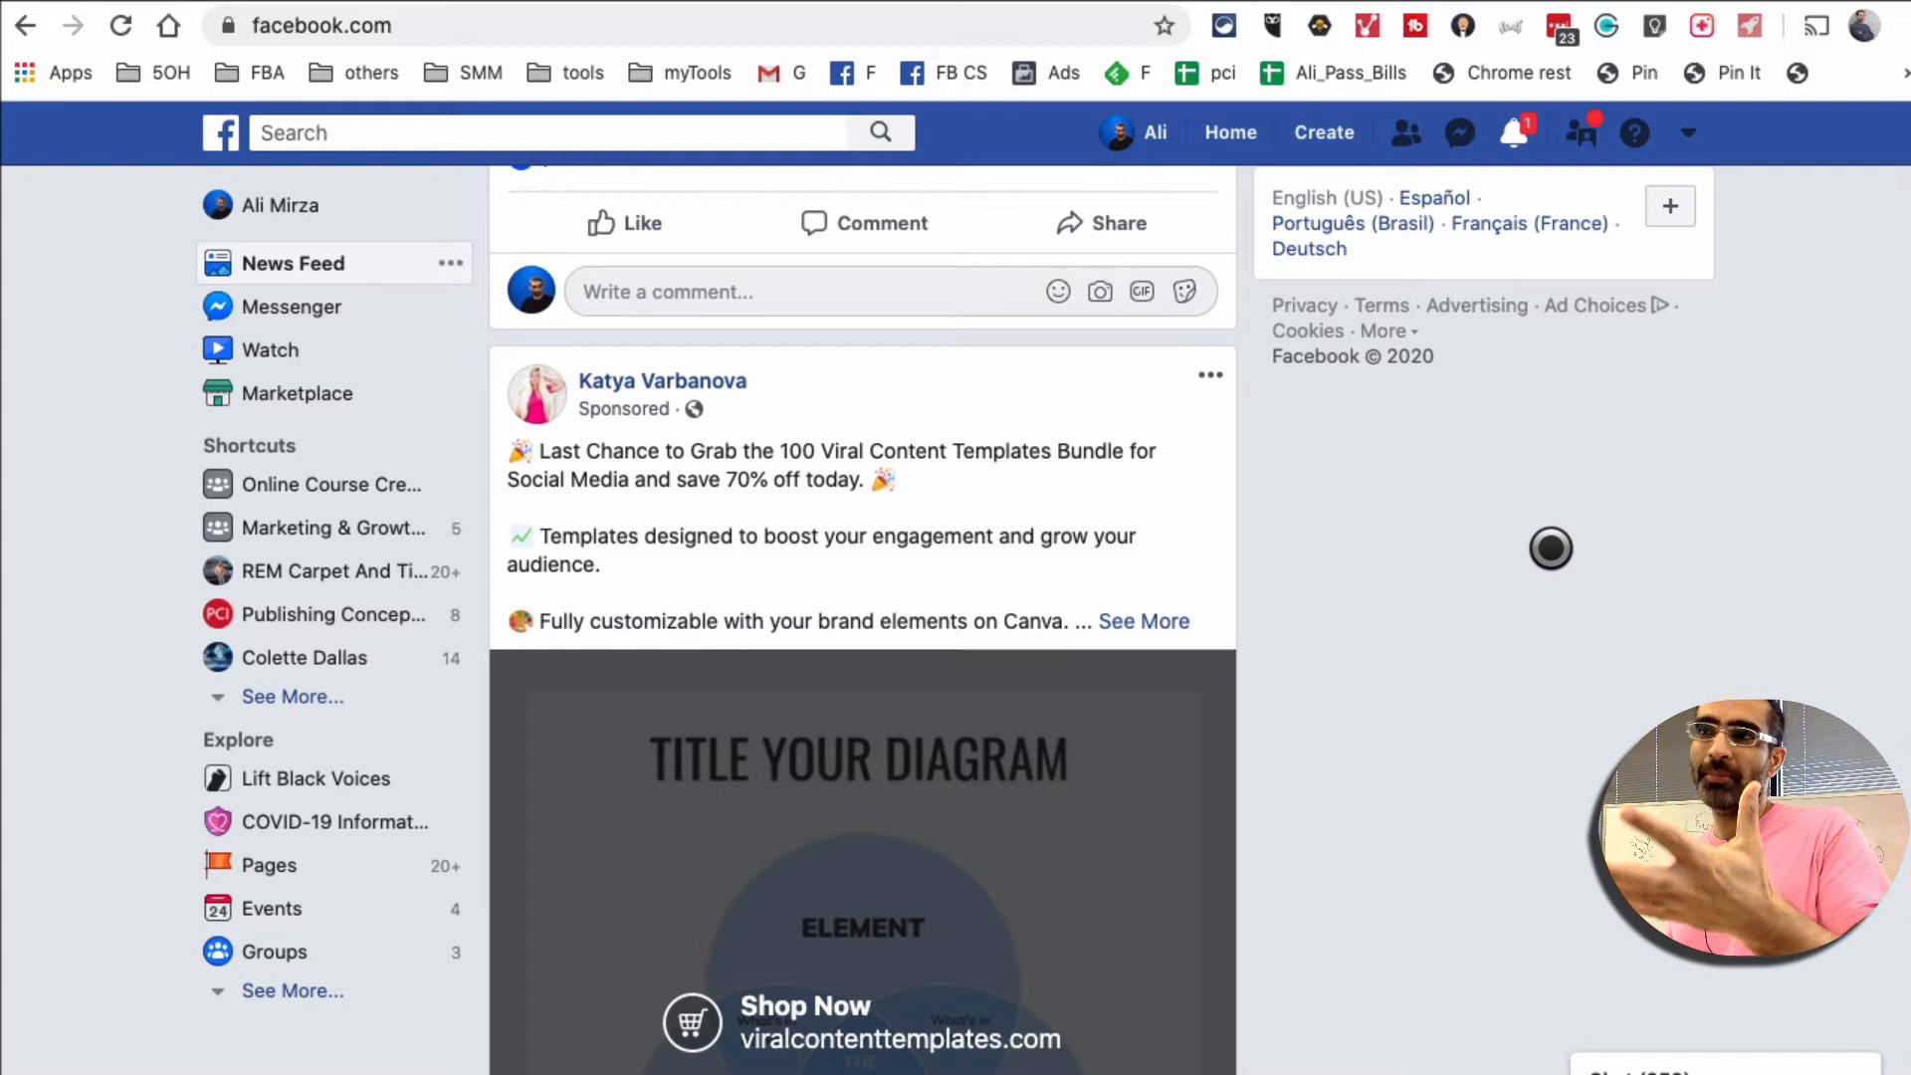
pyautogui.moveTo(802, 354)
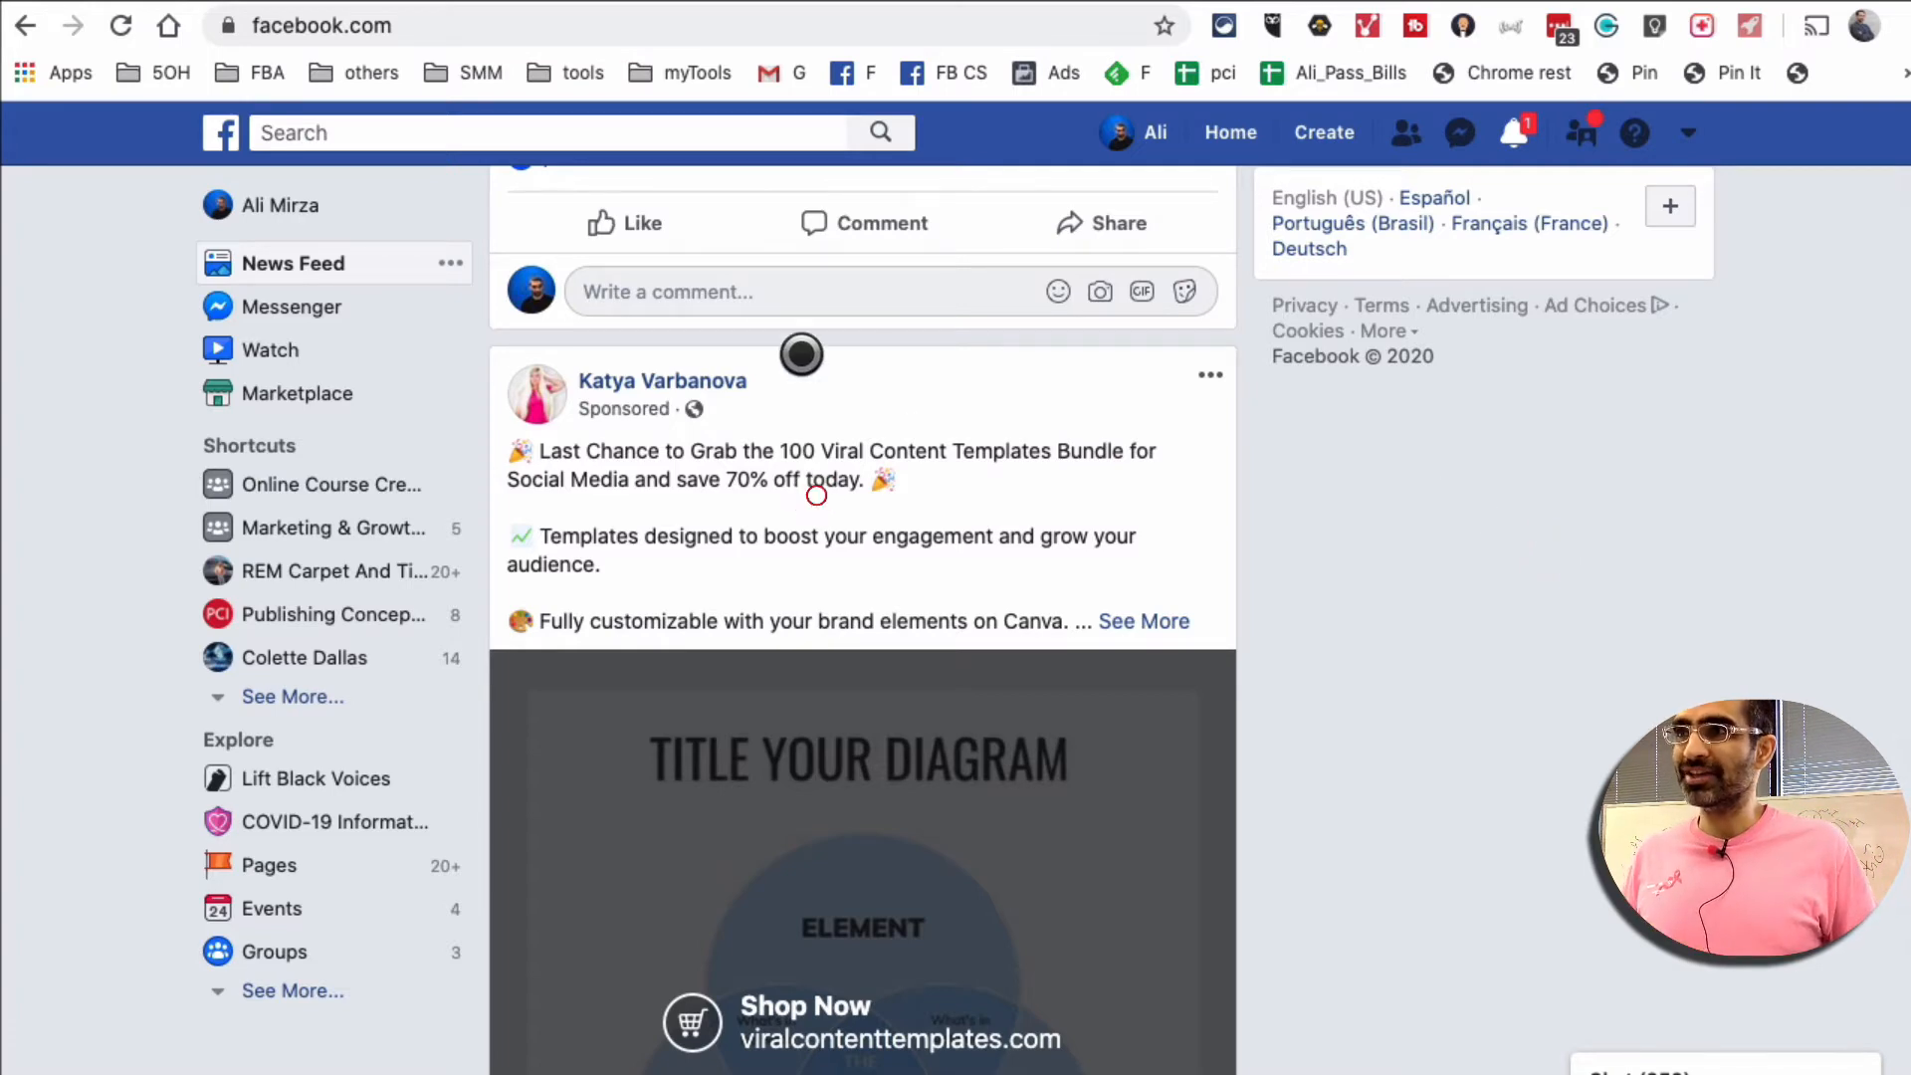
pyautogui.moveTo(816, 459)
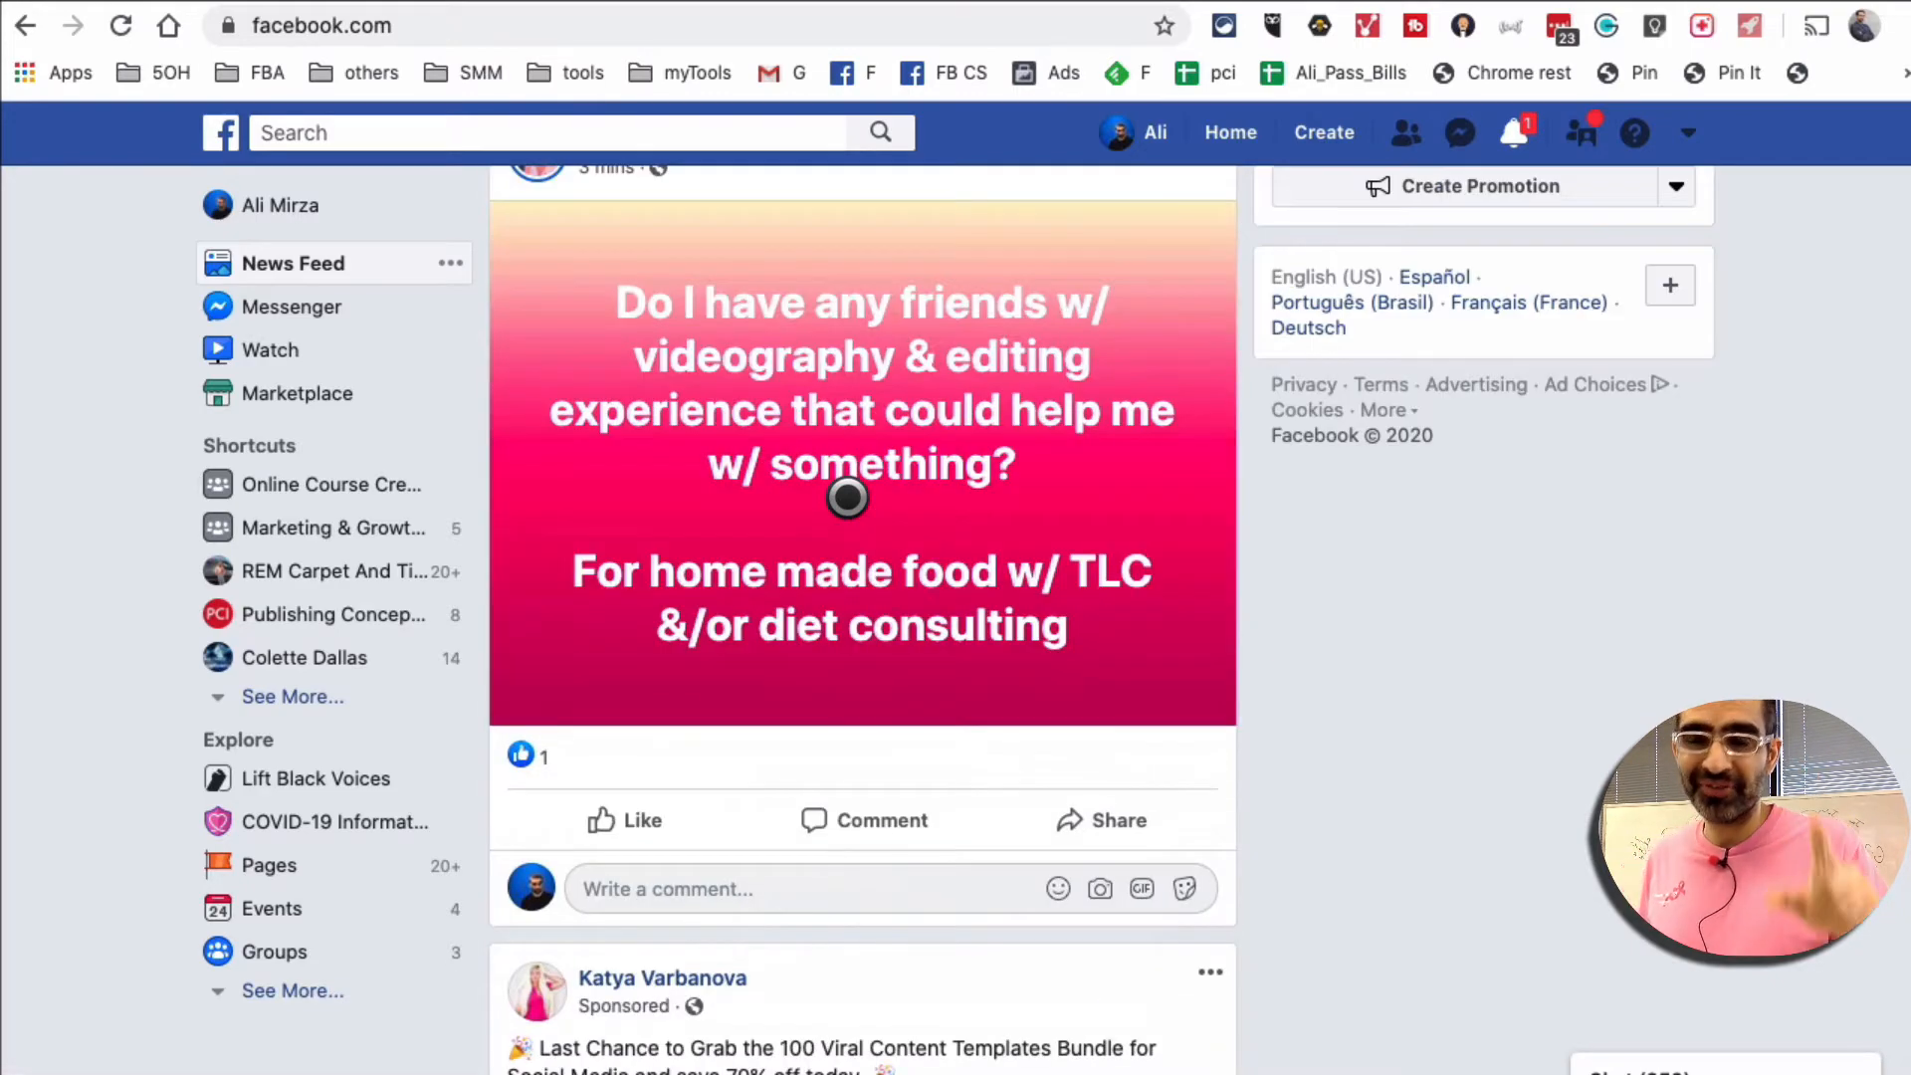
pyautogui.scroll(3)
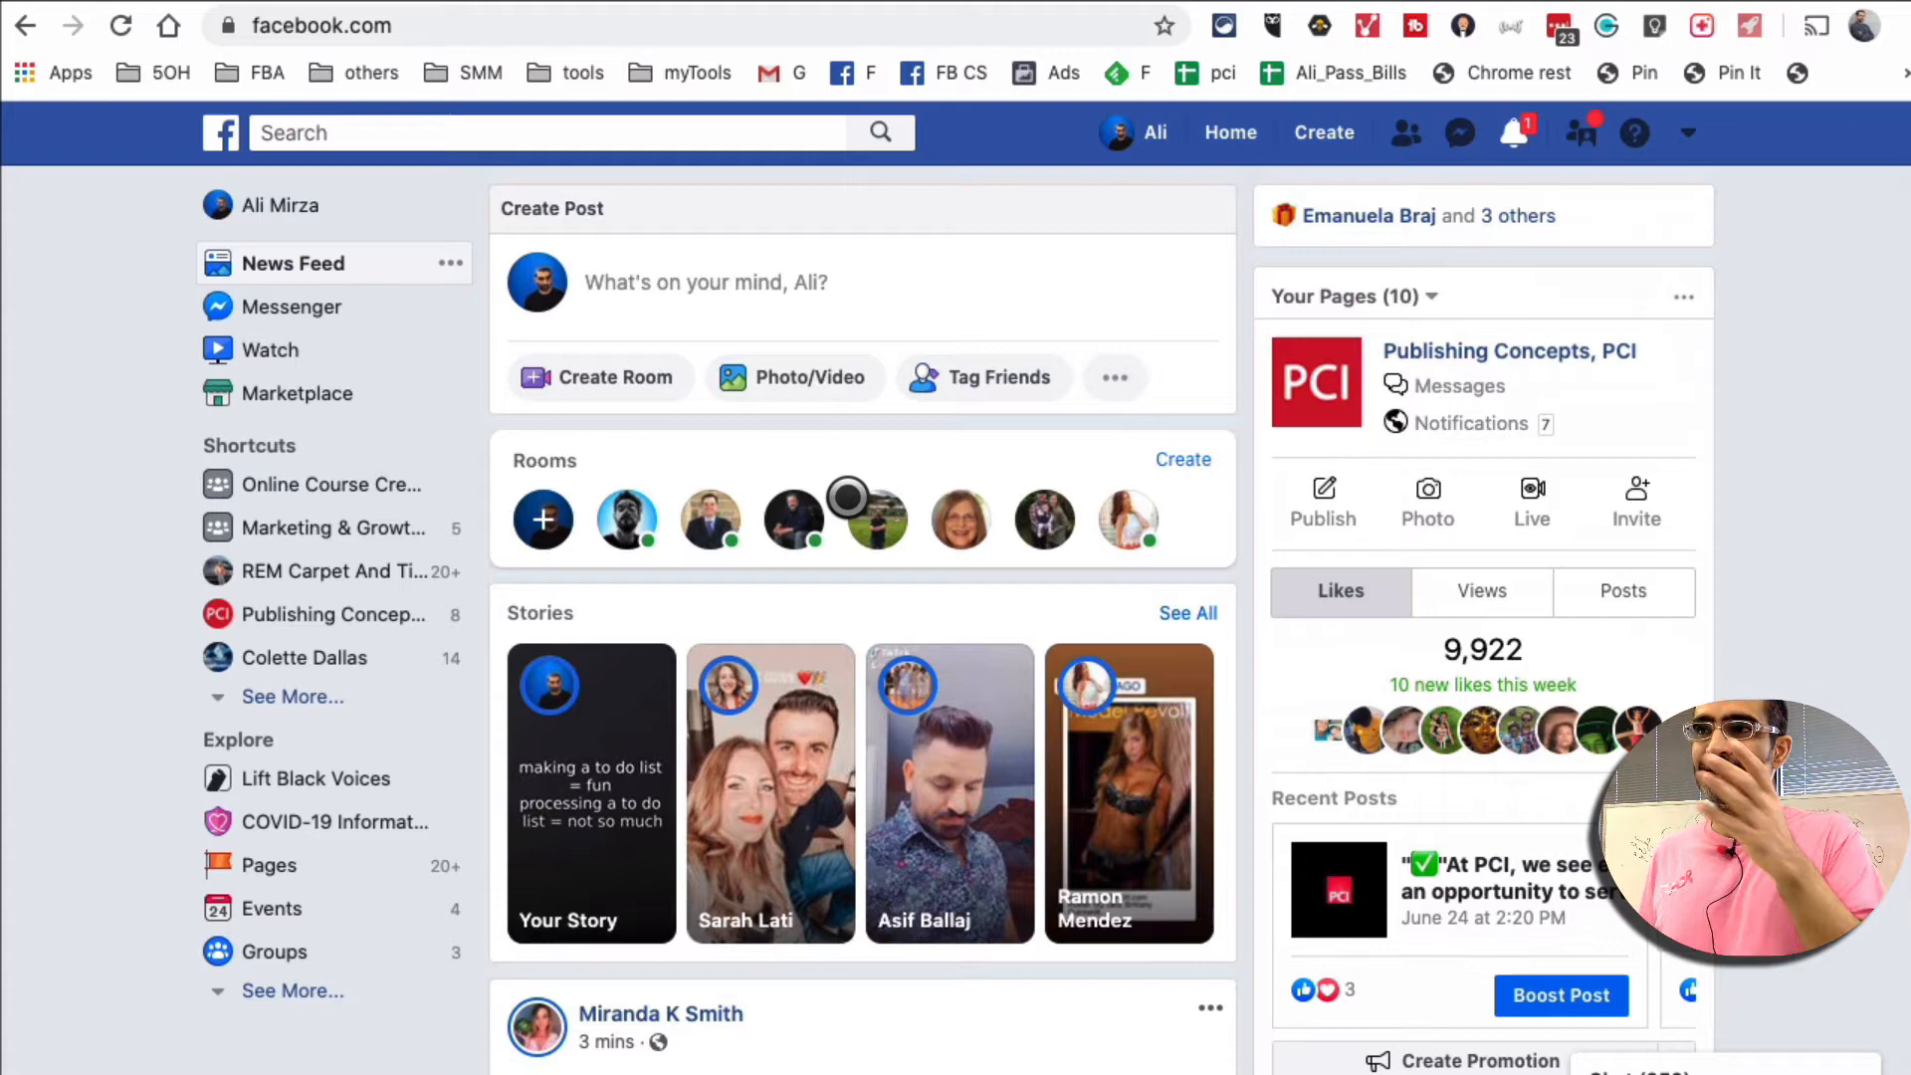
pyautogui.moveTo(1698, 165)
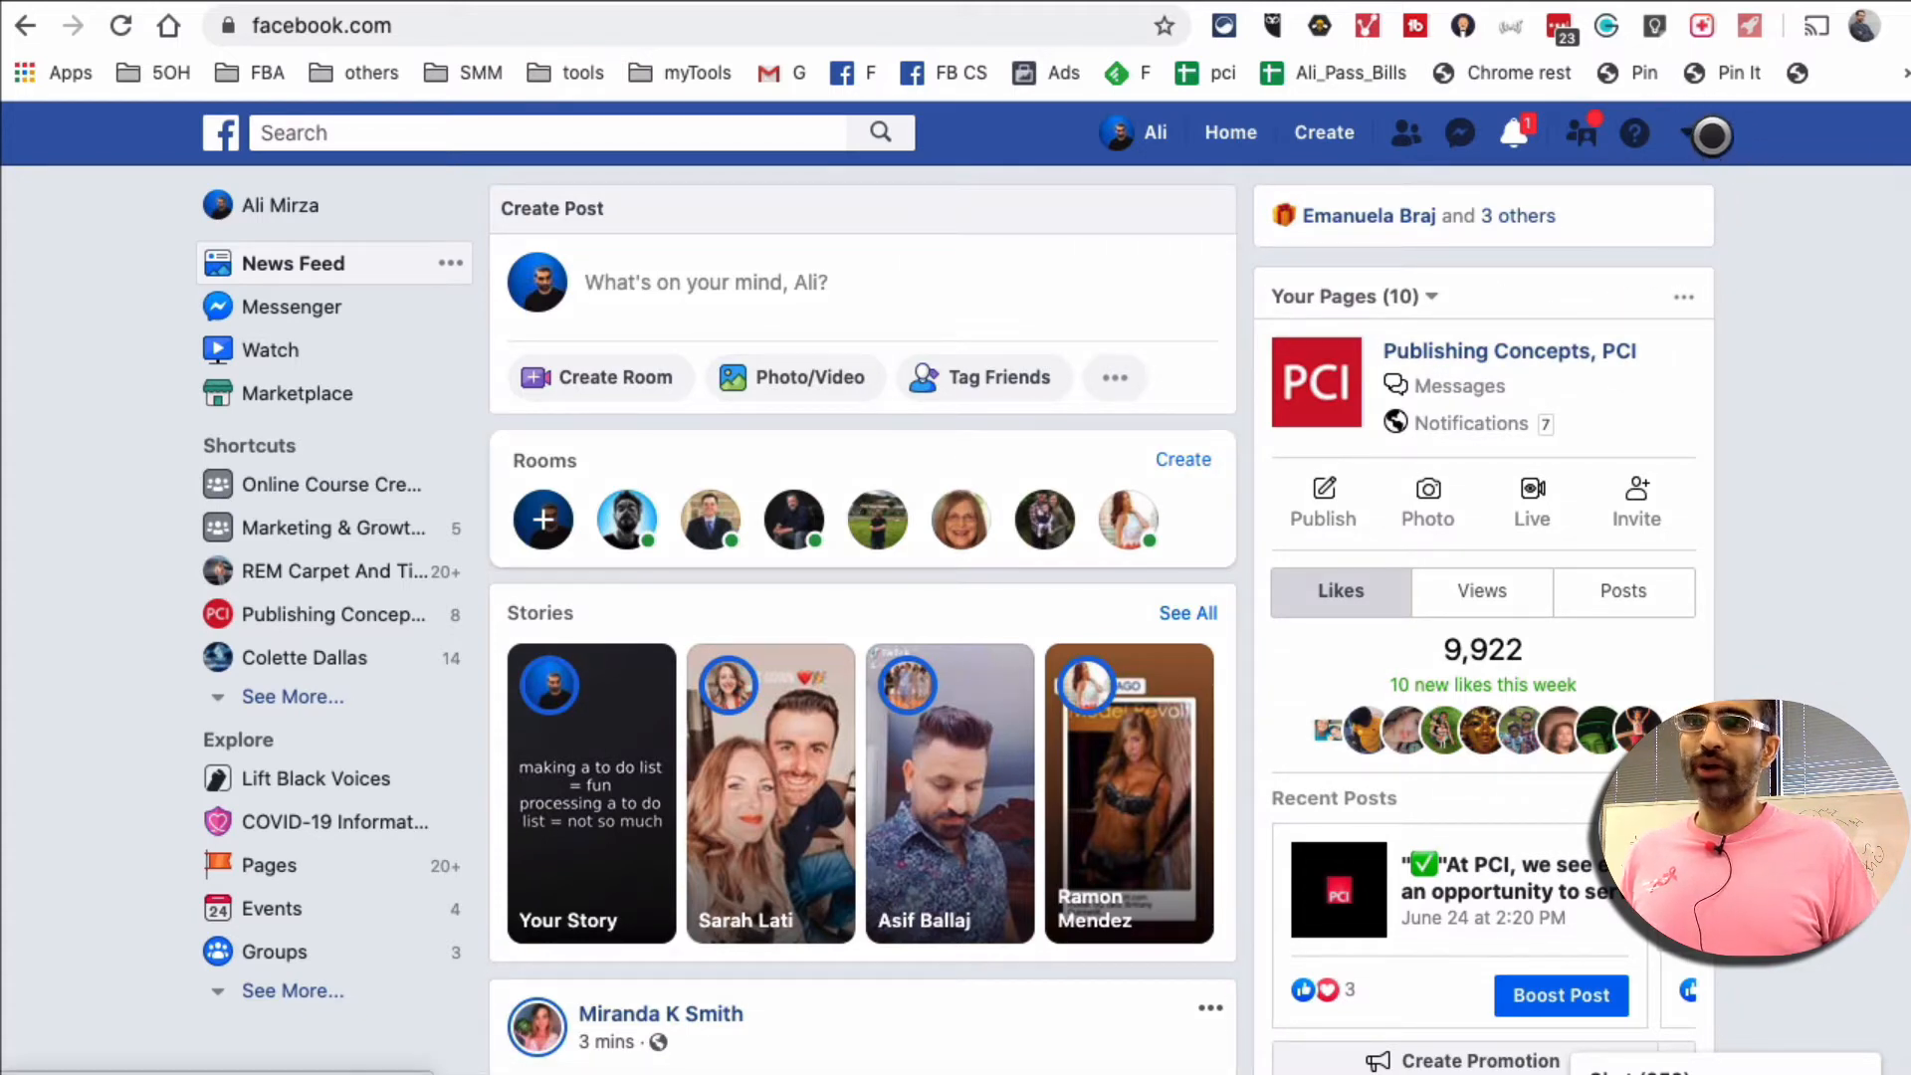
pyautogui.click(1690, 134)
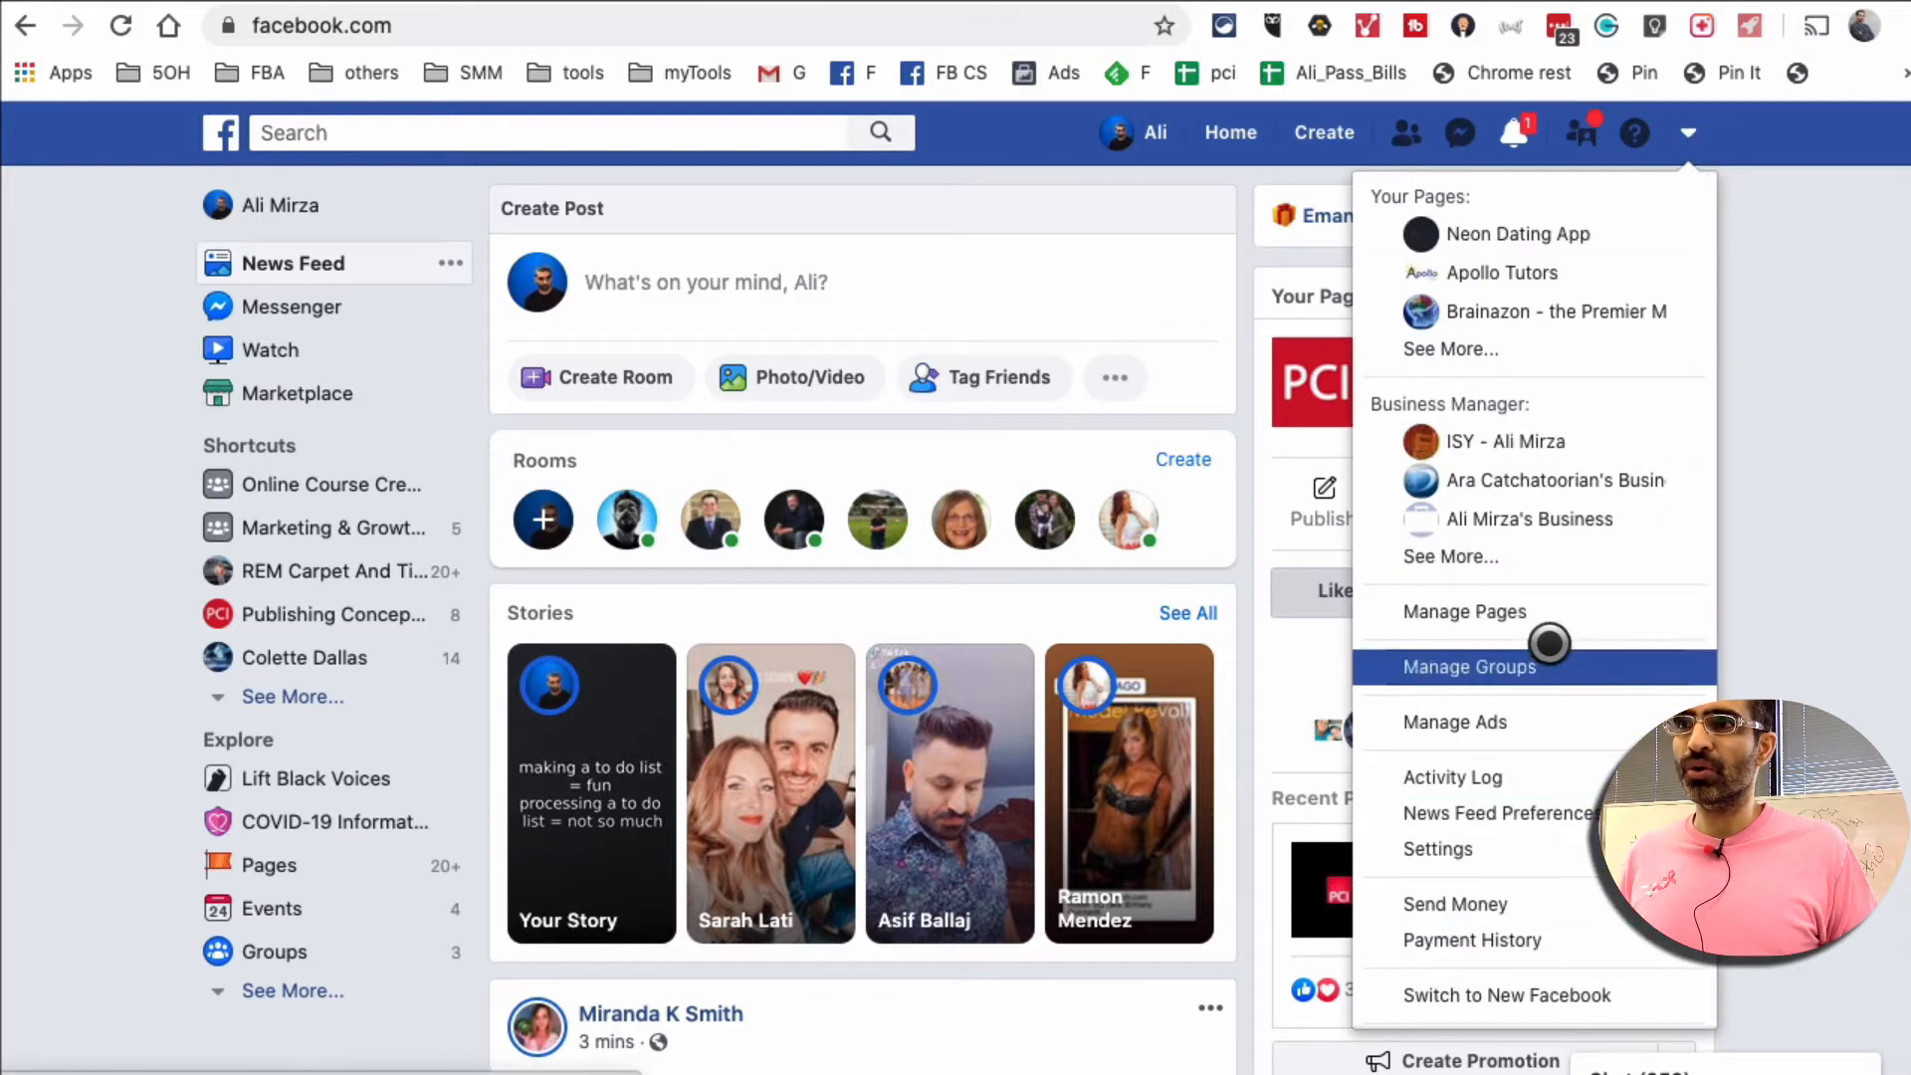
pyautogui.scroll(-3)
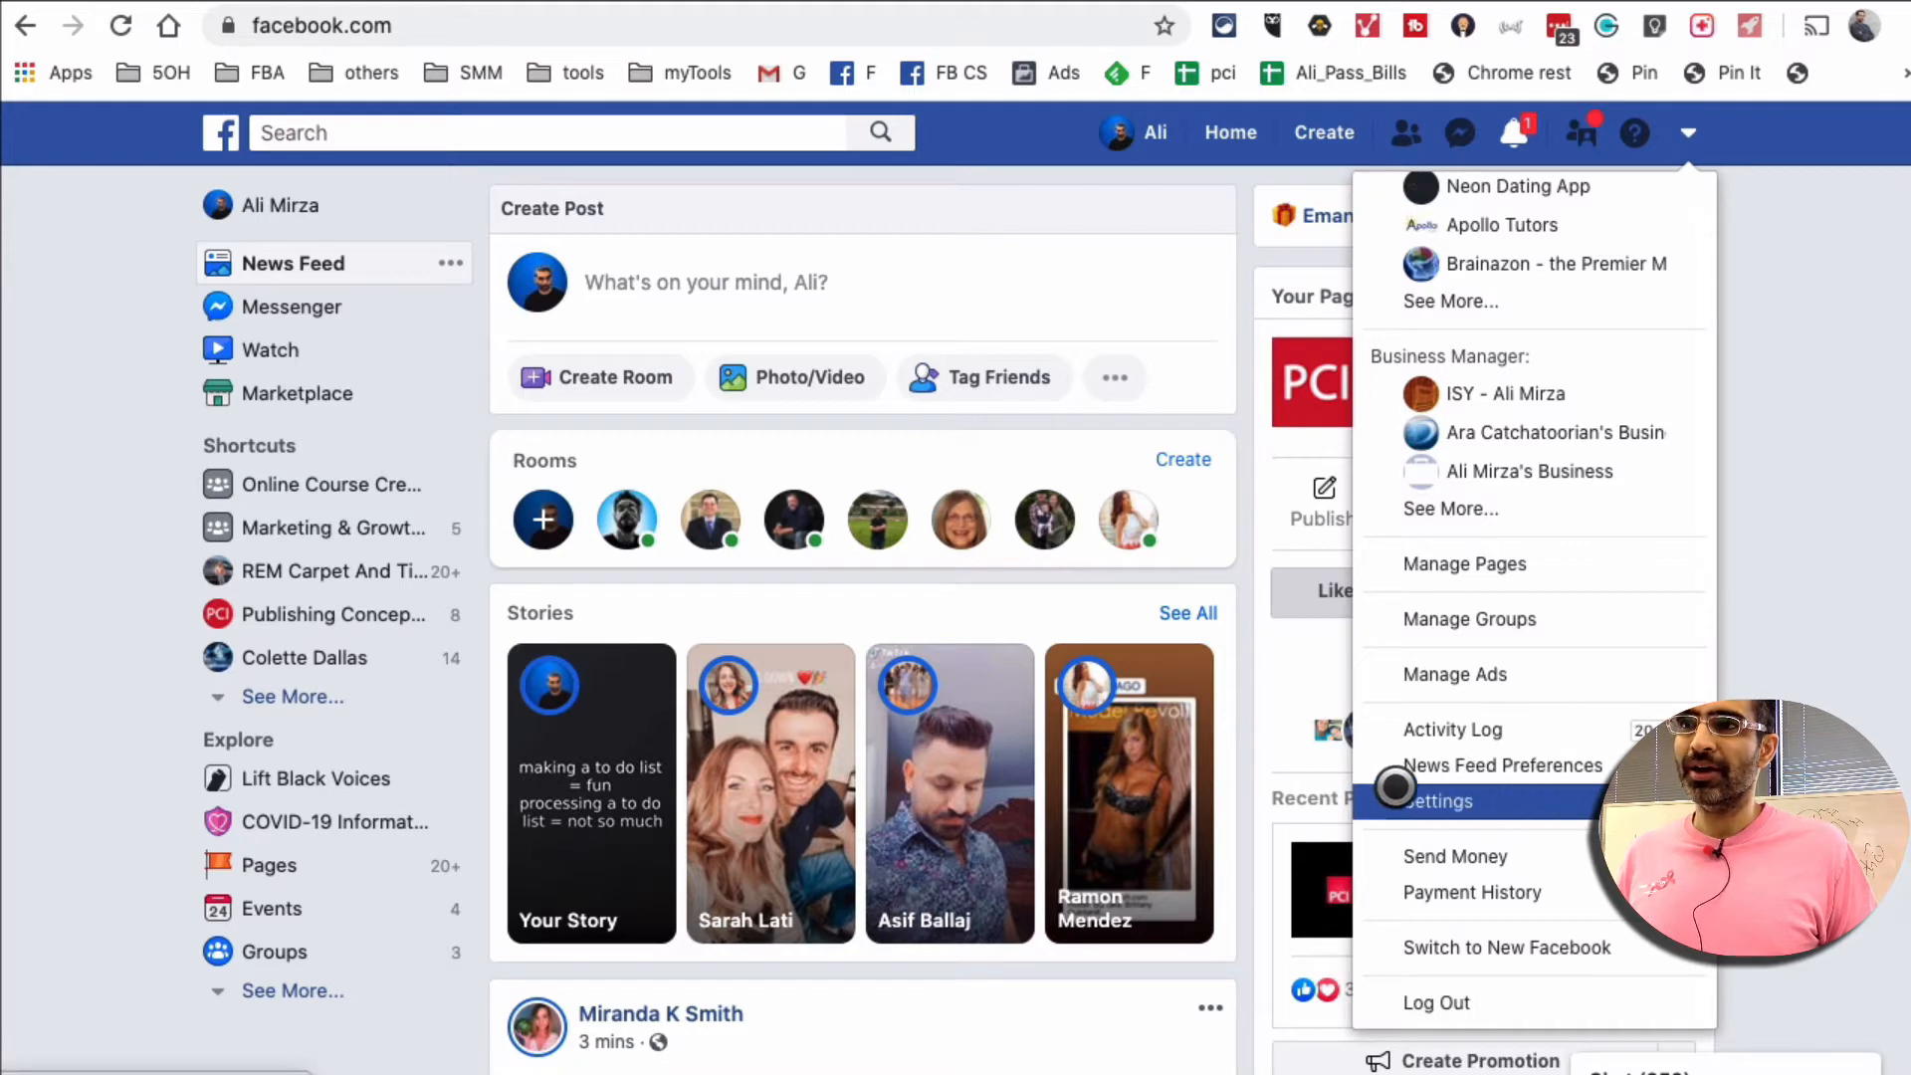
pyautogui.click(1441, 800)
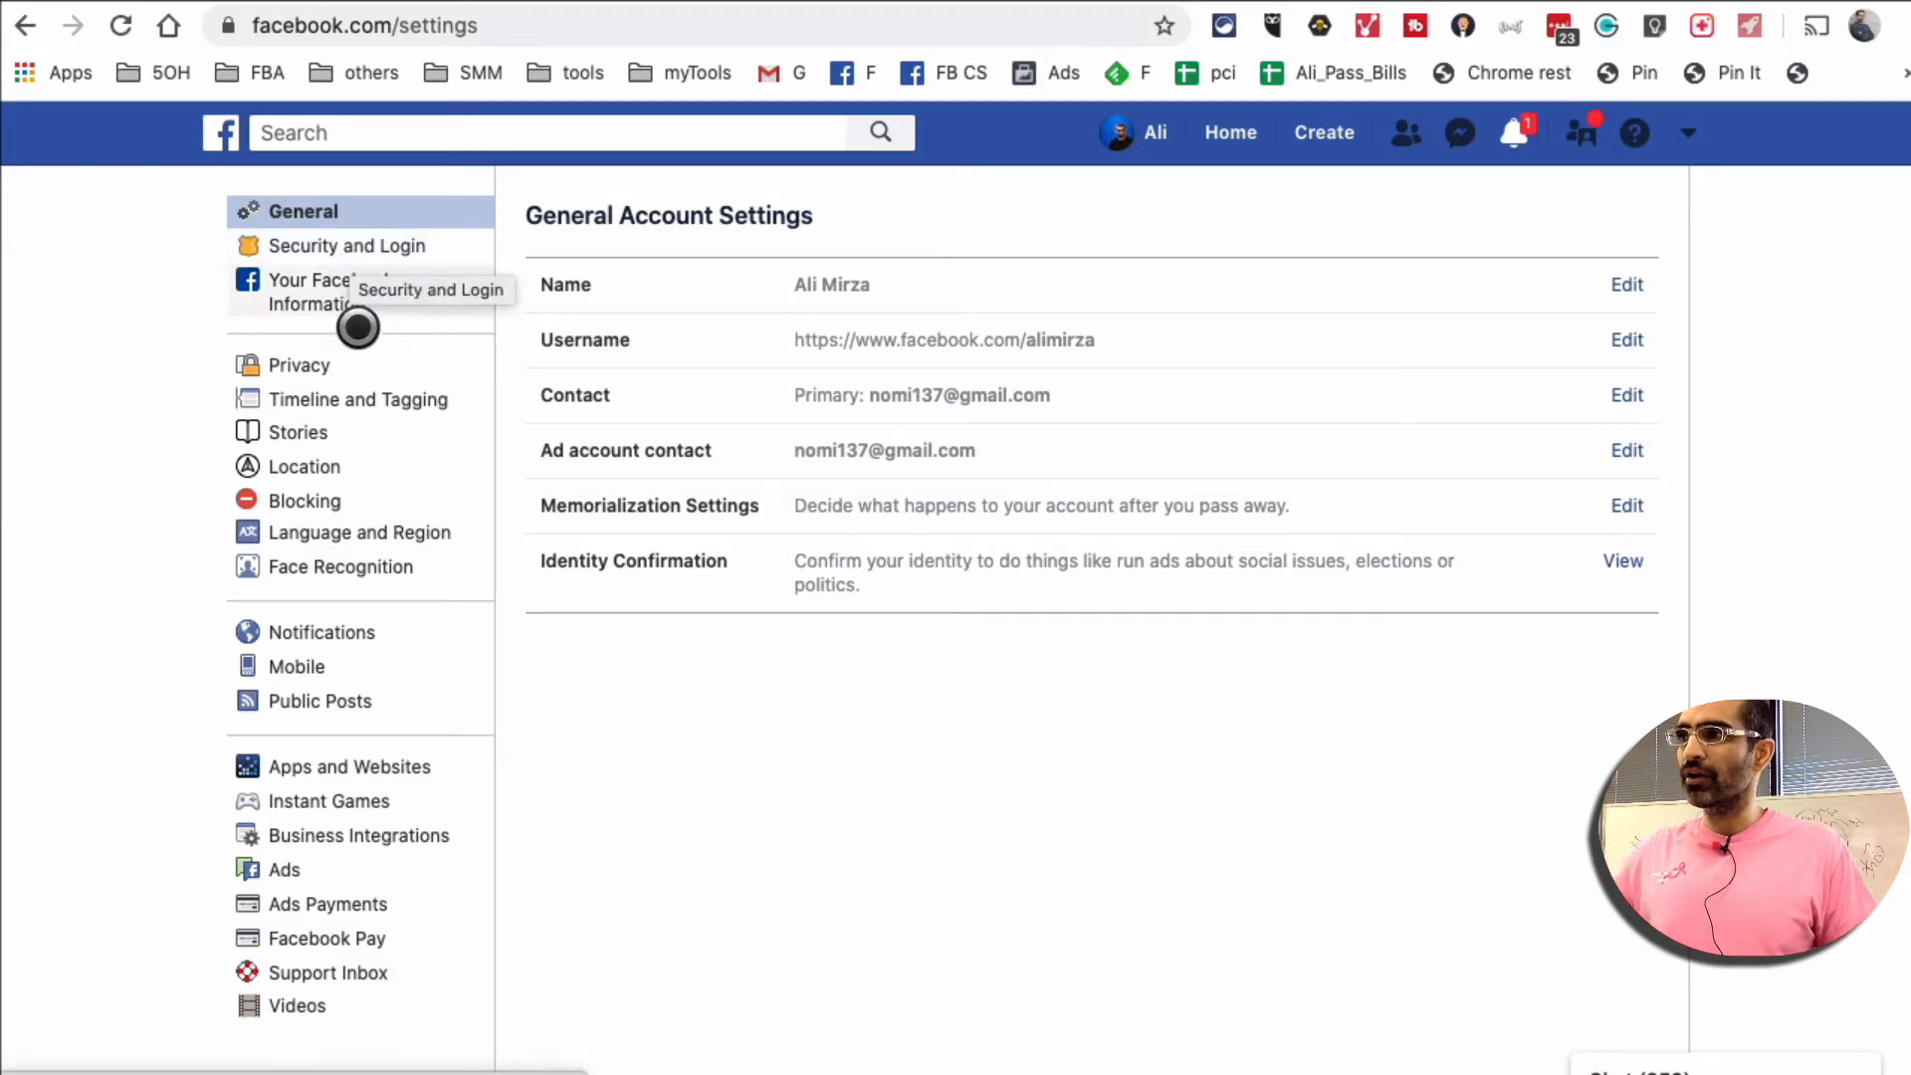
pyautogui.scroll(-3)
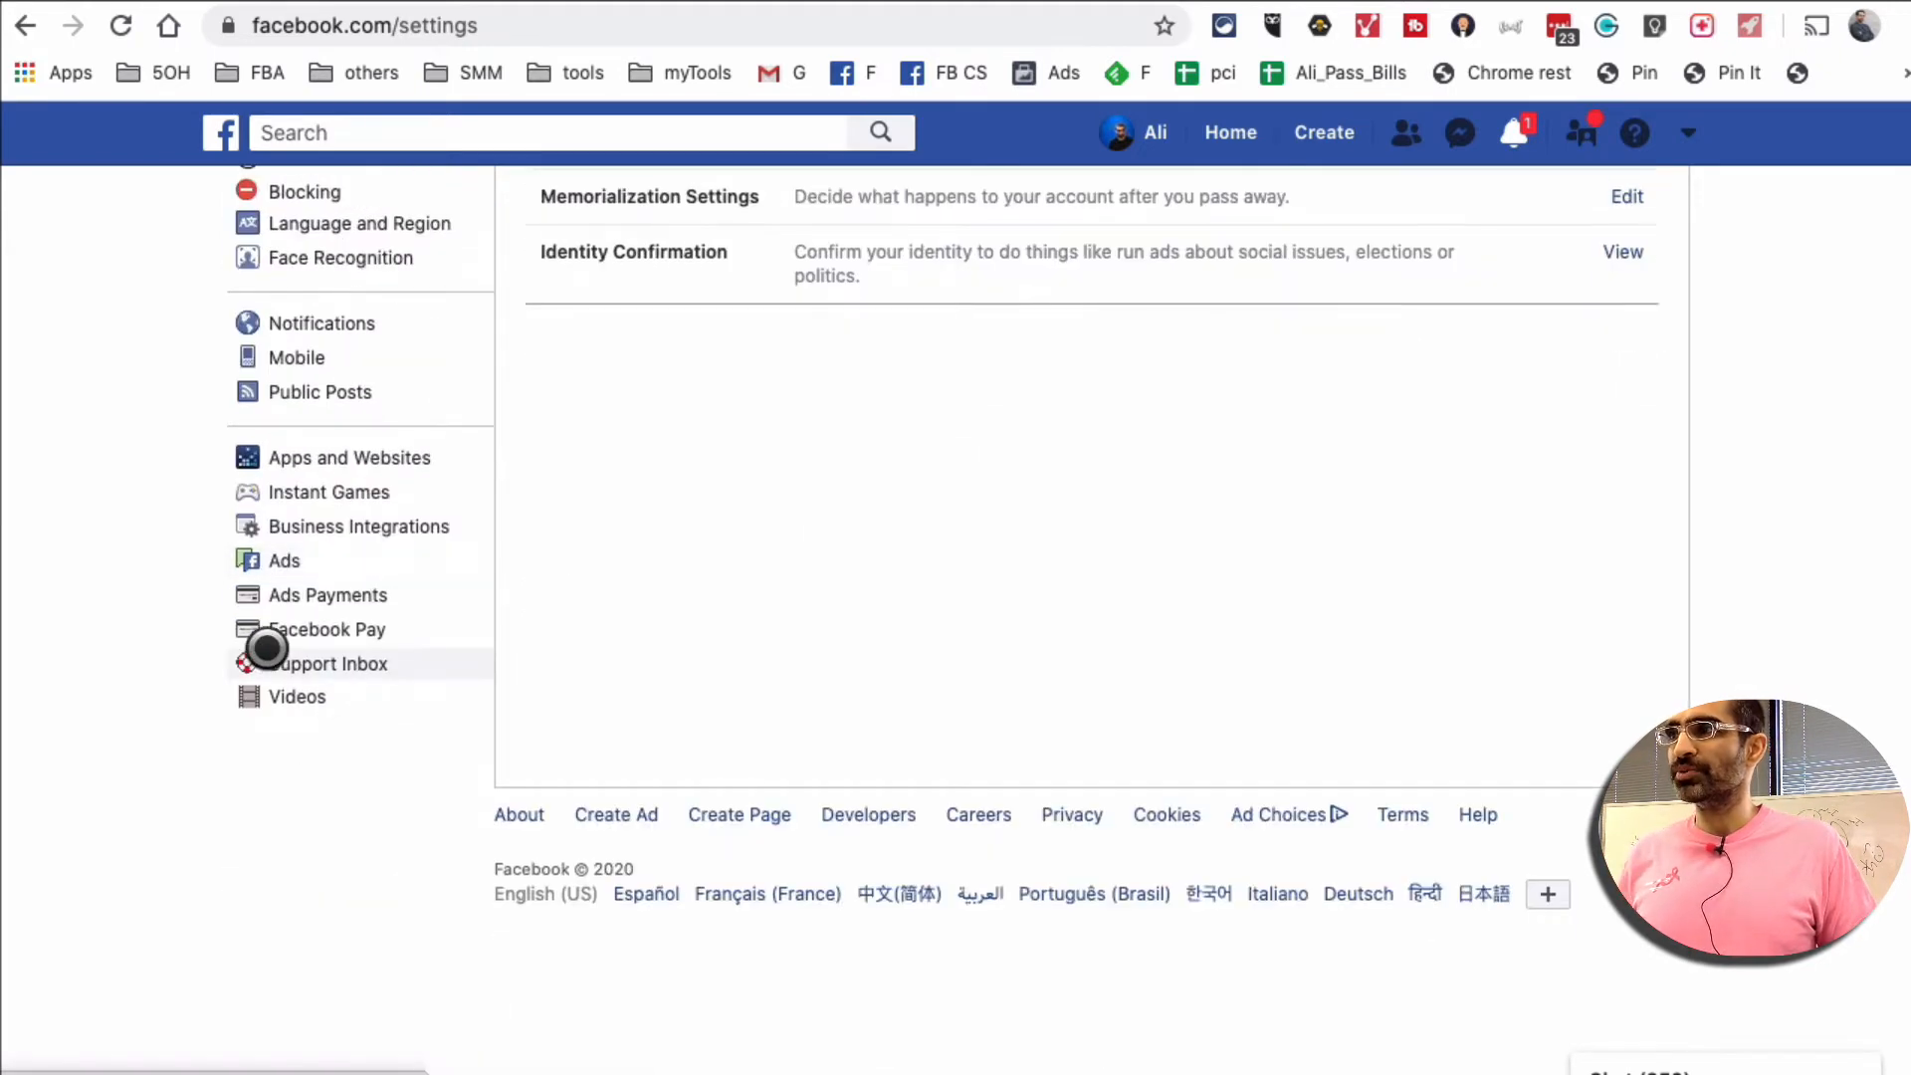
pyautogui.moveTo(367, 549)
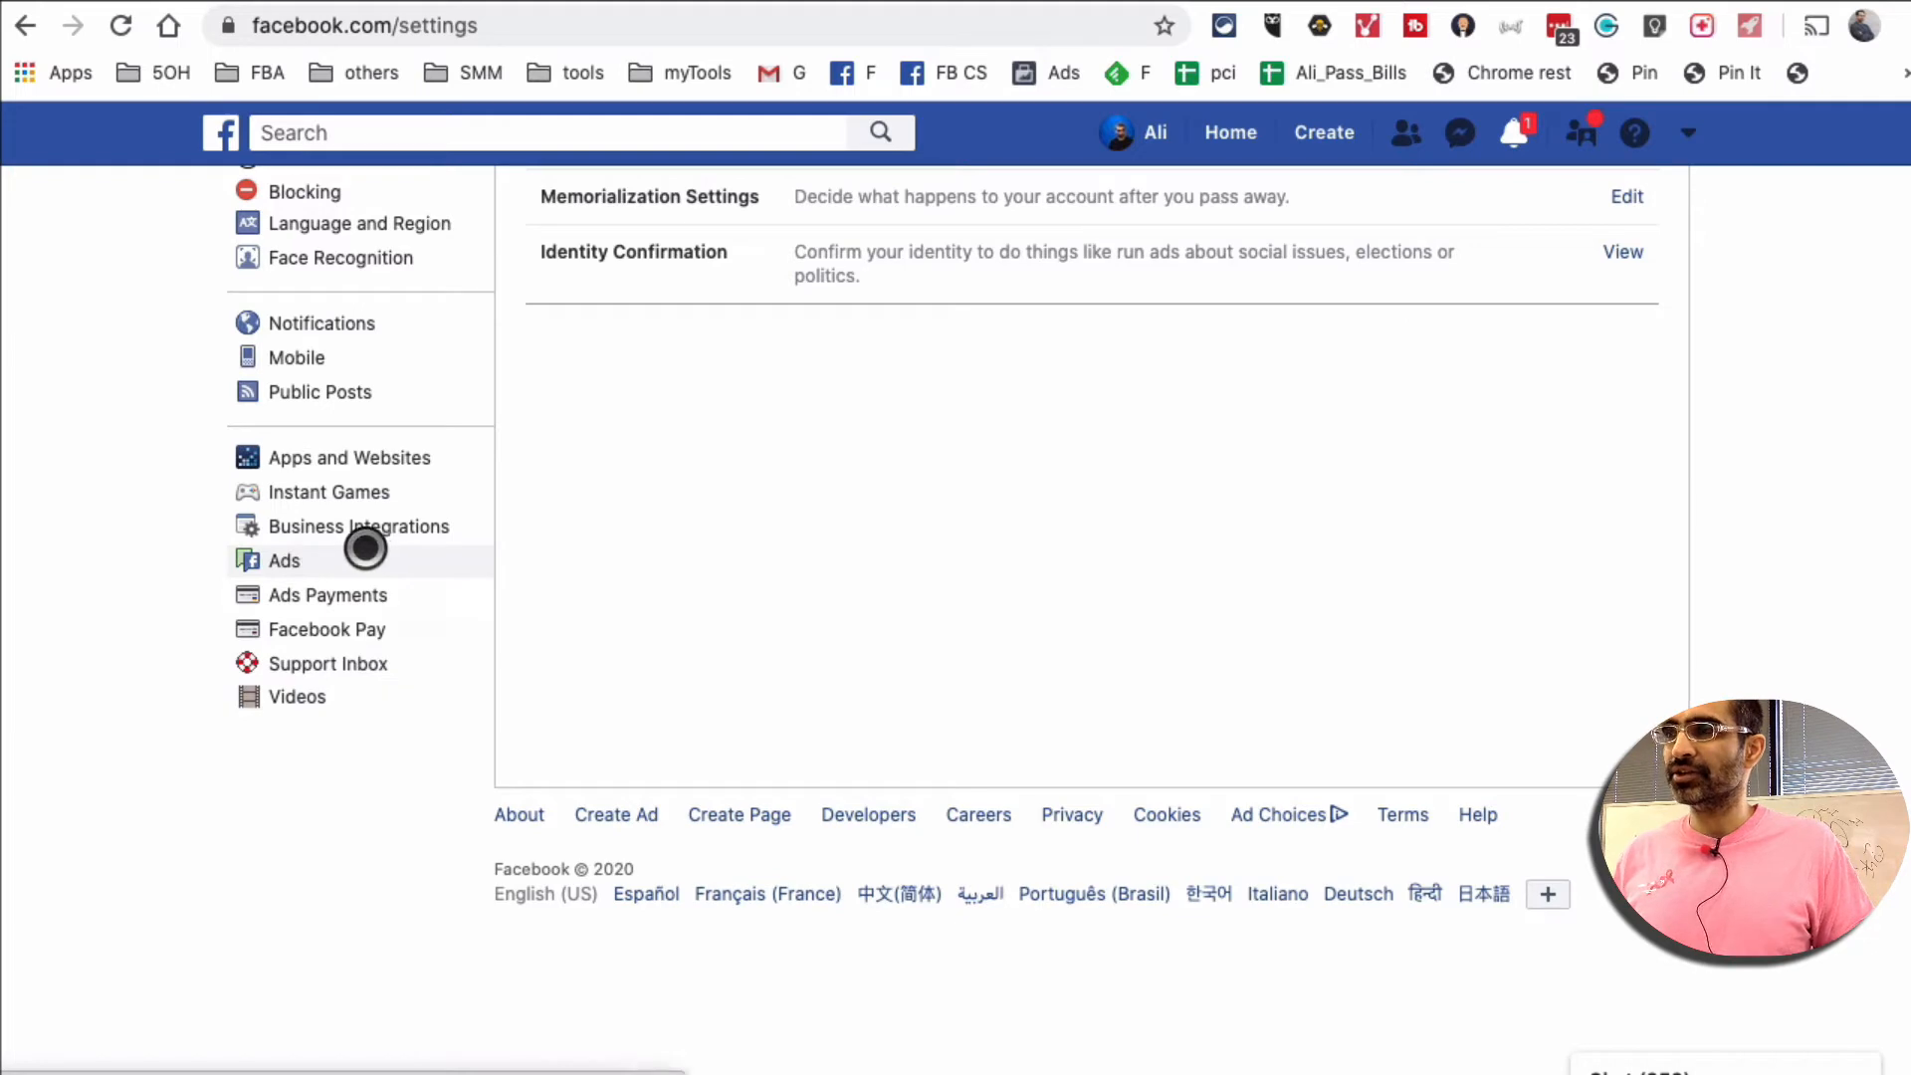
# Go to Ads in the settings sidebar and expand the Your Interests section
pyautogui.click(284, 561)
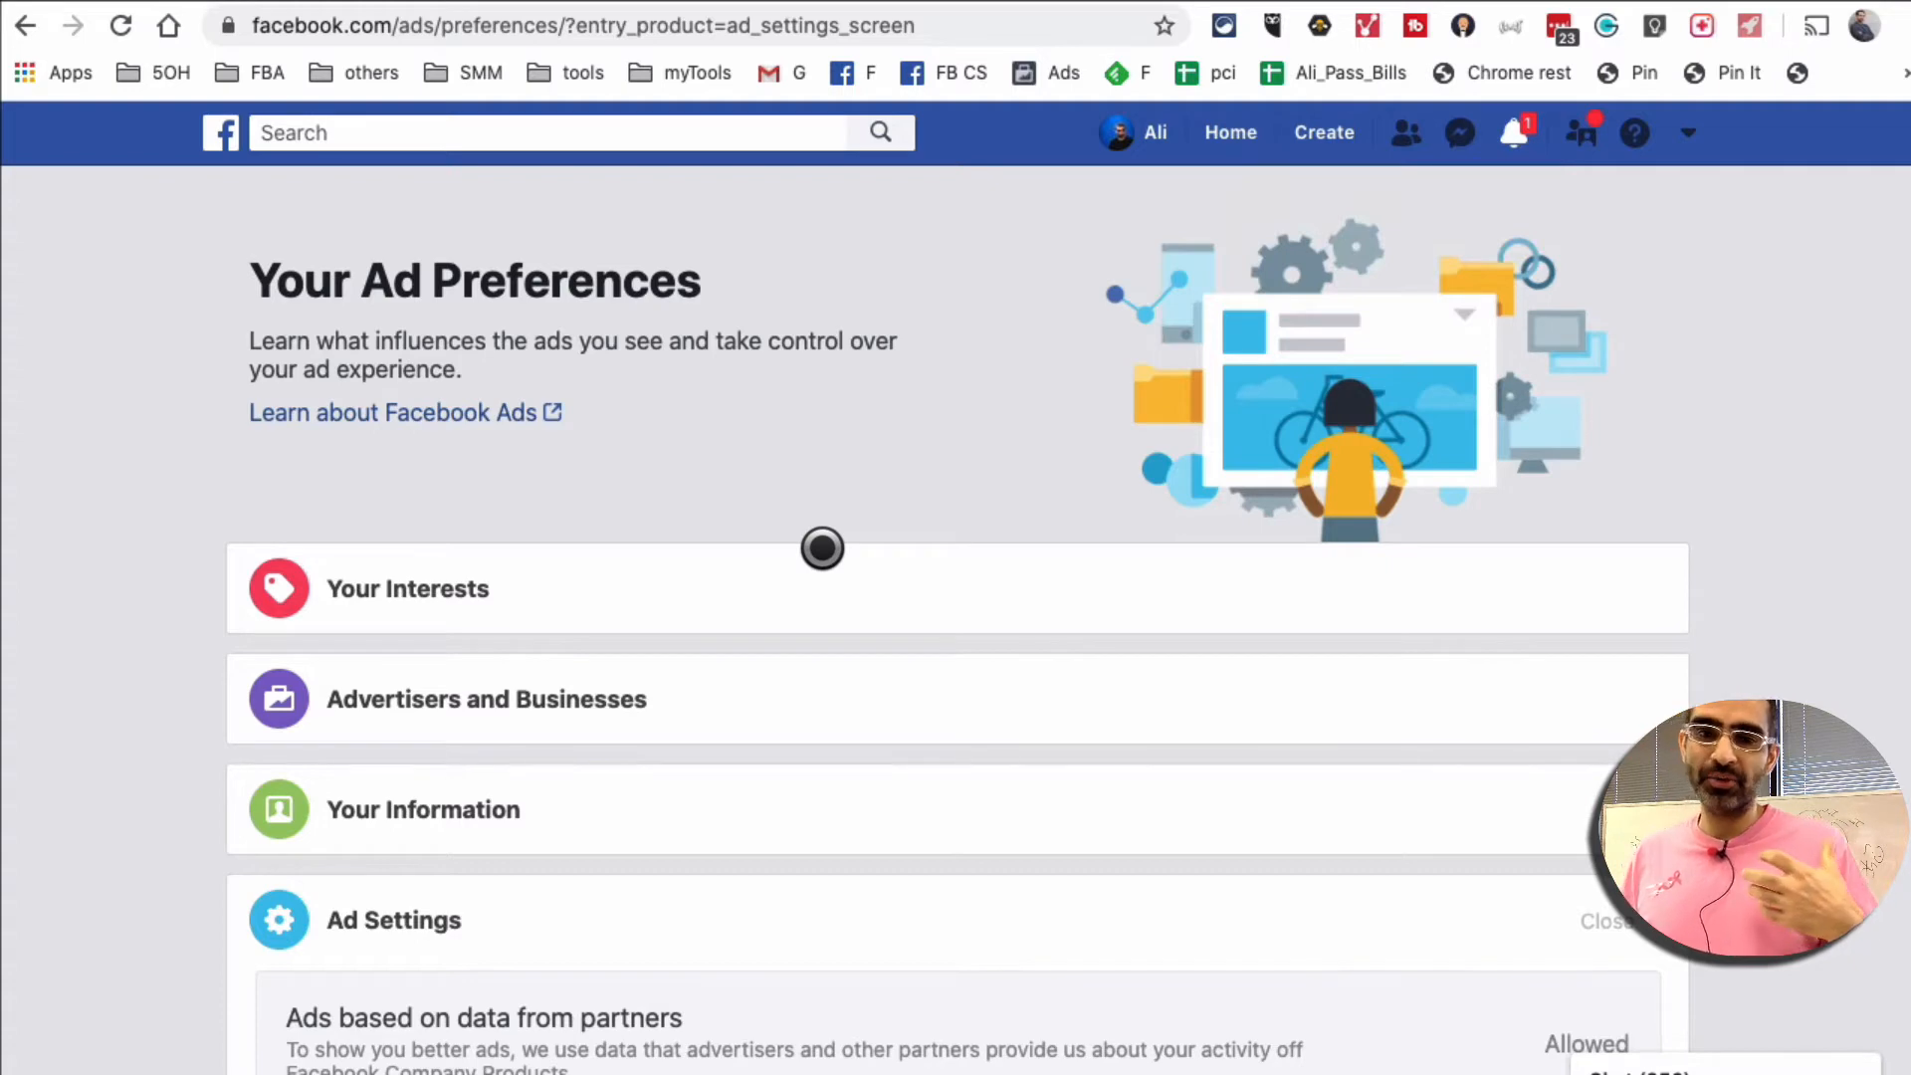
pyautogui.moveTo(319, 283)
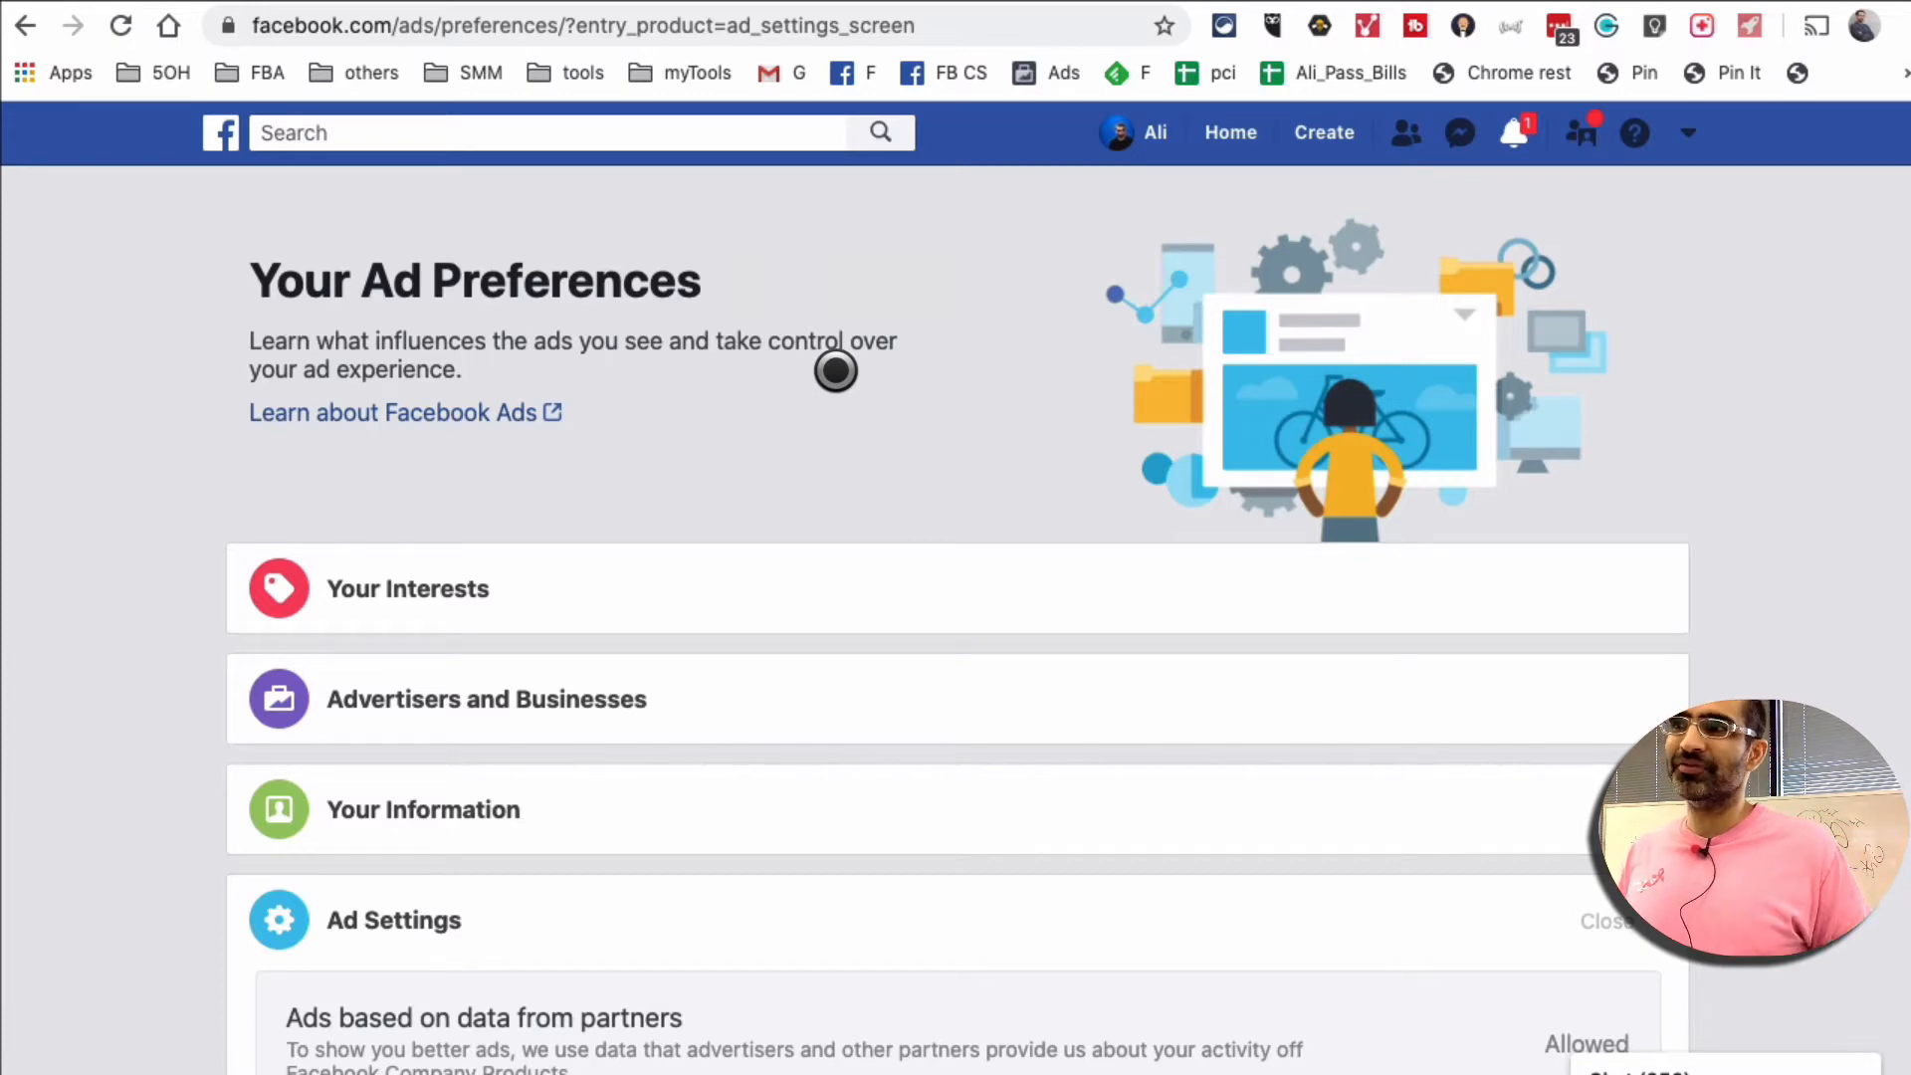
pyautogui.scroll(-3)
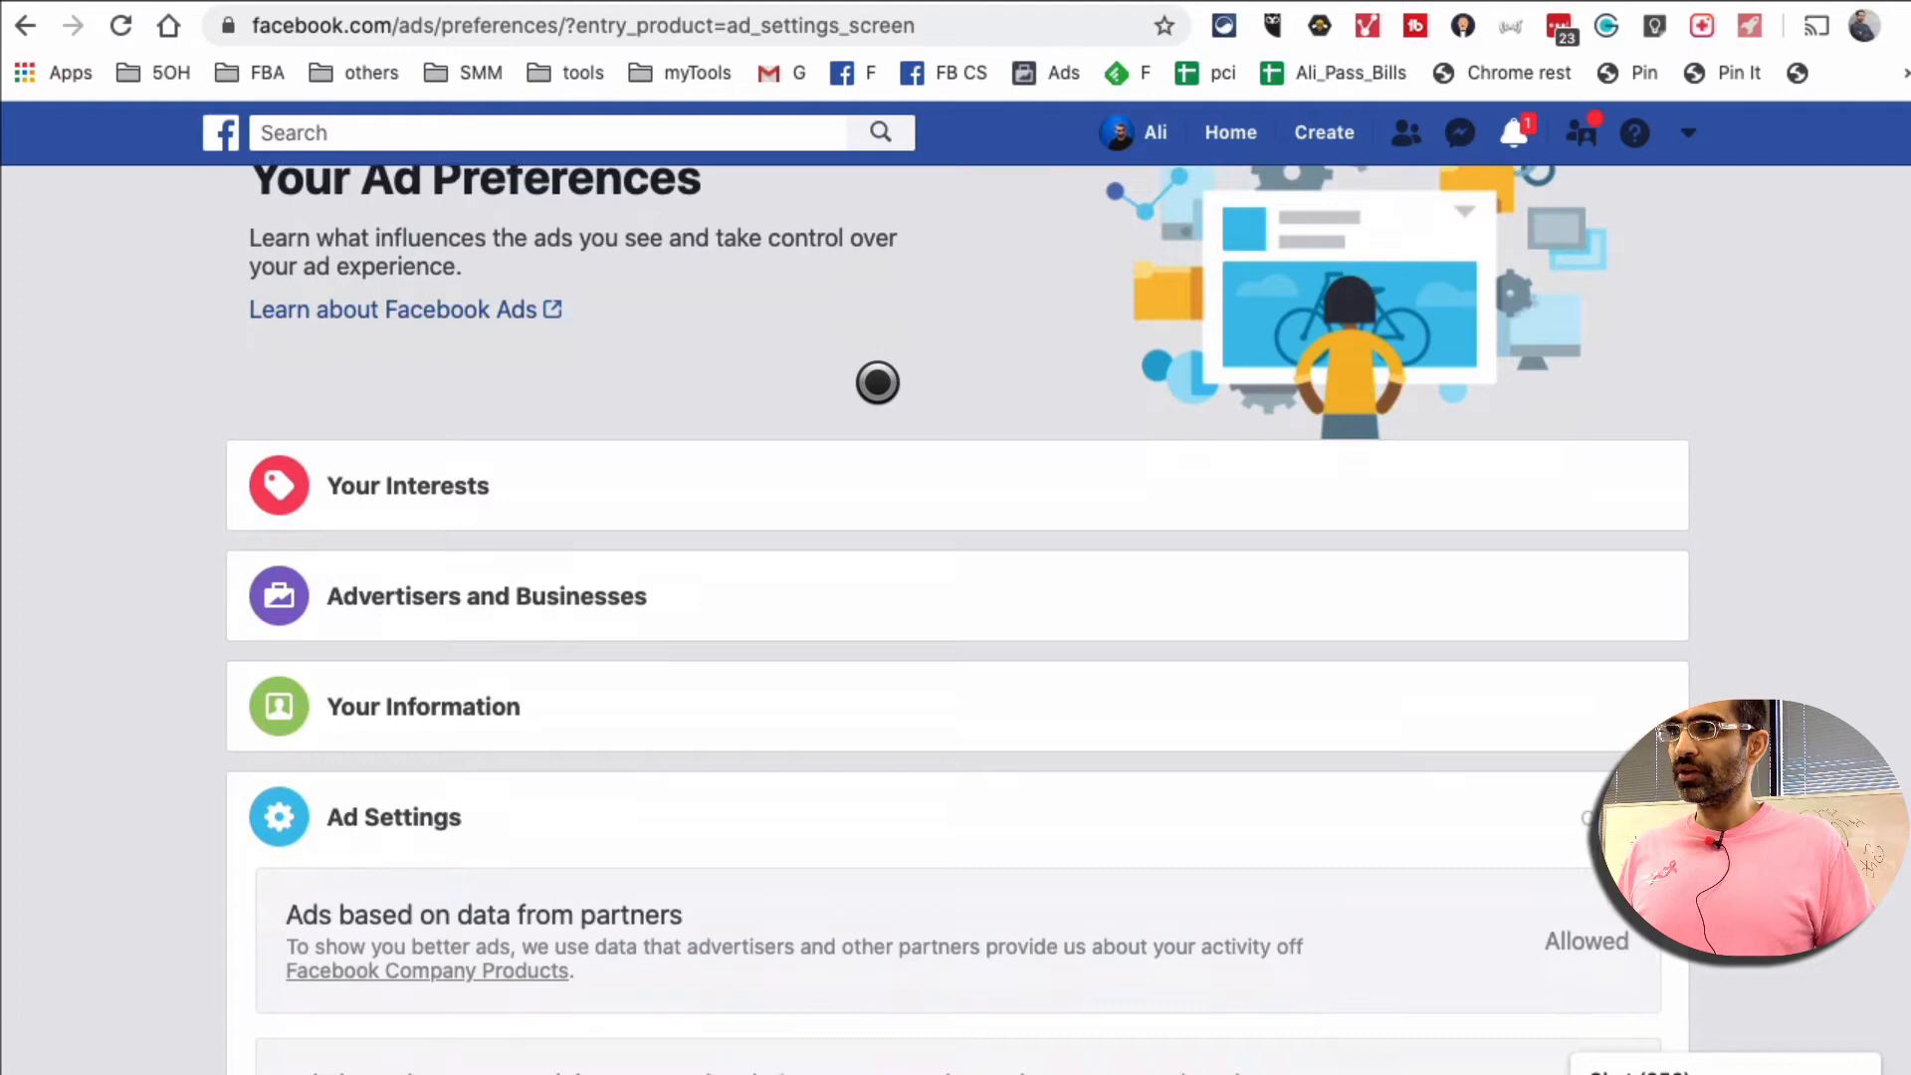
pyautogui.scroll(-3)
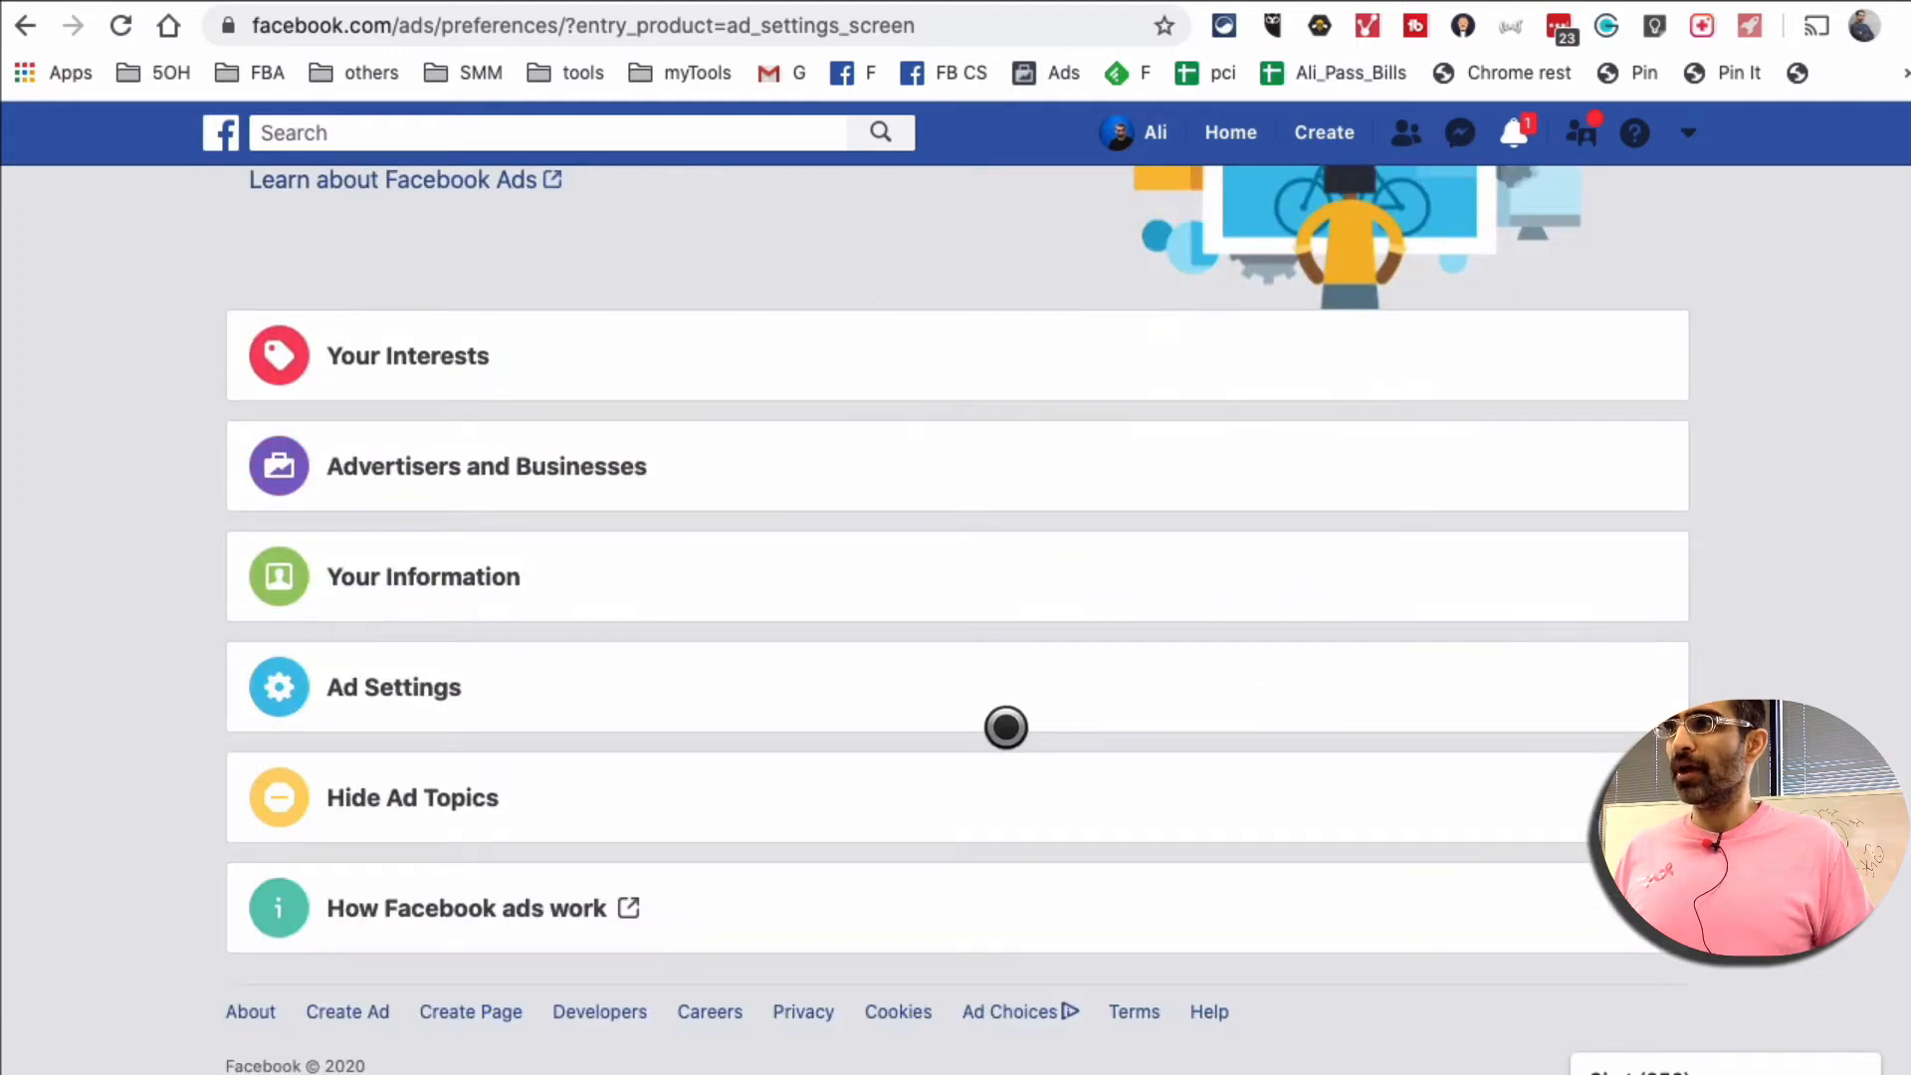
pyautogui.scroll(3)
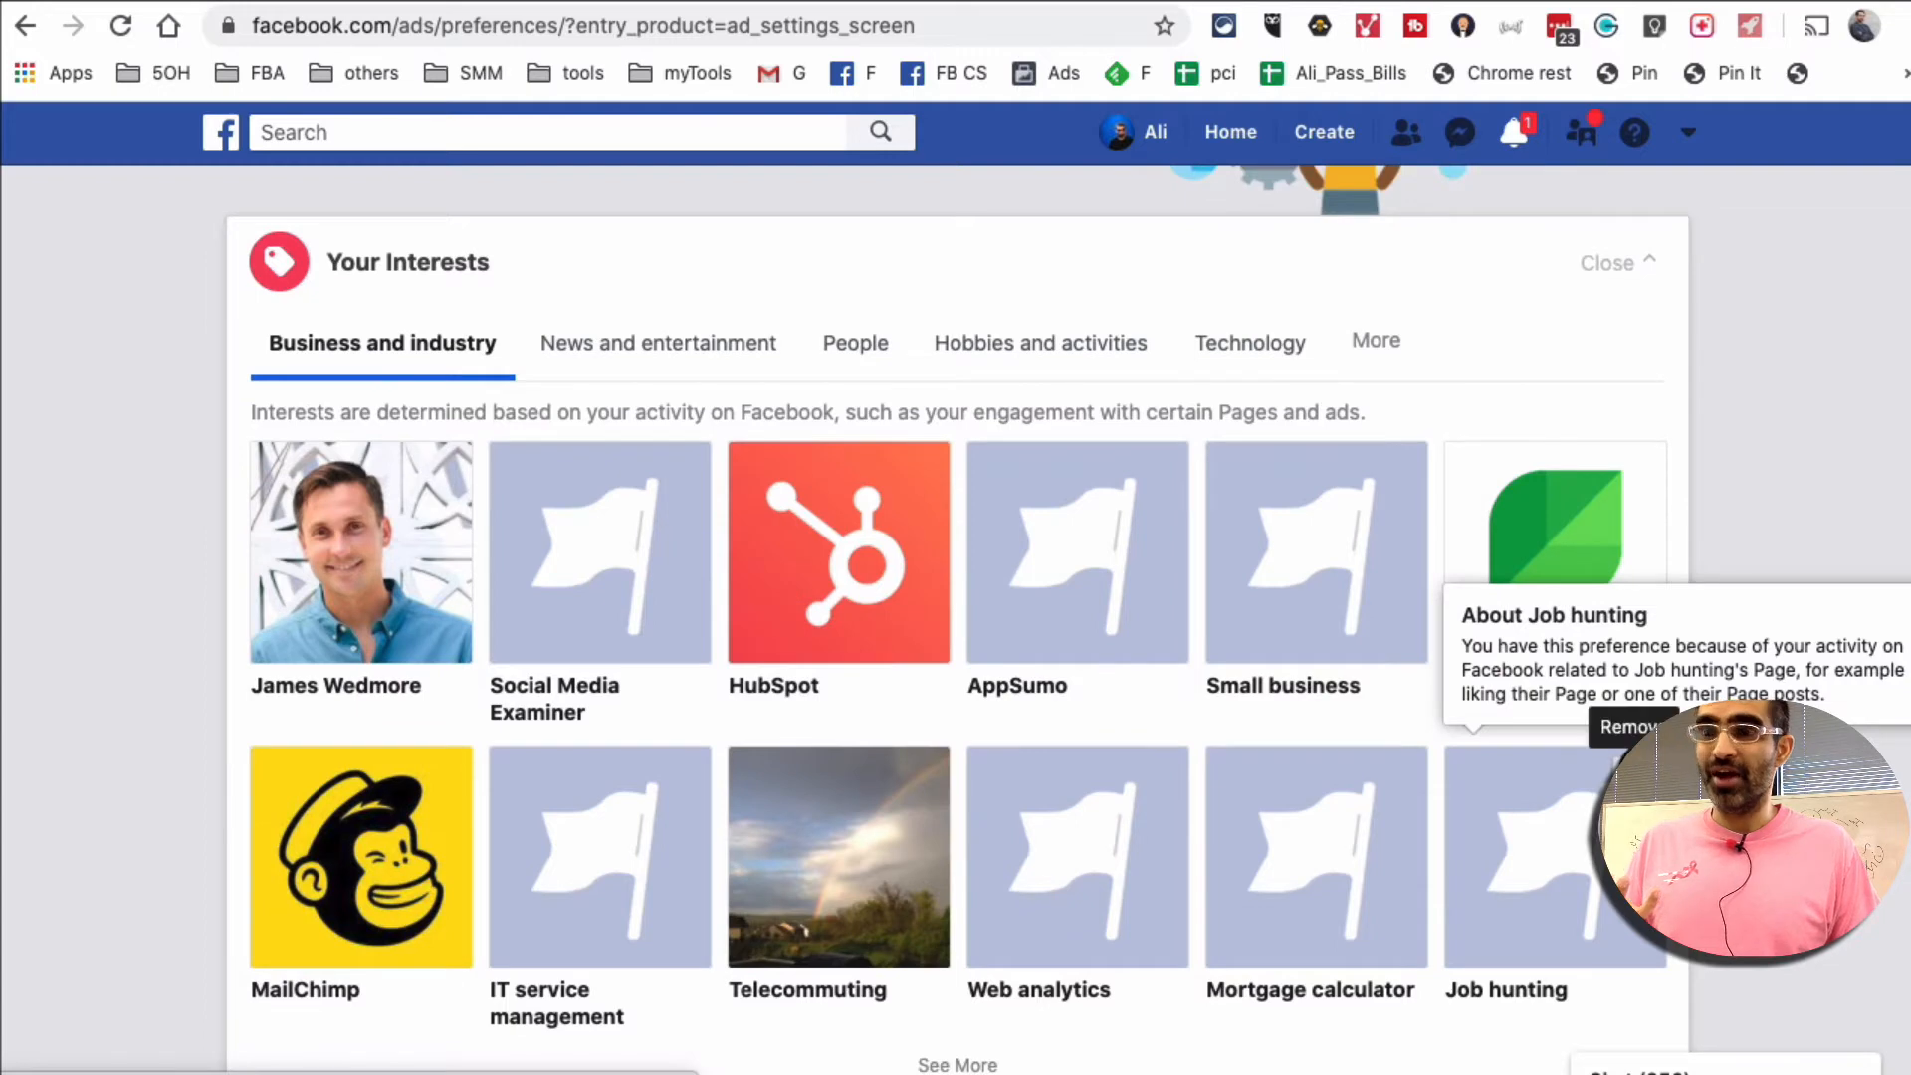
# Remove Job hunting, Mortgage calculator and IT service management from business and industry interests
pyautogui.click(1630, 727)
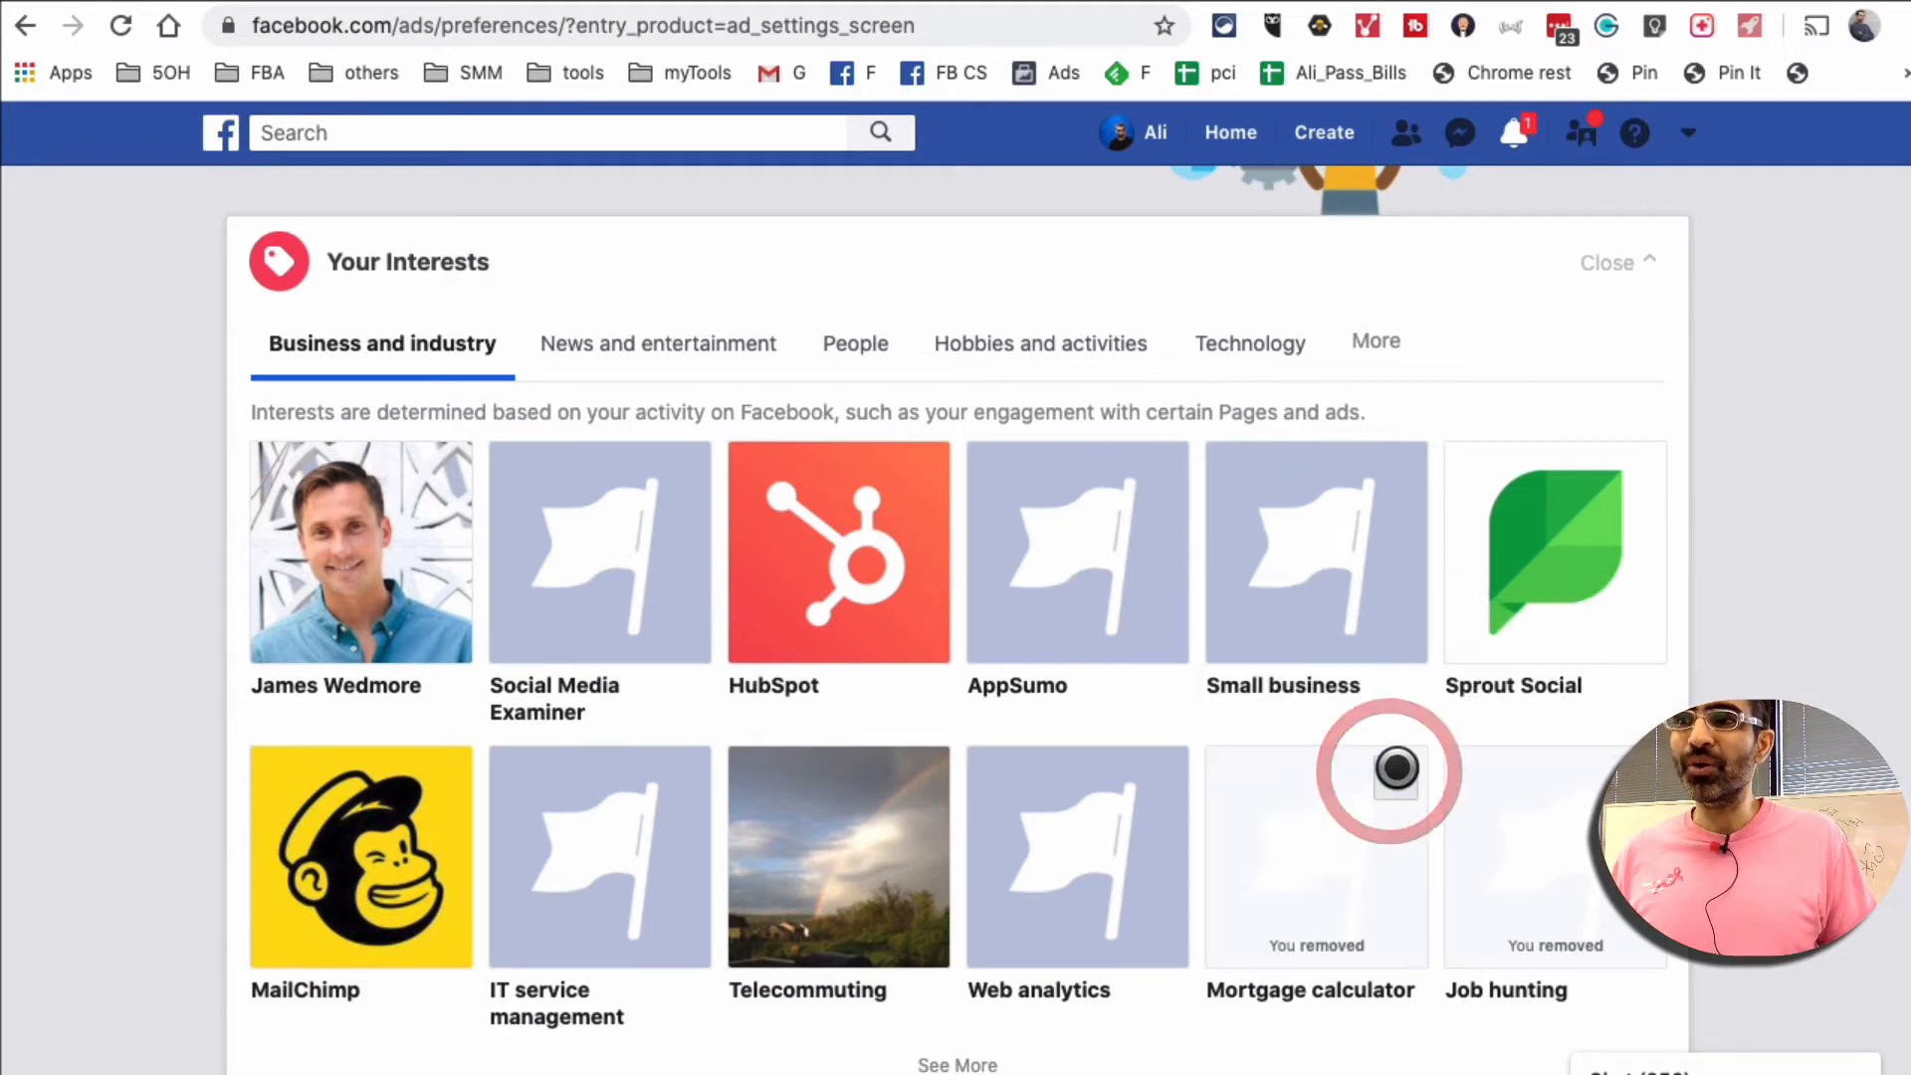
pyautogui.scroll(-3)
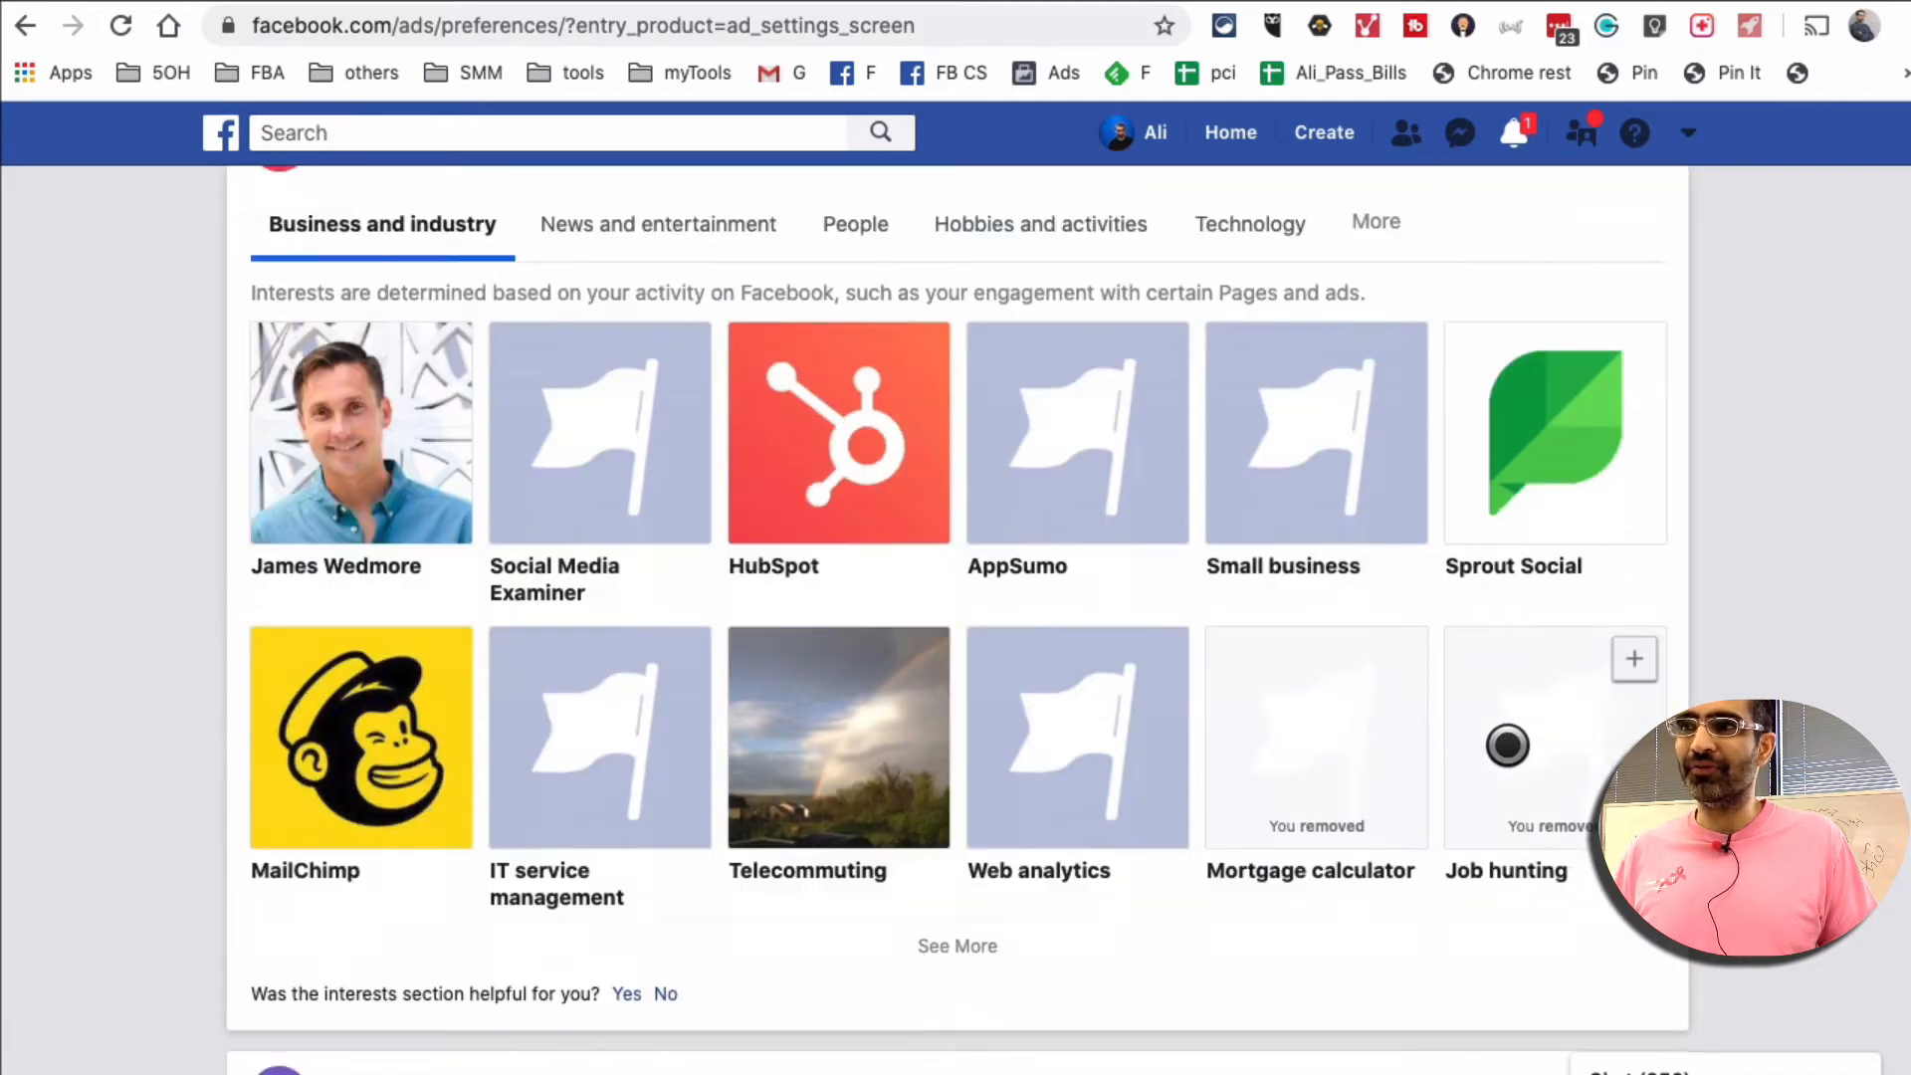
pyautogui.scroll(-3)
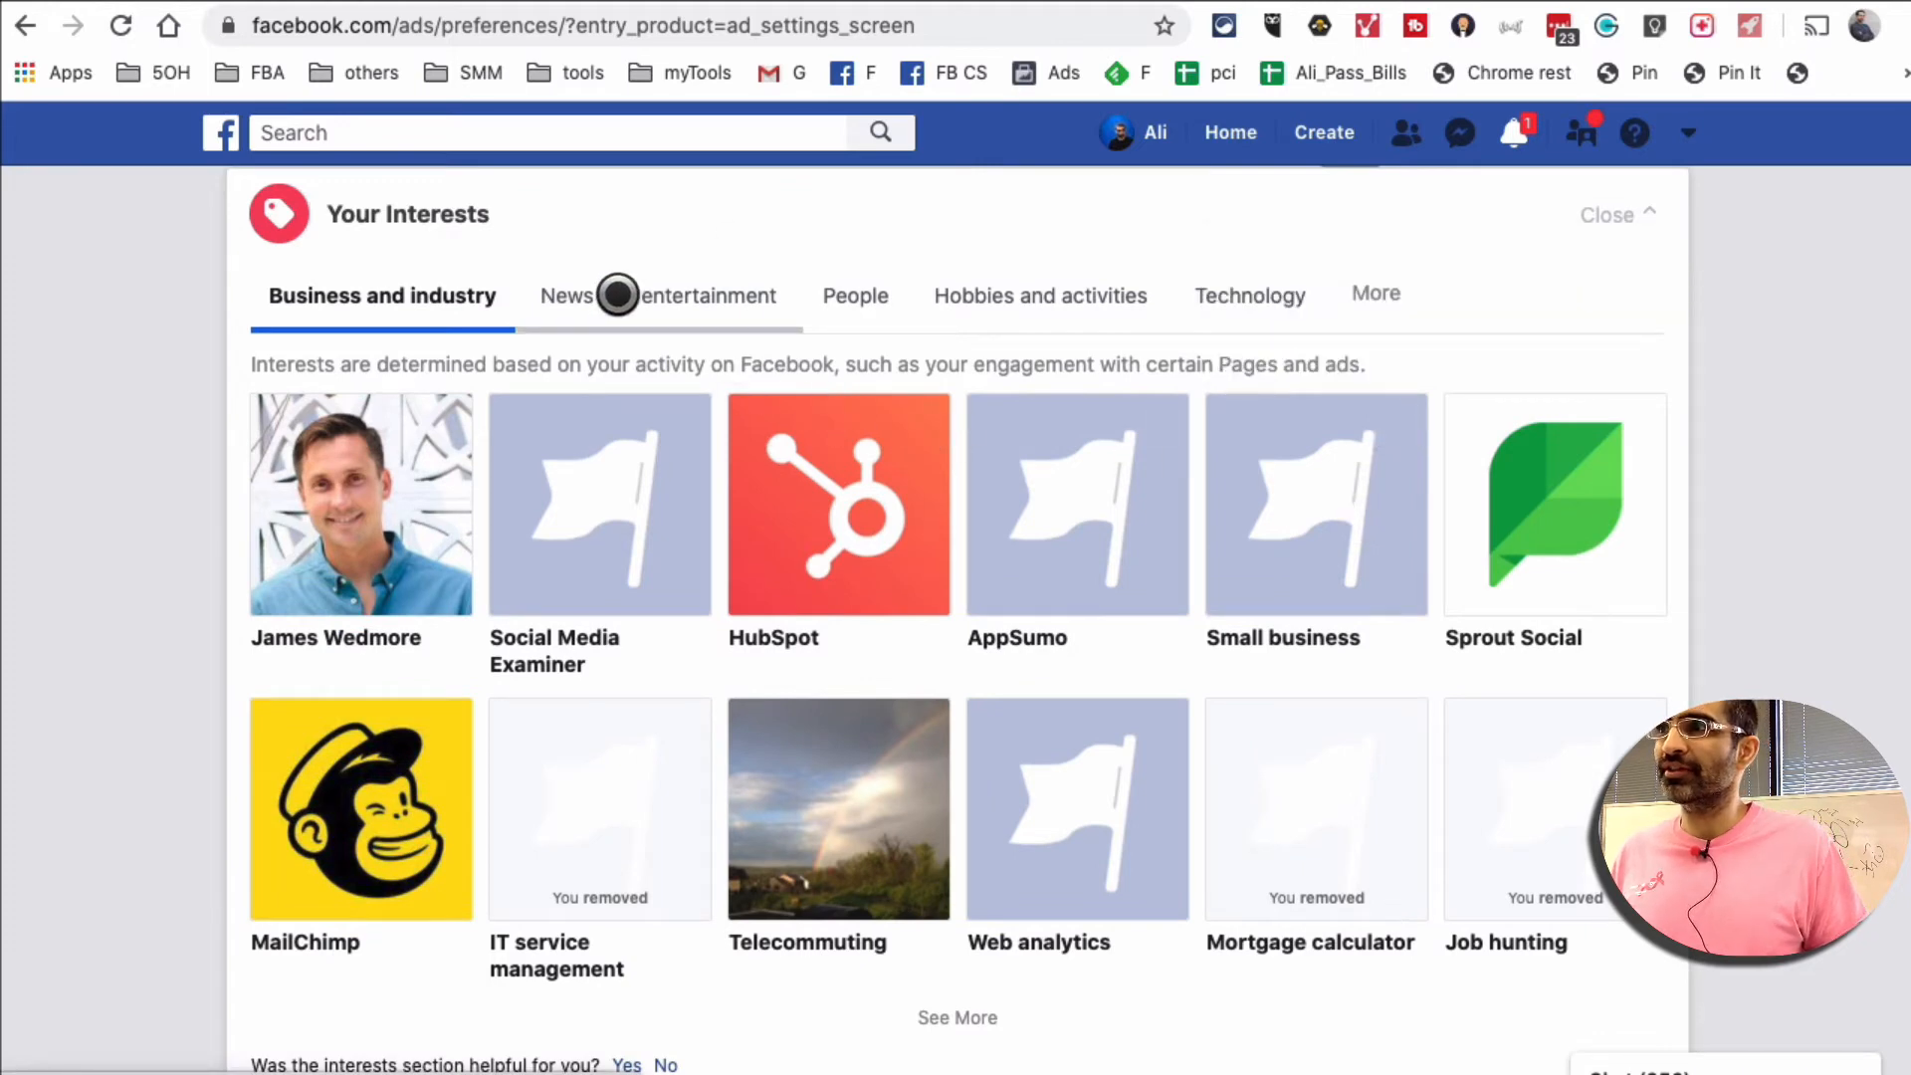
# Under News and entertainment, remove TV reality shows, Video games, The Wall Street Journal, Online games and Me-TV
pyautogui.click(657, 294)
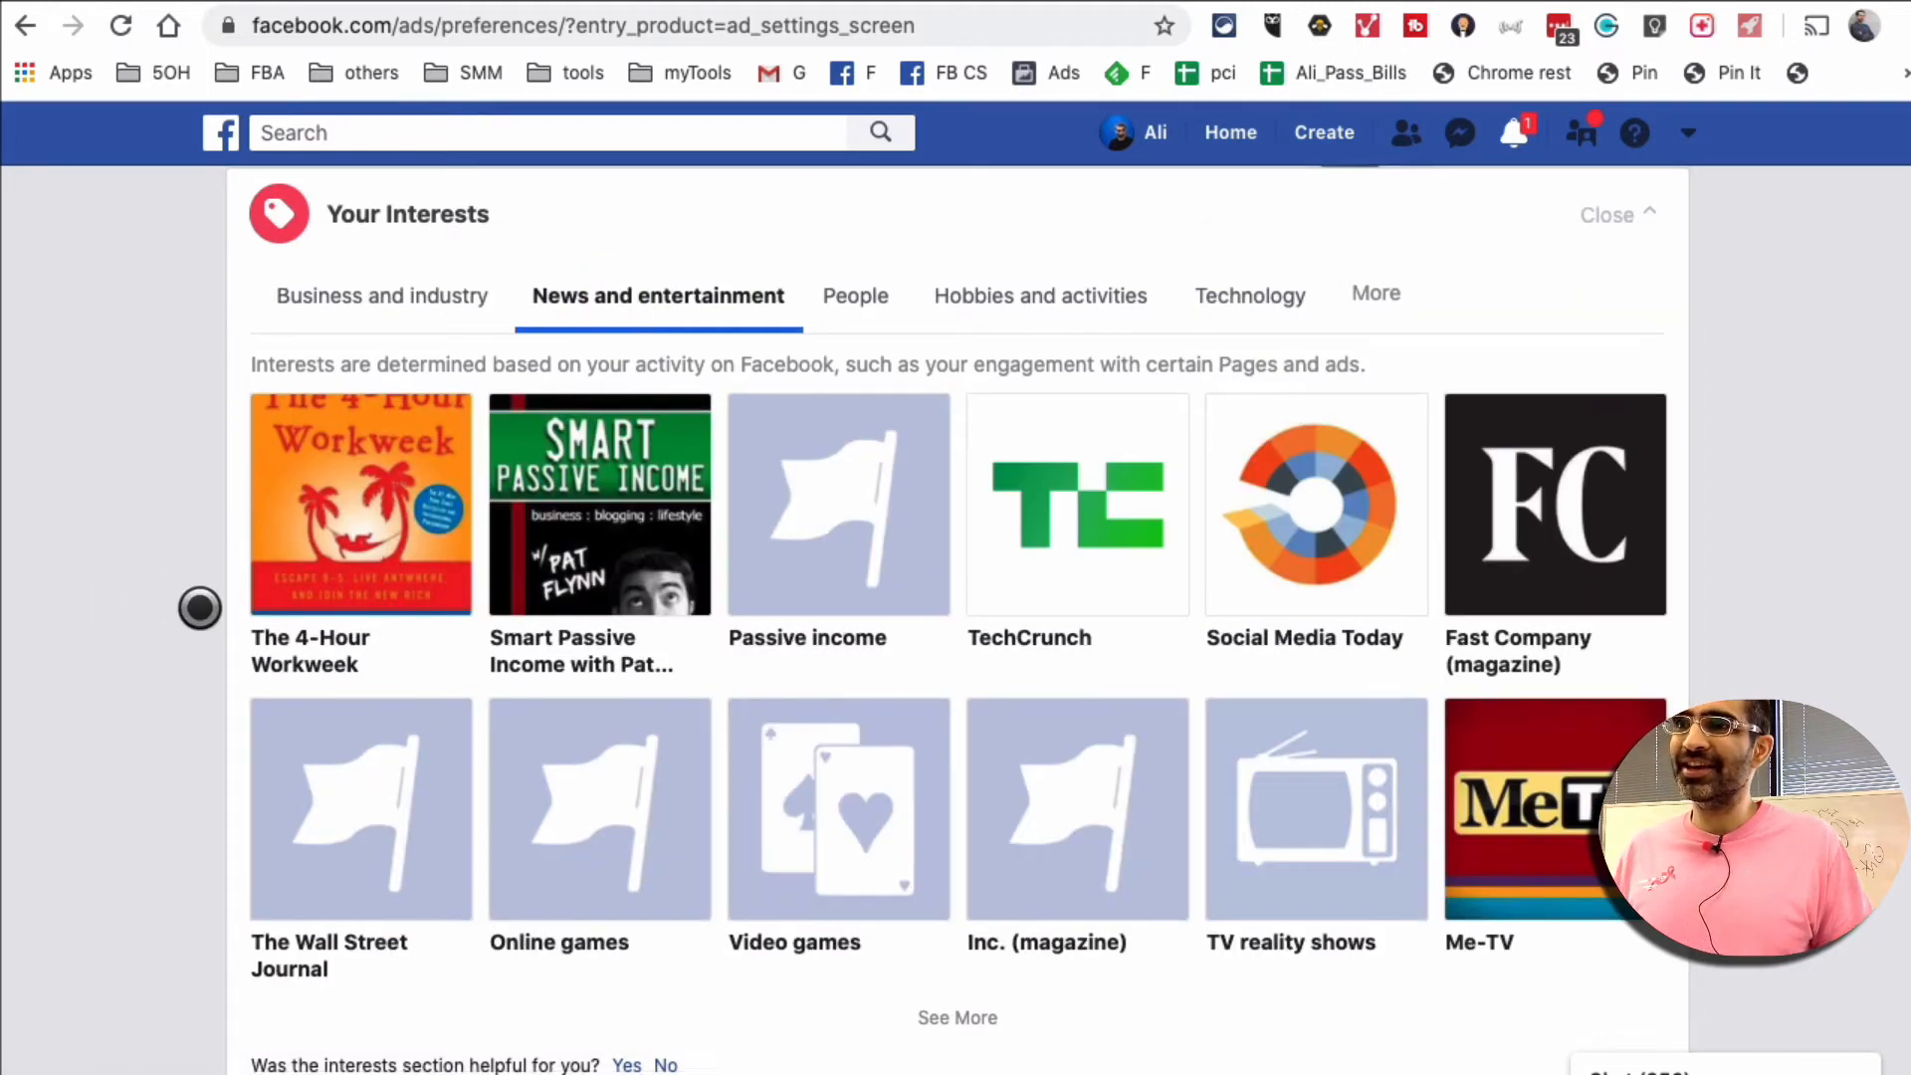
pyautogui.scroll(-3)
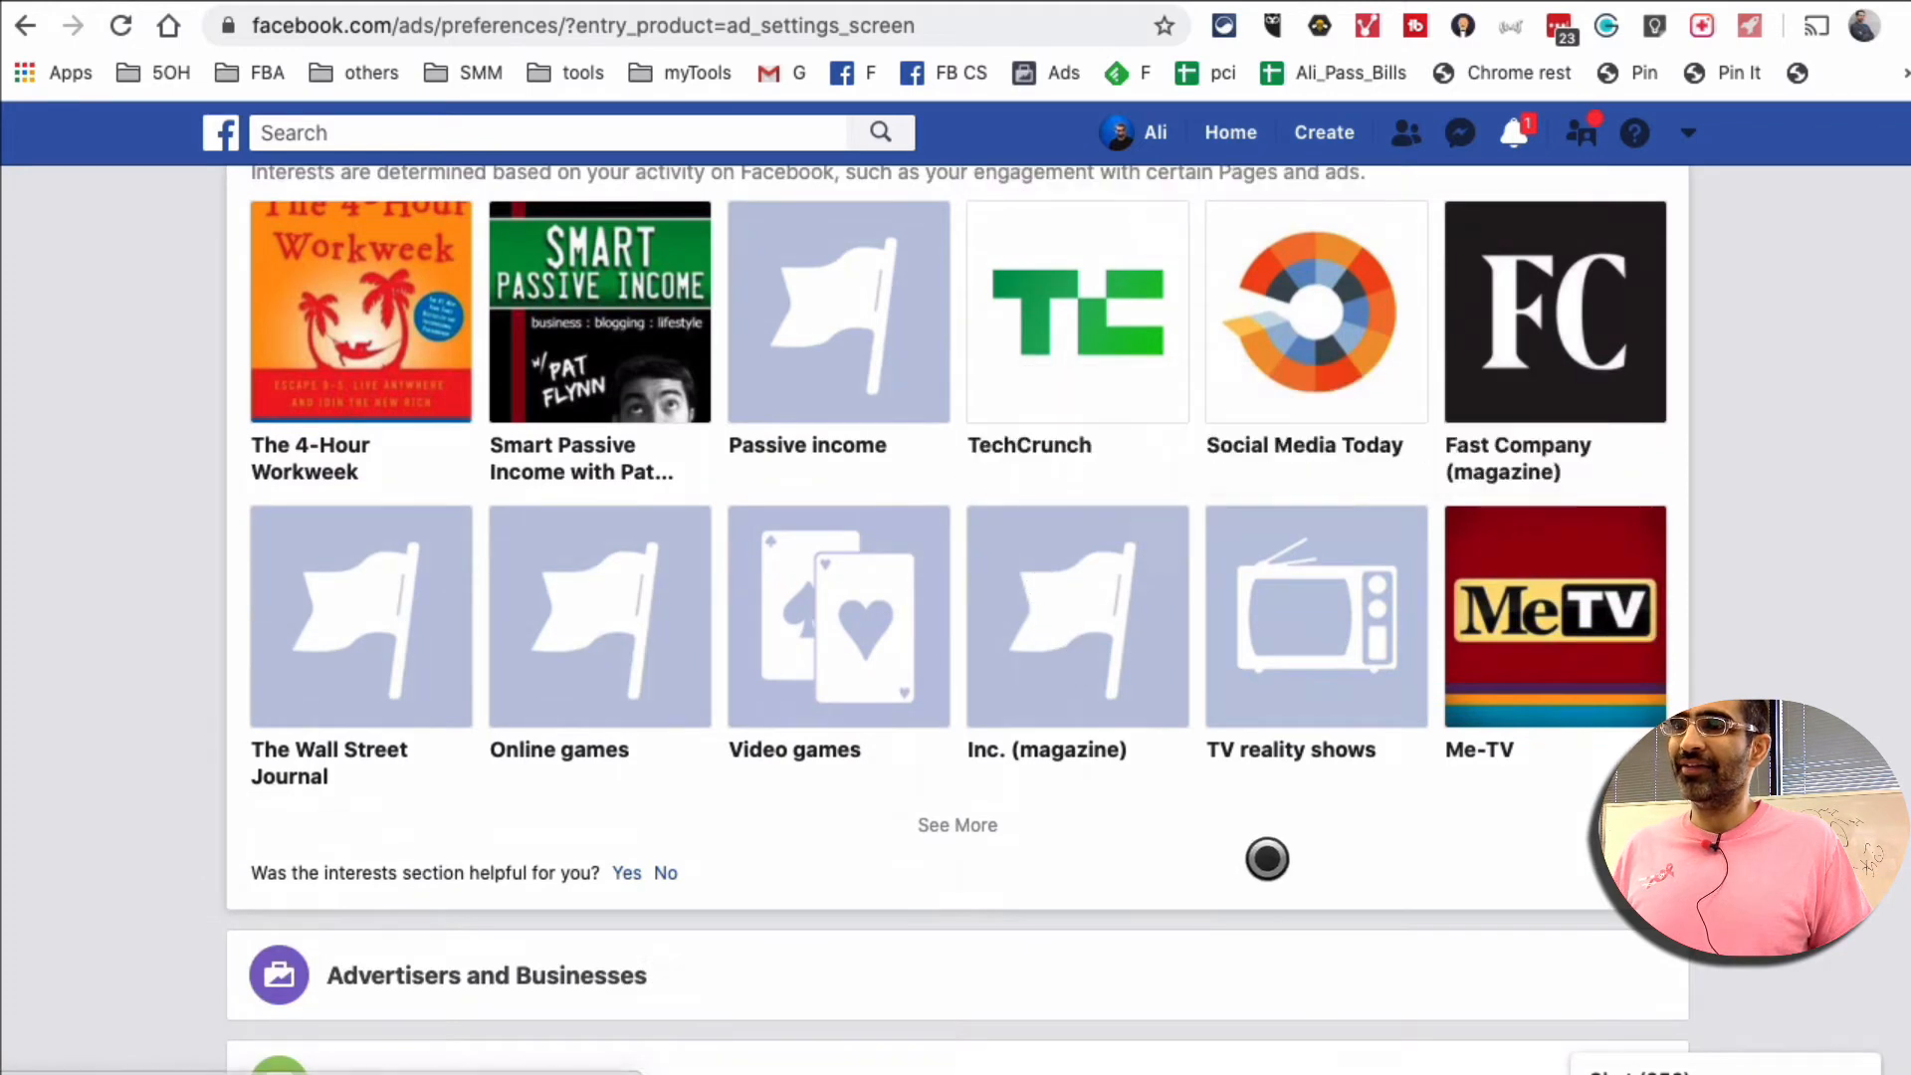
pyautogui.moveTo(1400, 529)
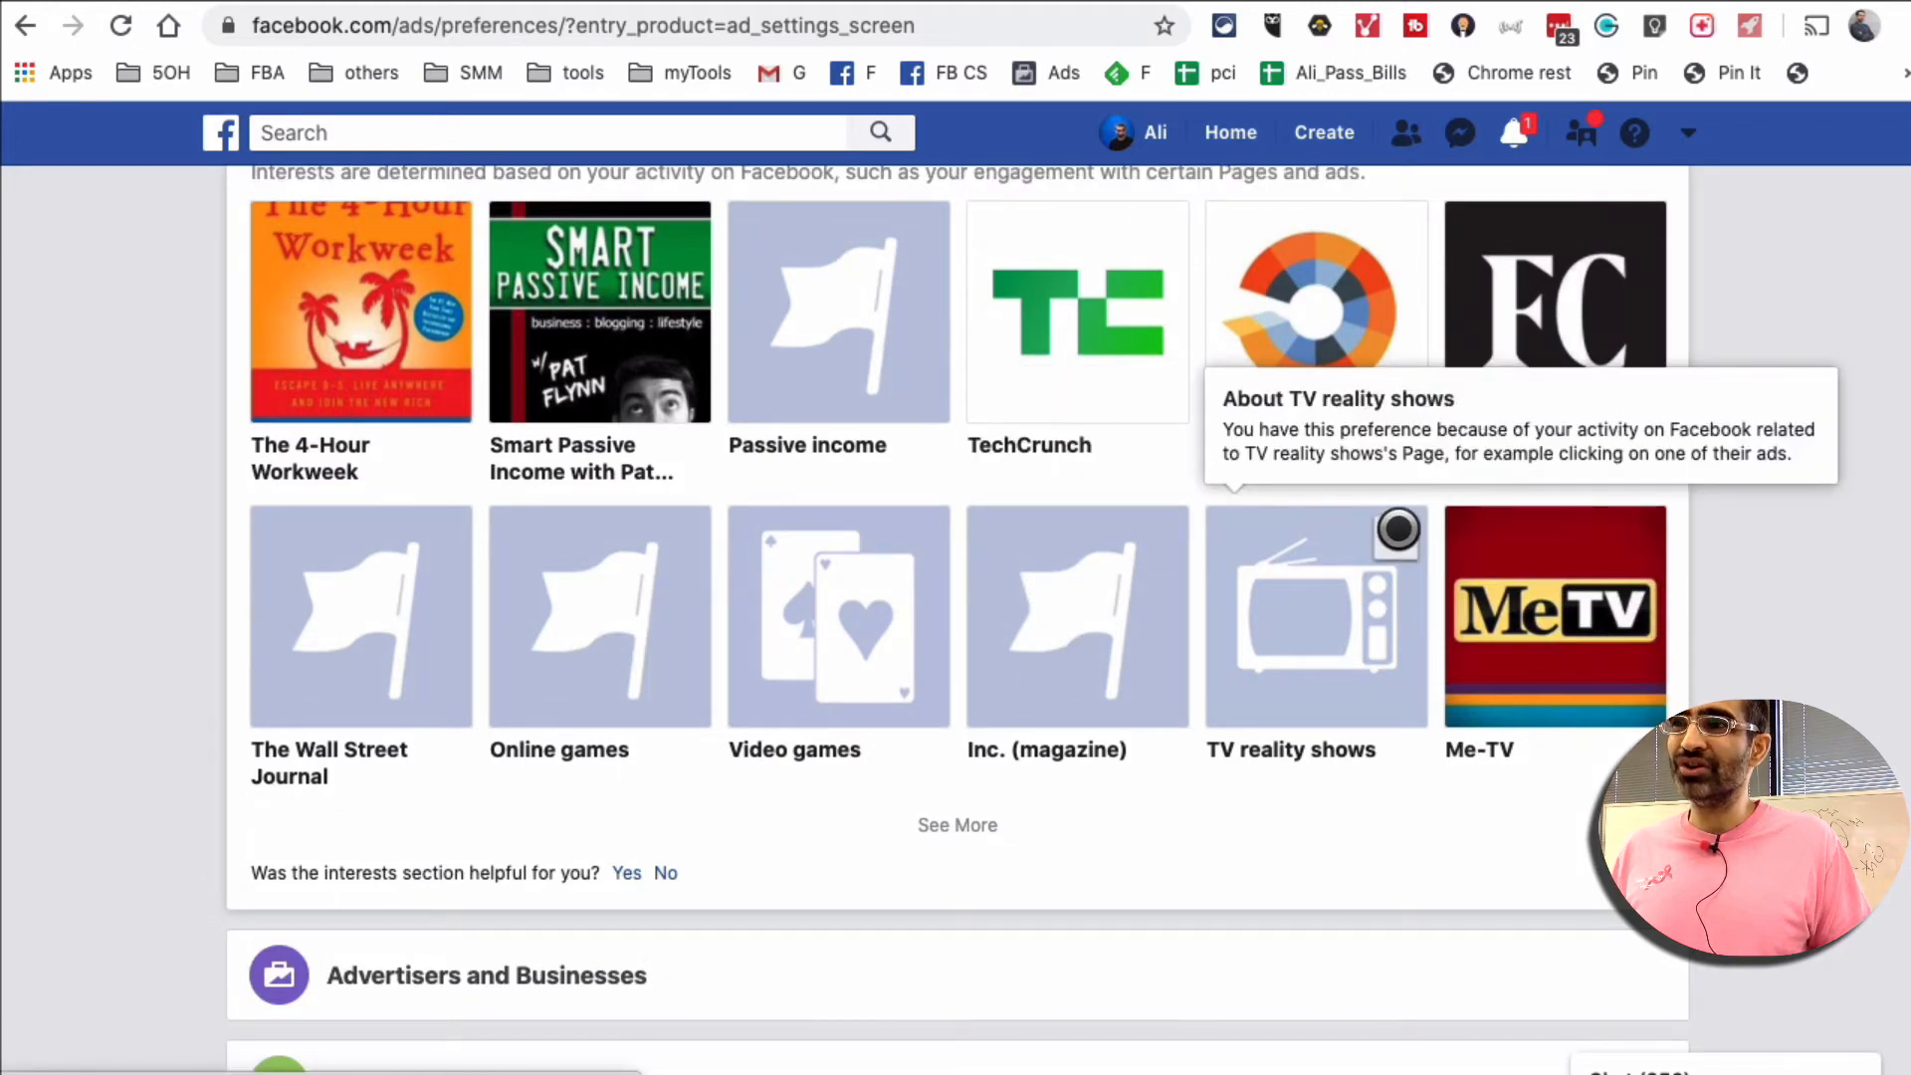
pyautogui.click(1399, 530)
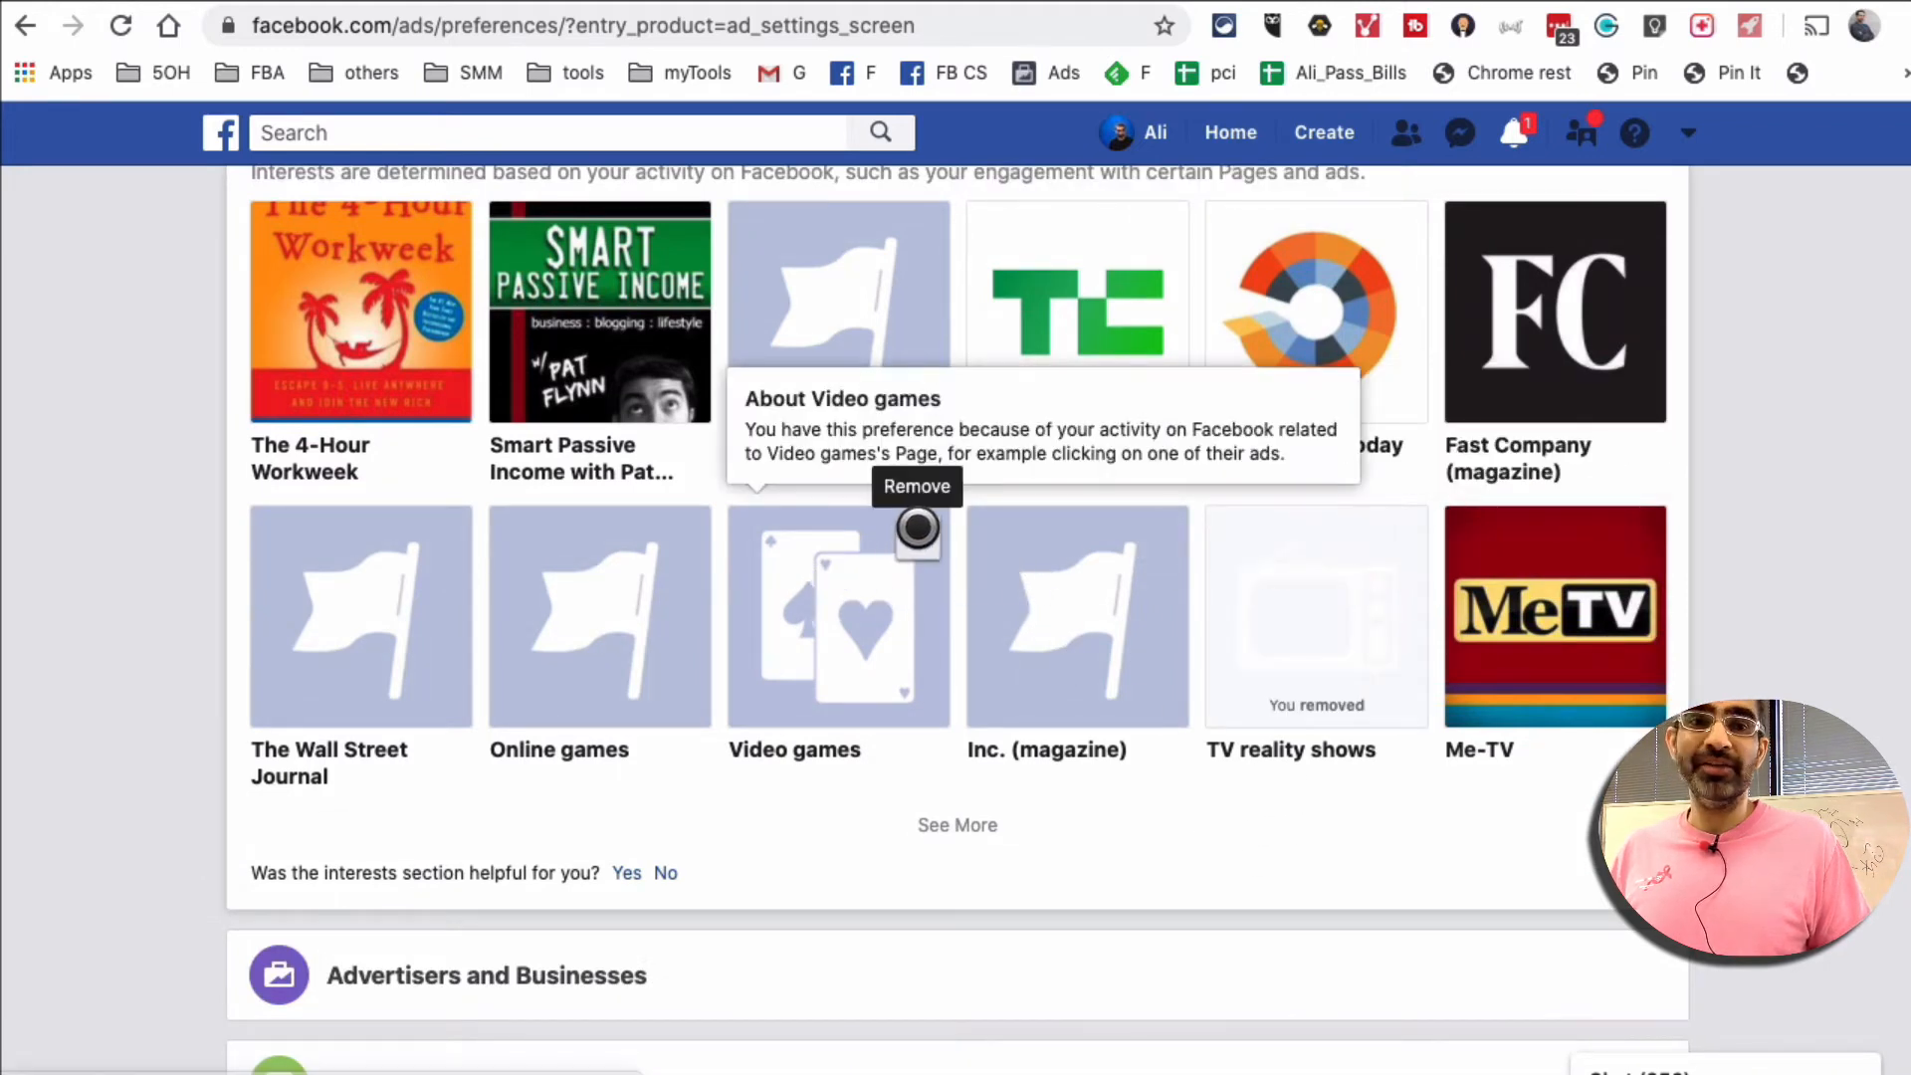
pyautogui.click(916, 486)
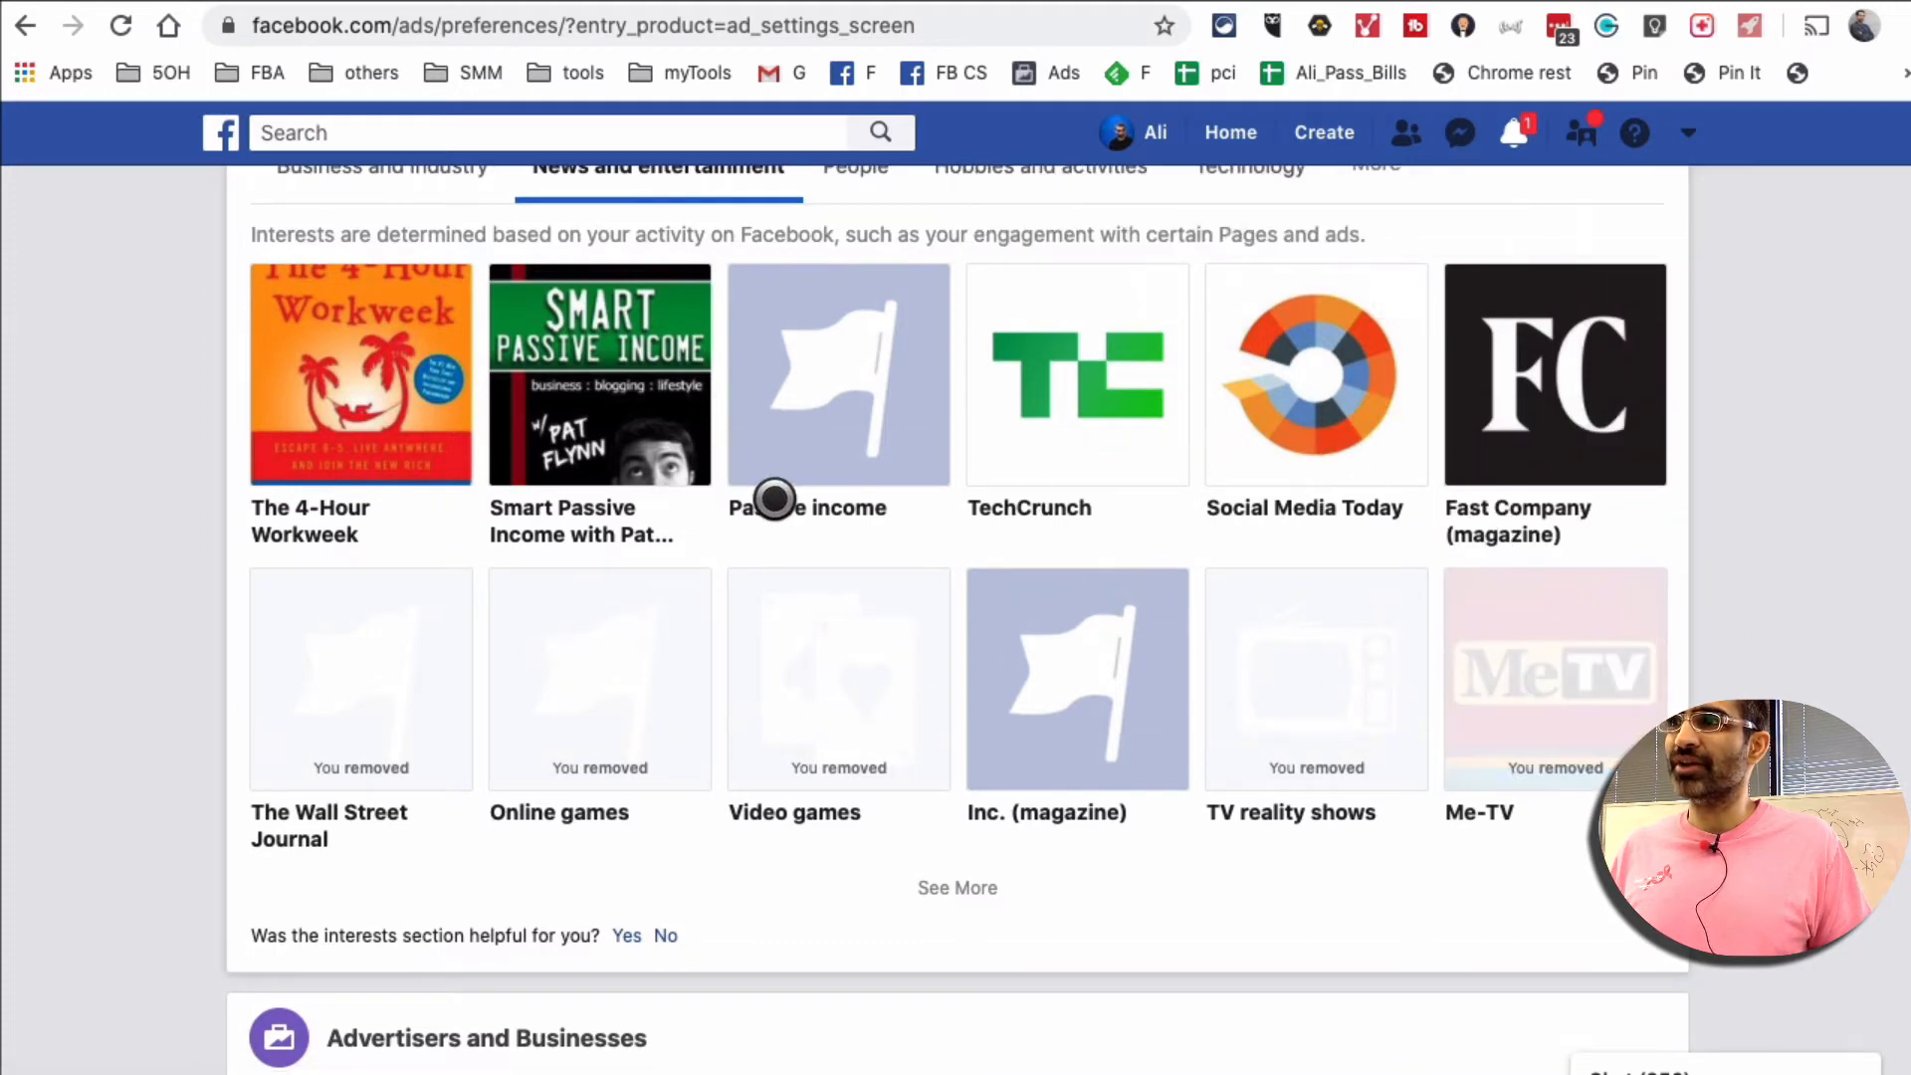
pyautogui.moveTo(451, 609)
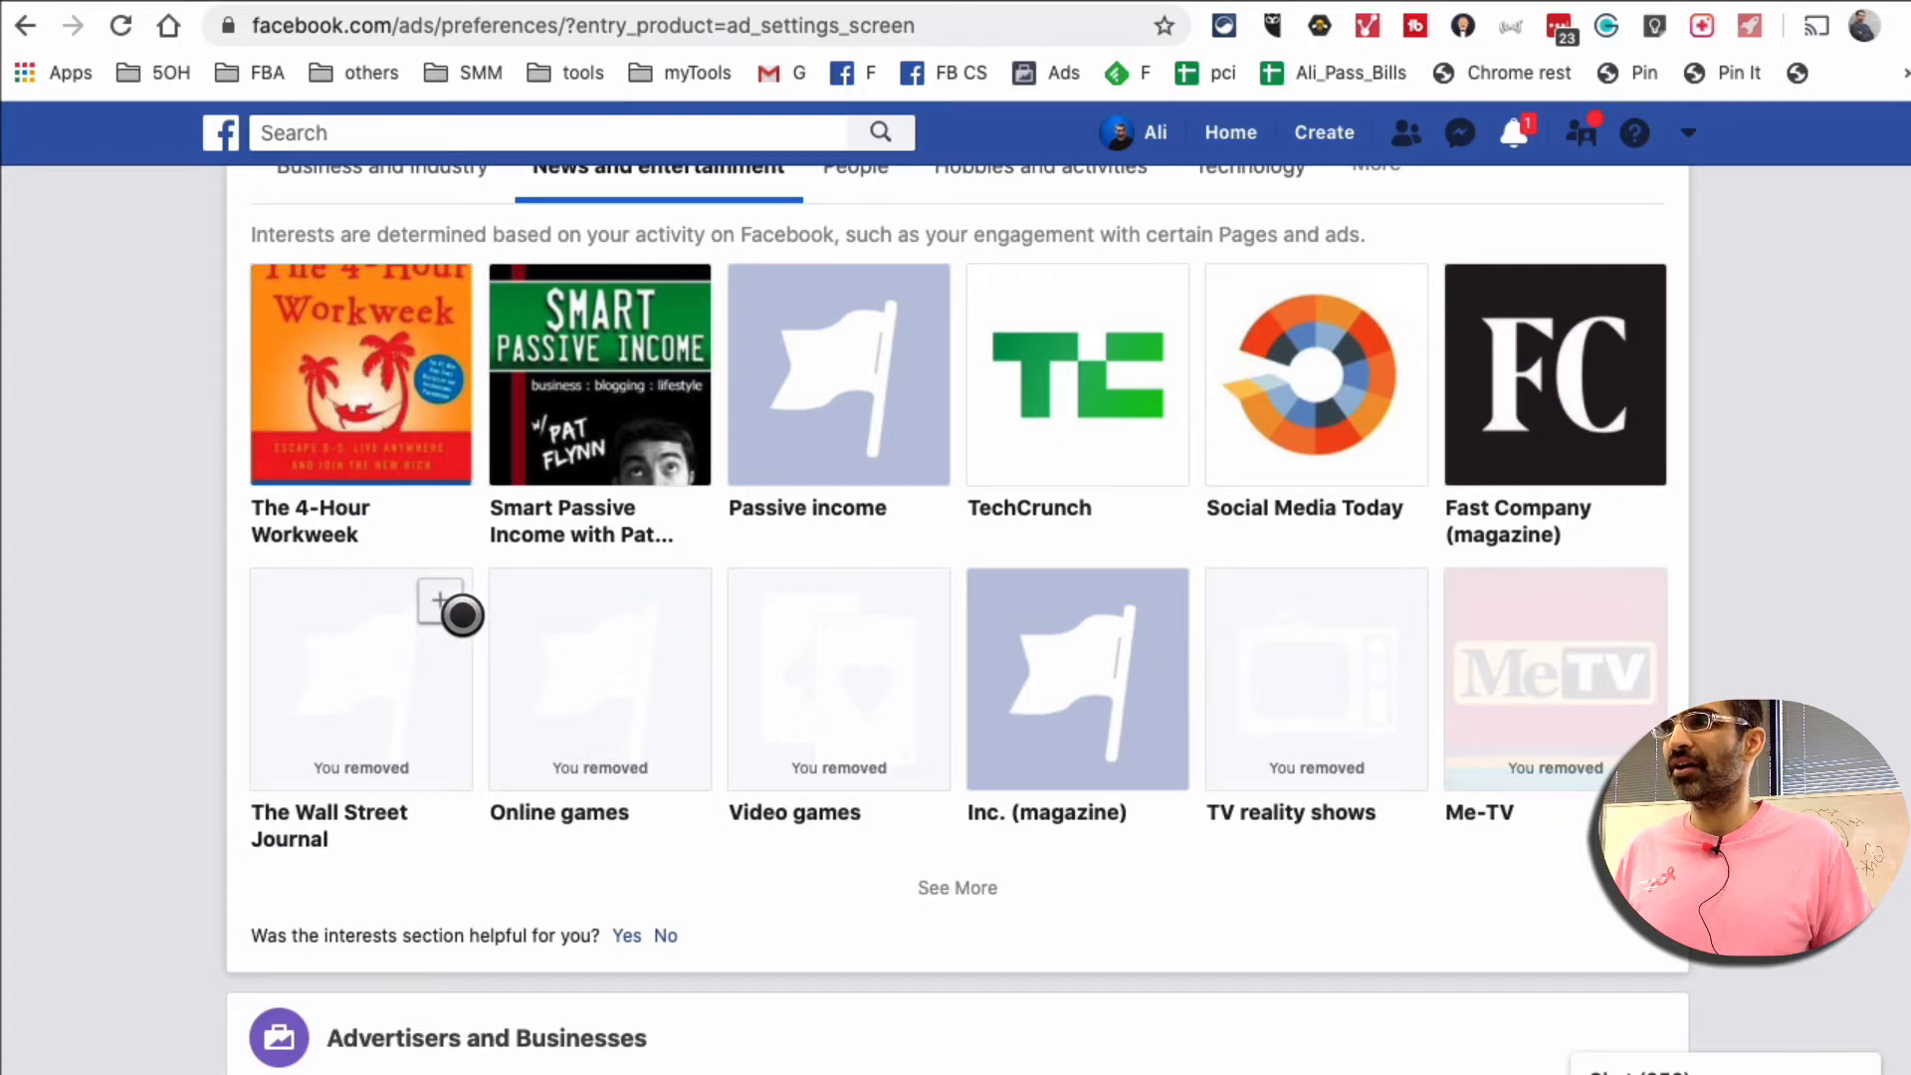
pyautogui.scroll(3)
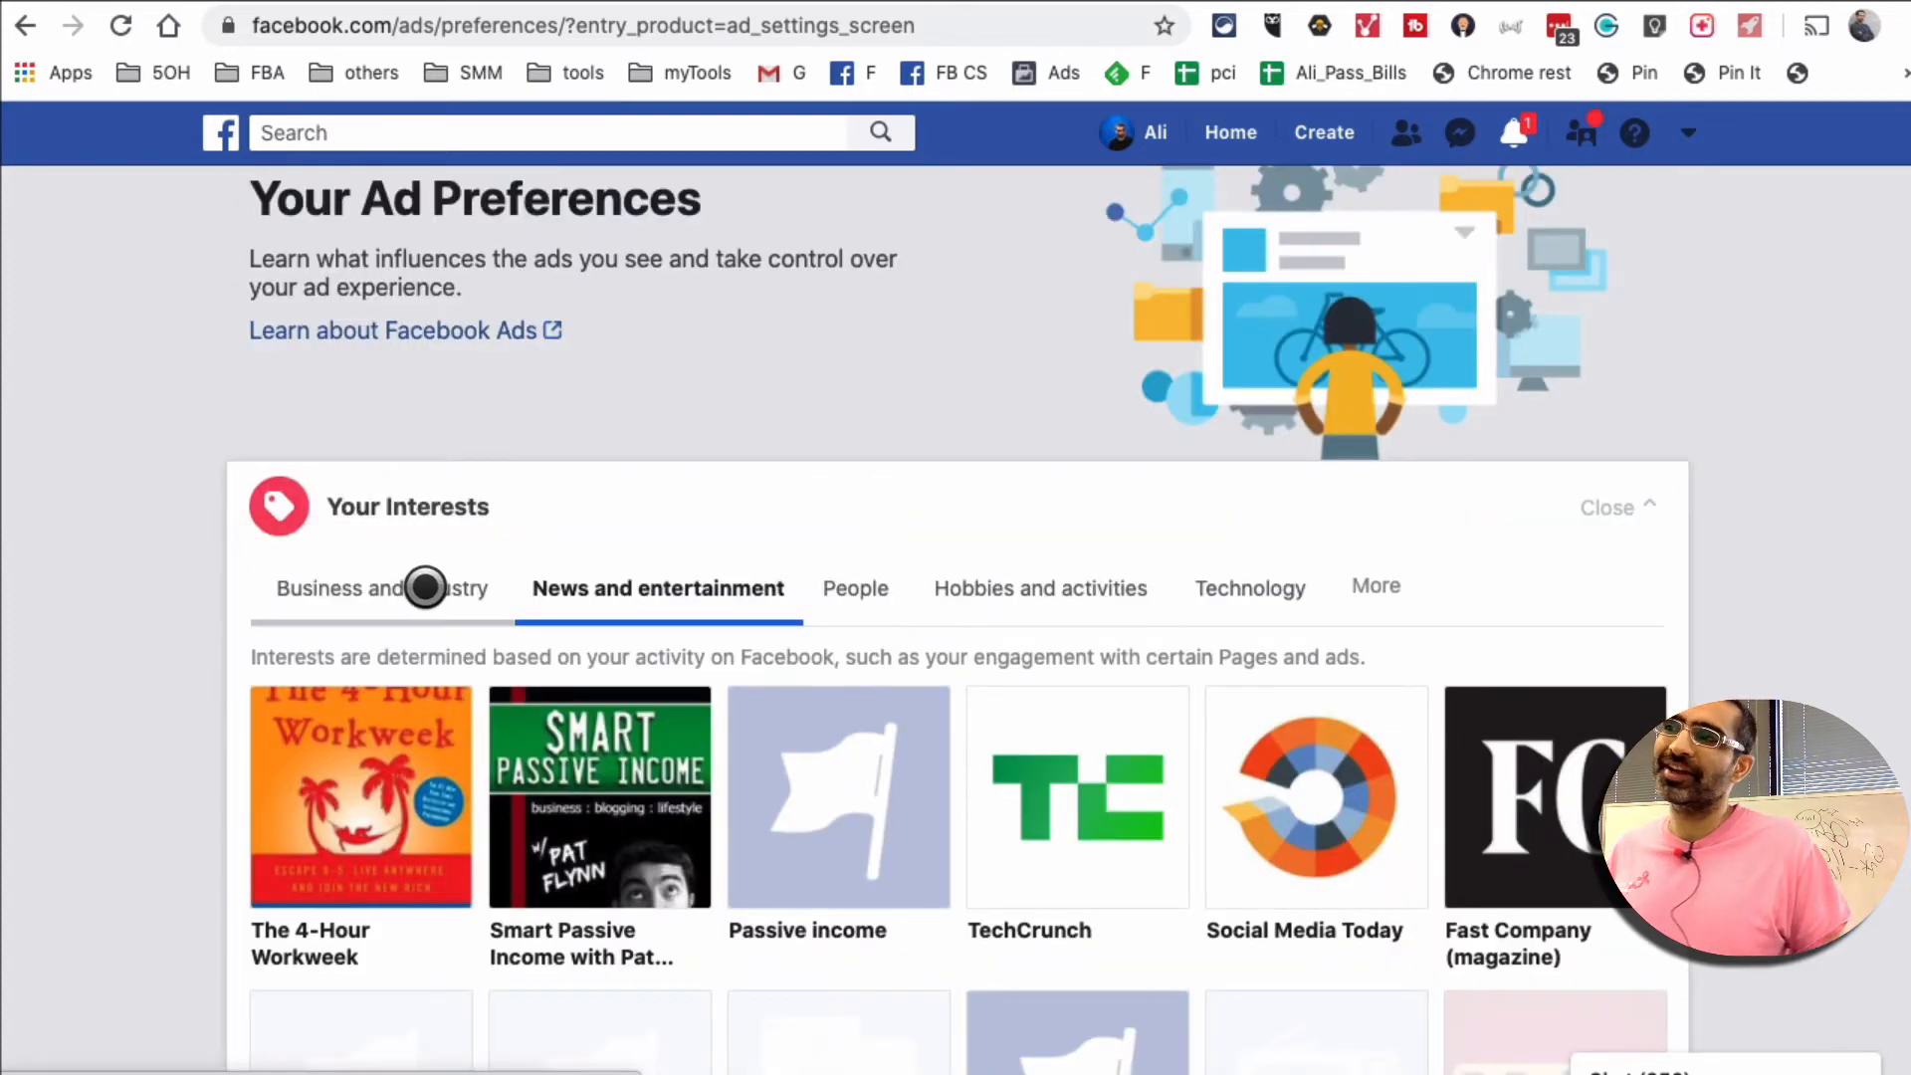
pyautogui.moveTo(882, 574)
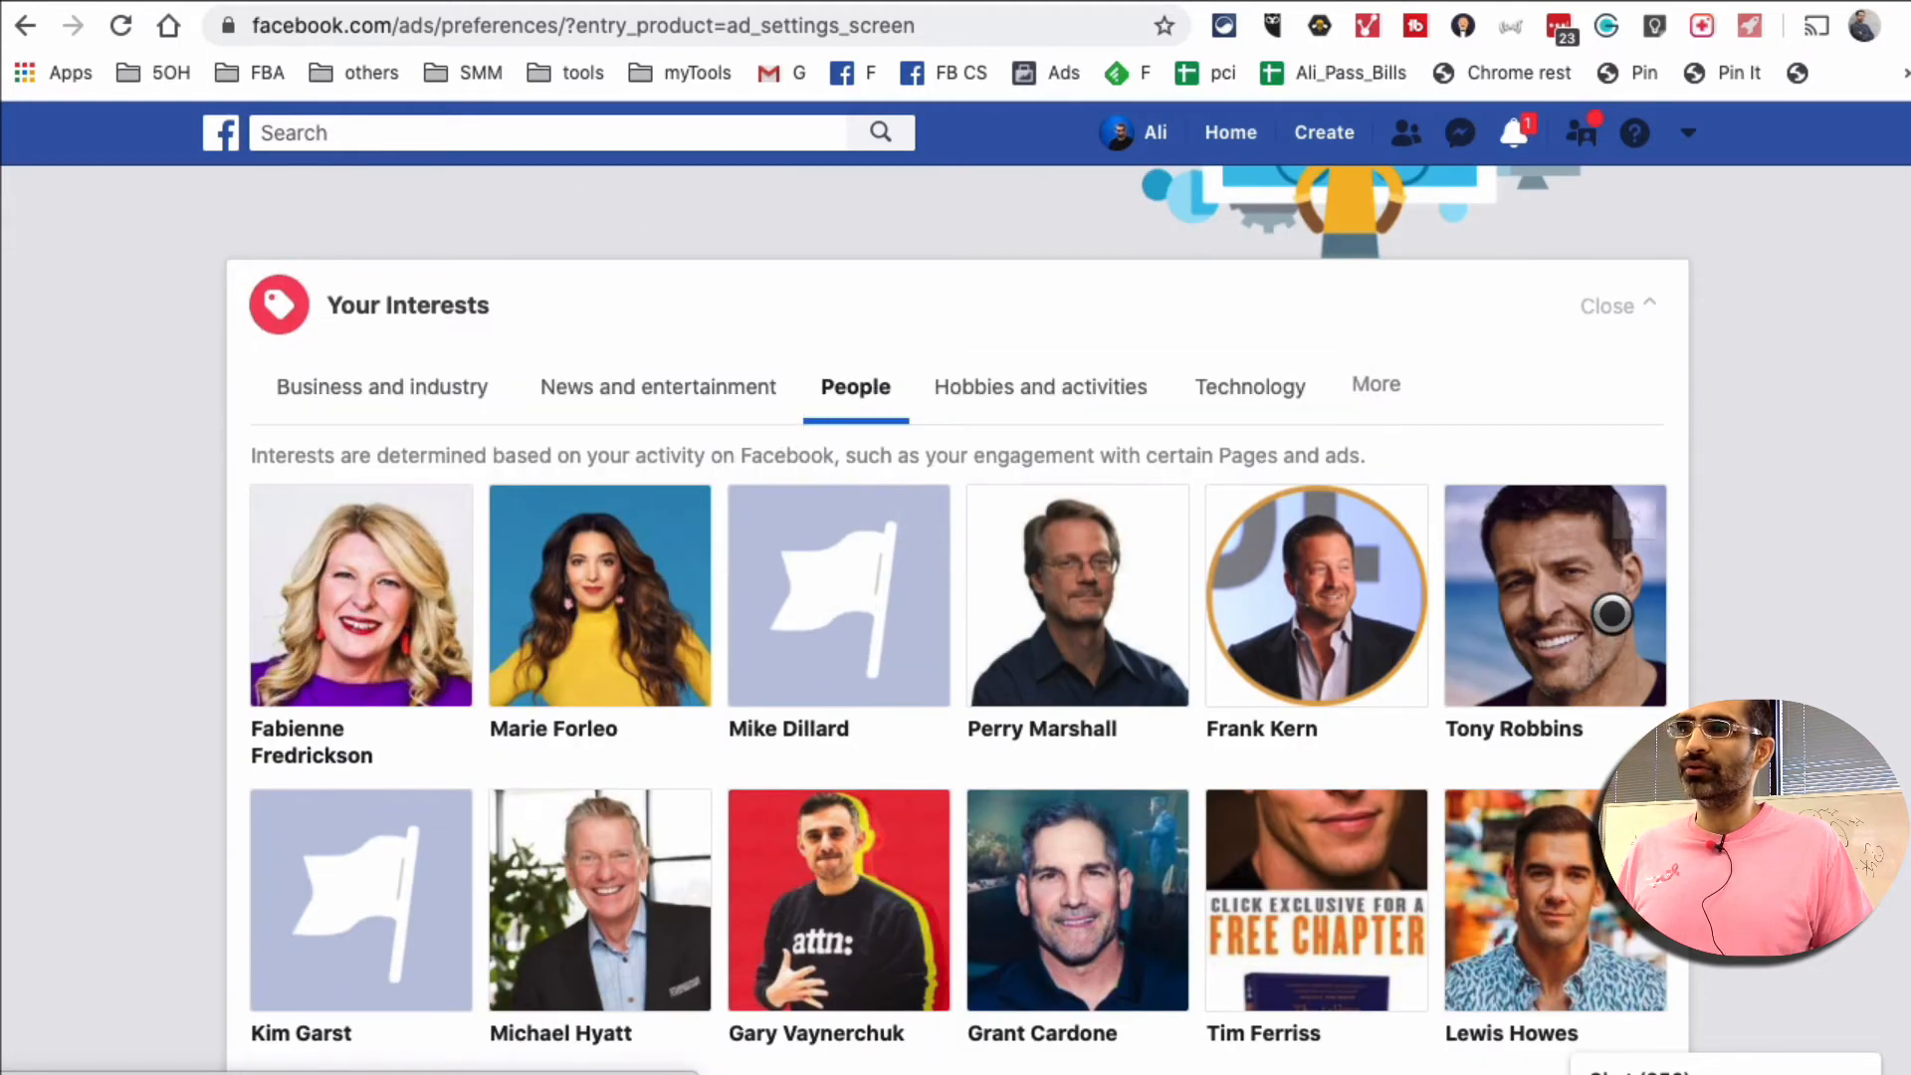
pyautogui.scroll(-3)
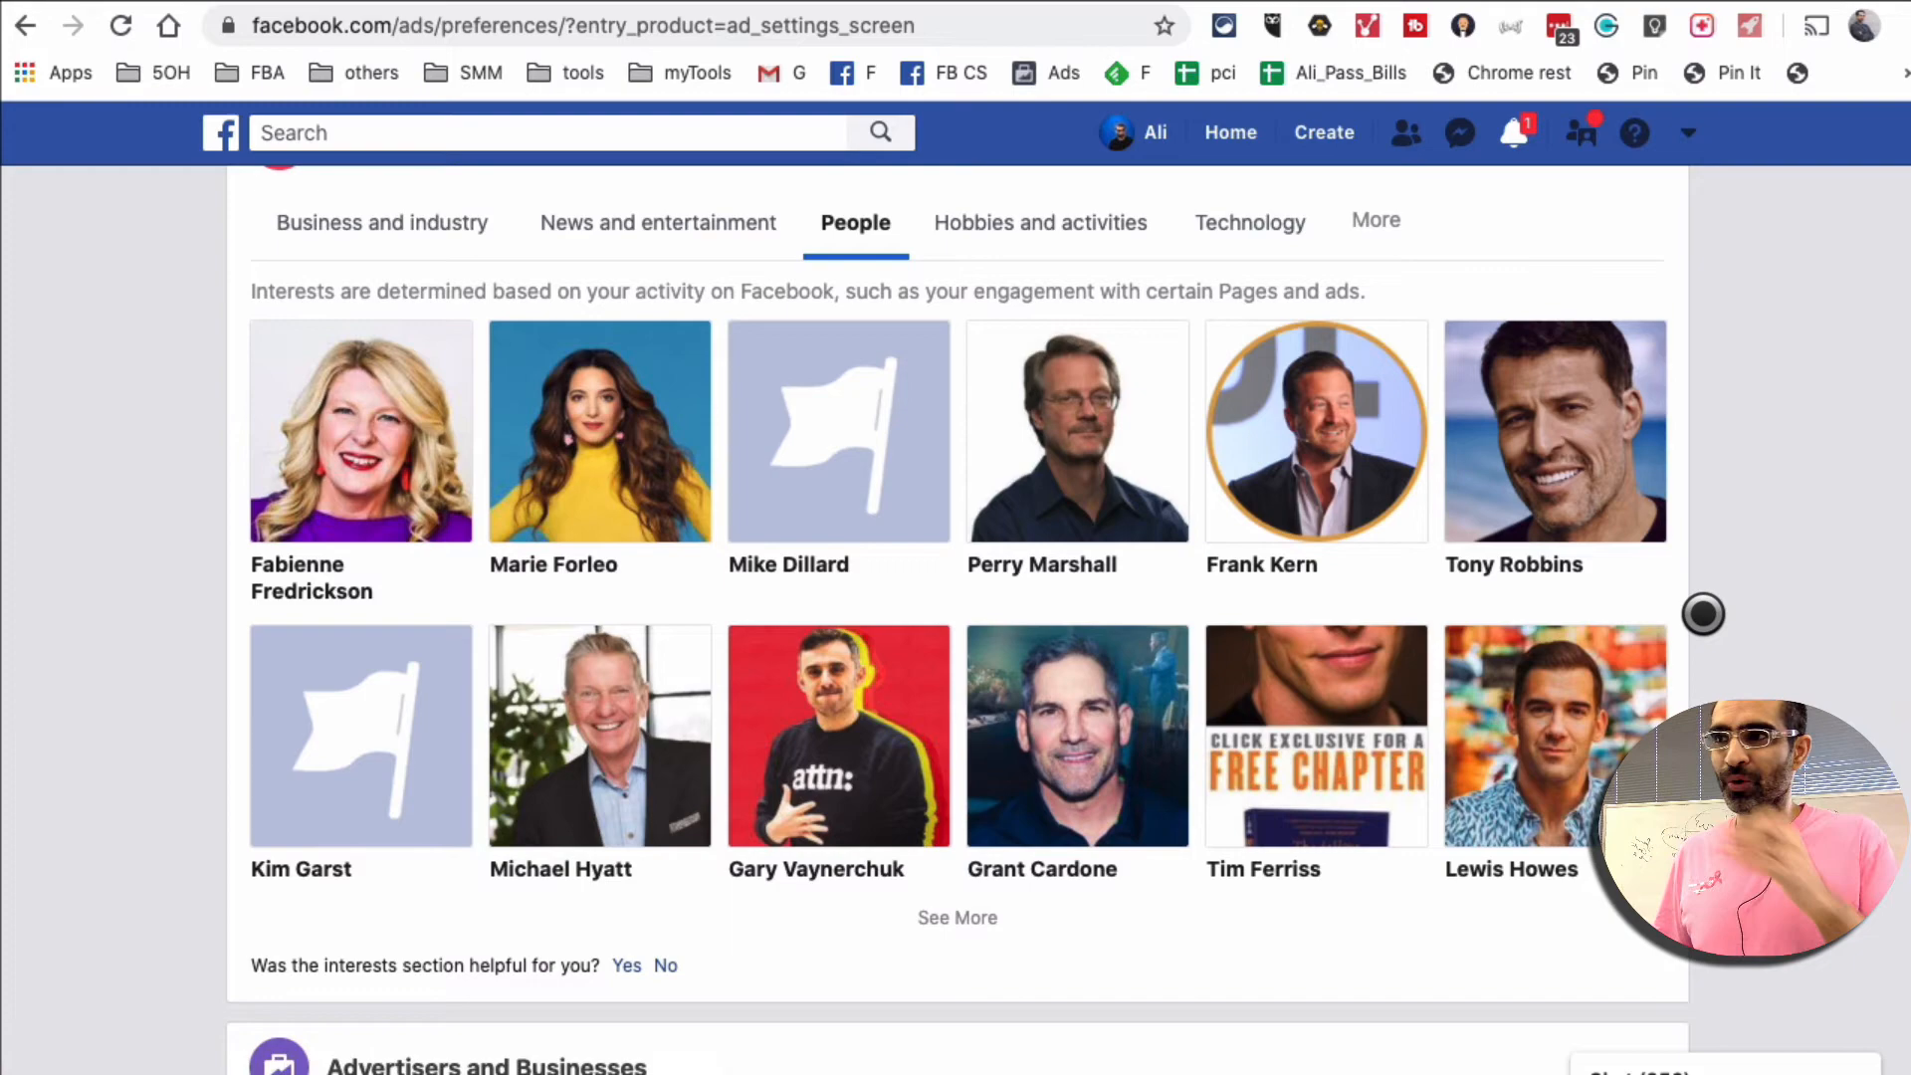
pyautogui.scroll(3)
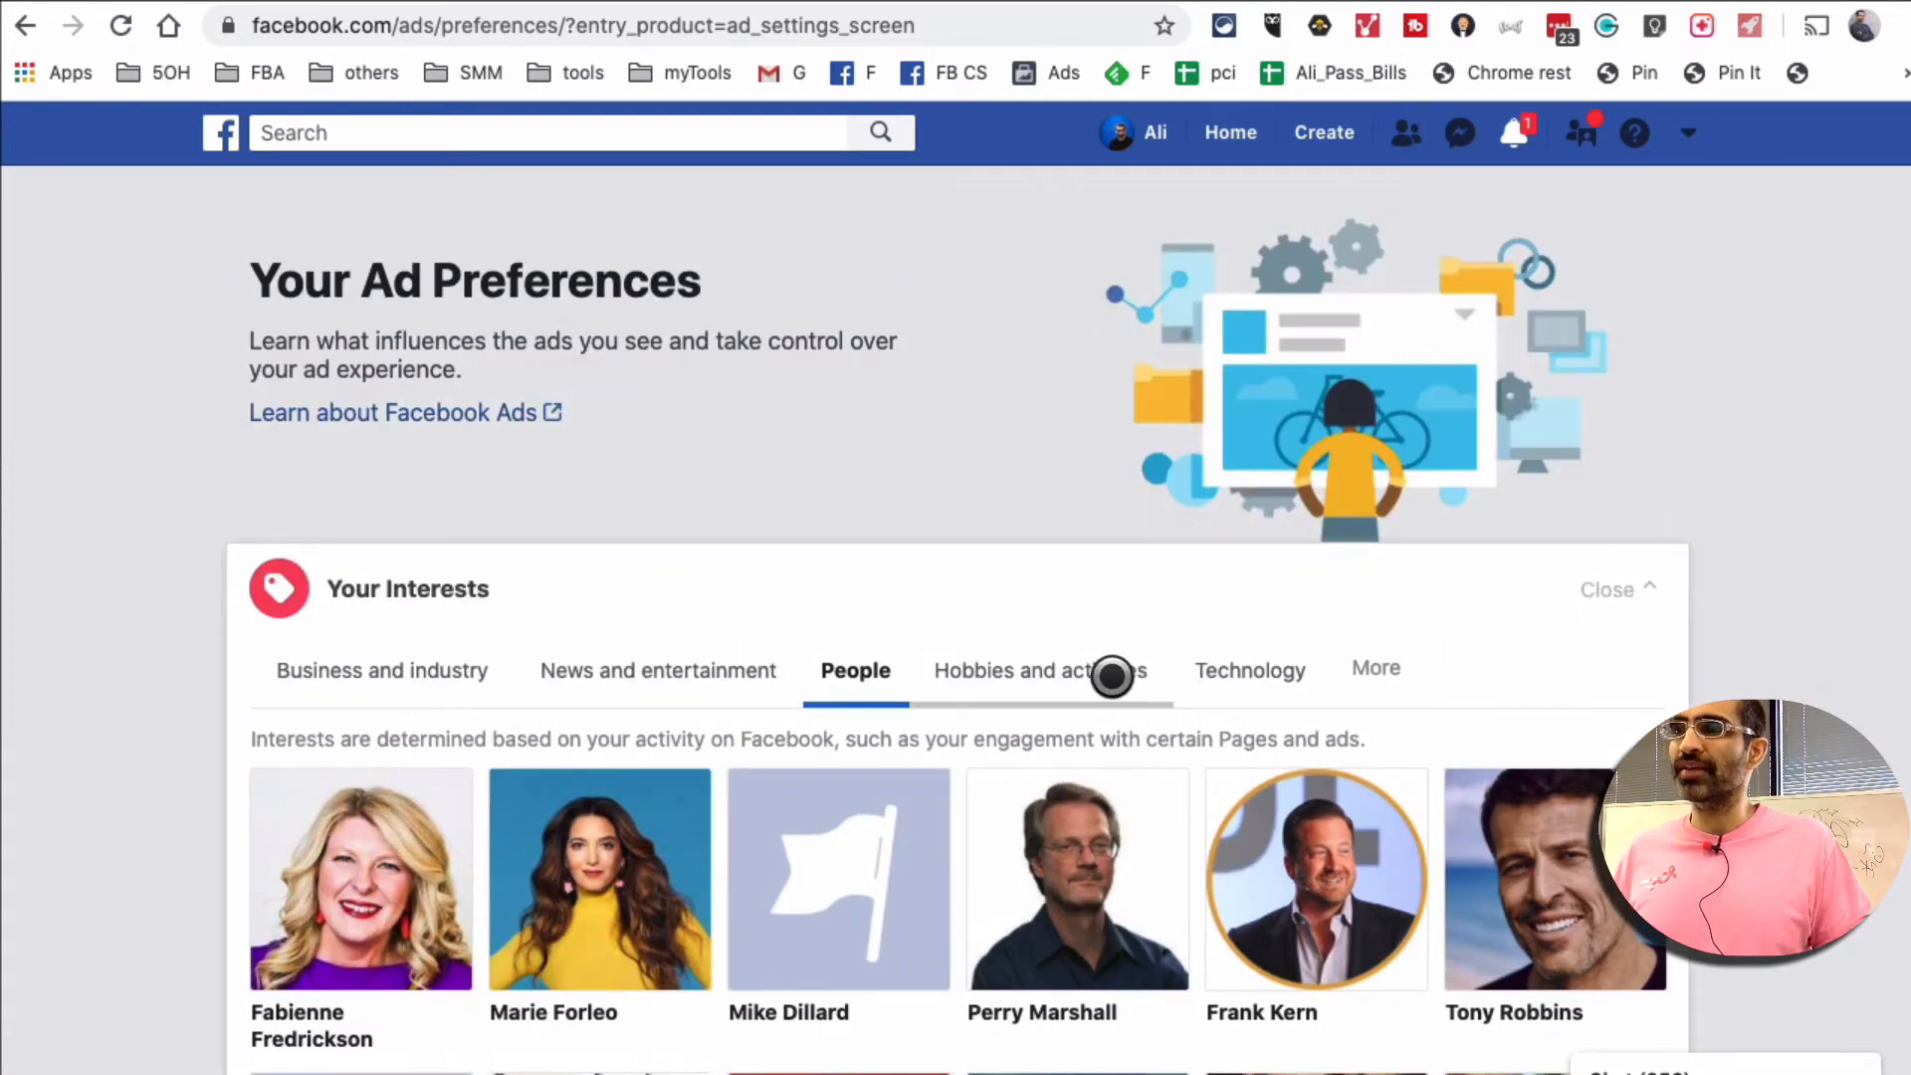
# Under Hobbies and activities, remove Home Appliances, Ford Mustang, Painting, Acoustic guitar and Birds
pyautogui.click(1039, 669)
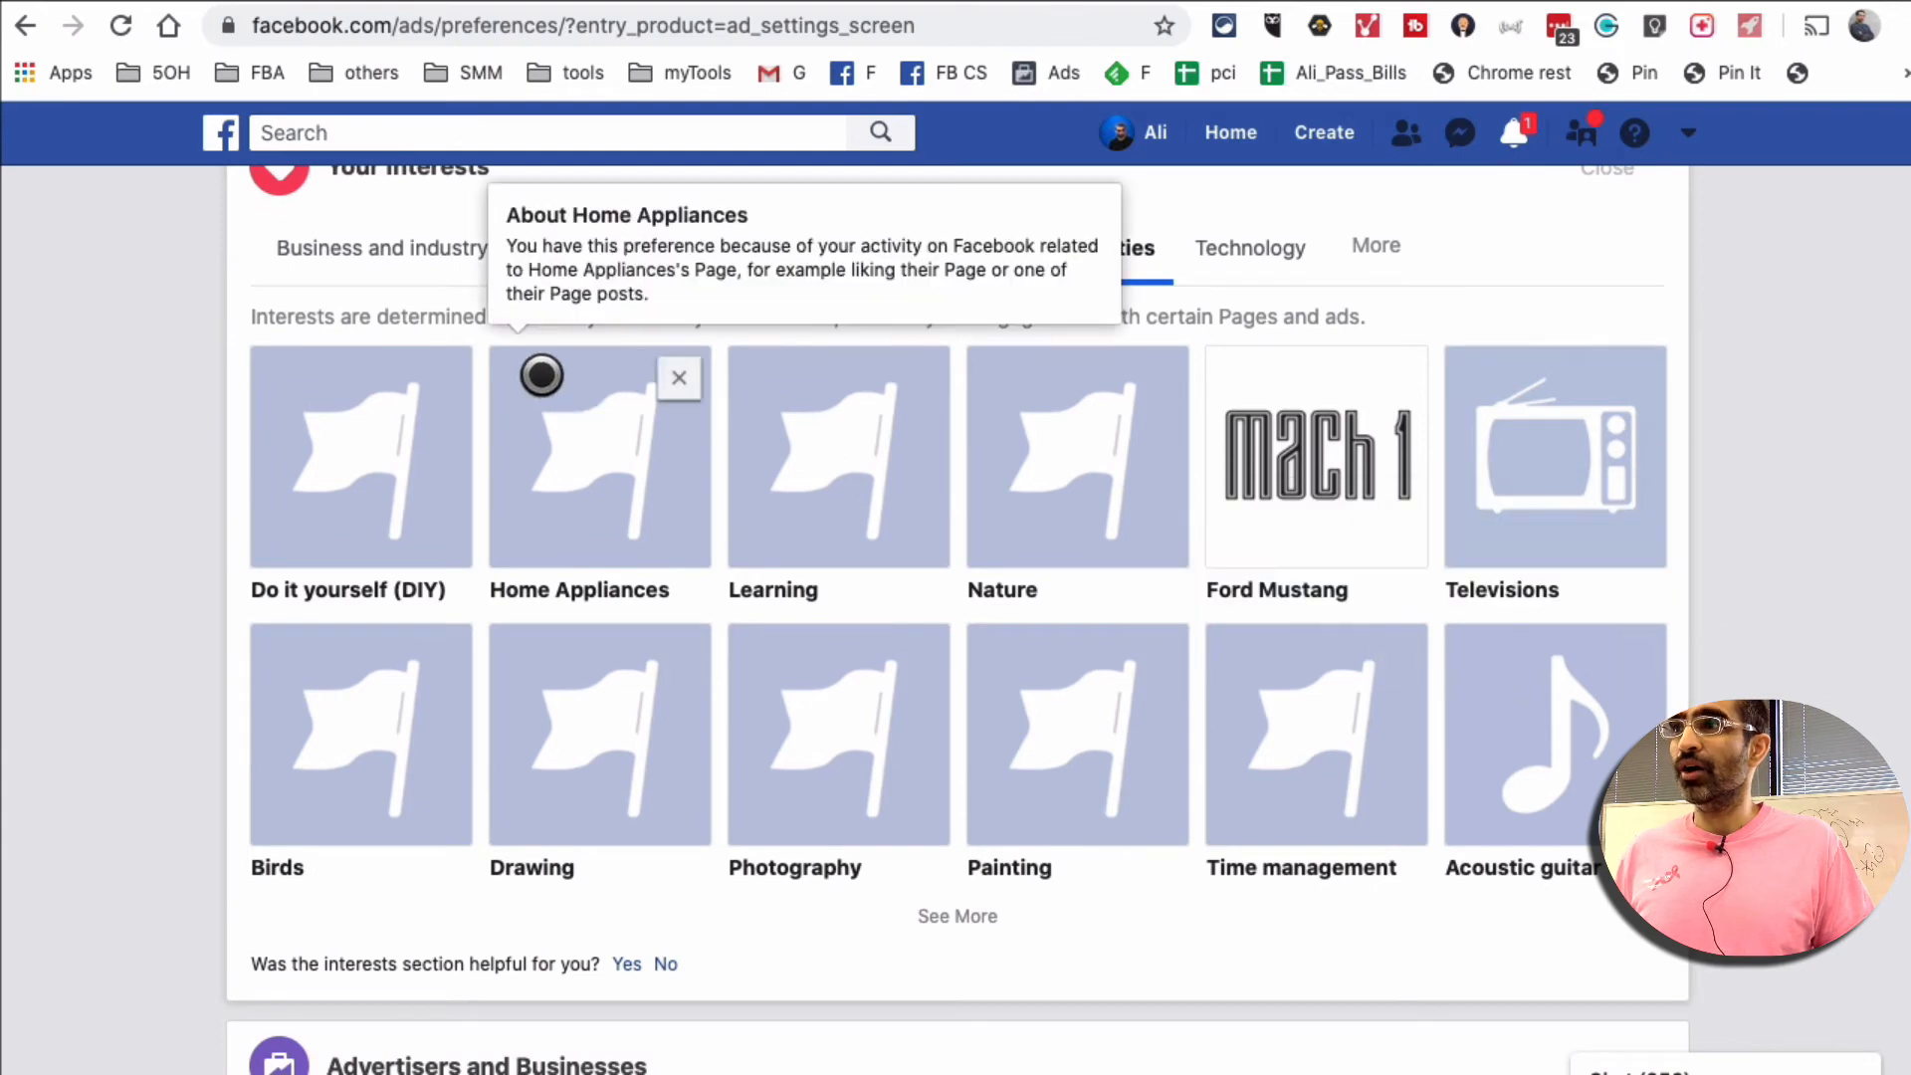
pyautogui.click(679, 376)
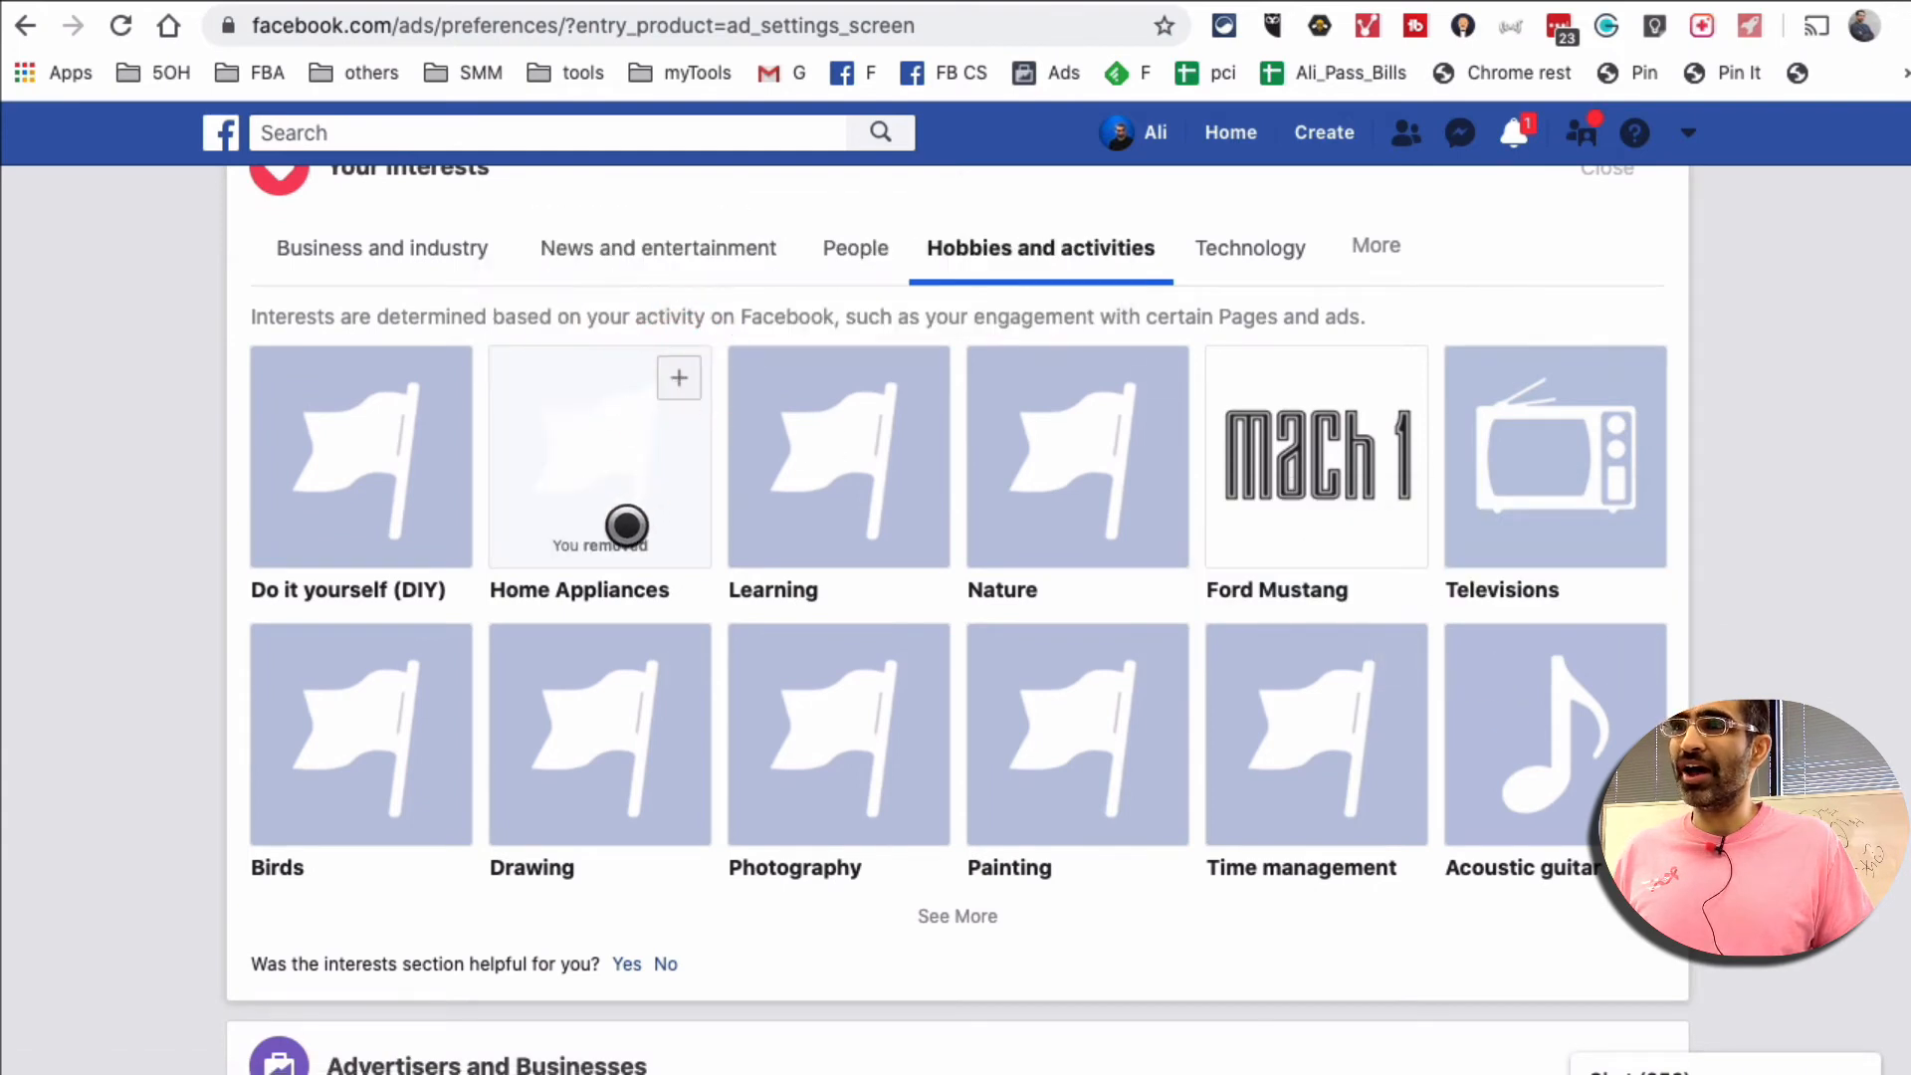
pyautogui.click(1316, 455)
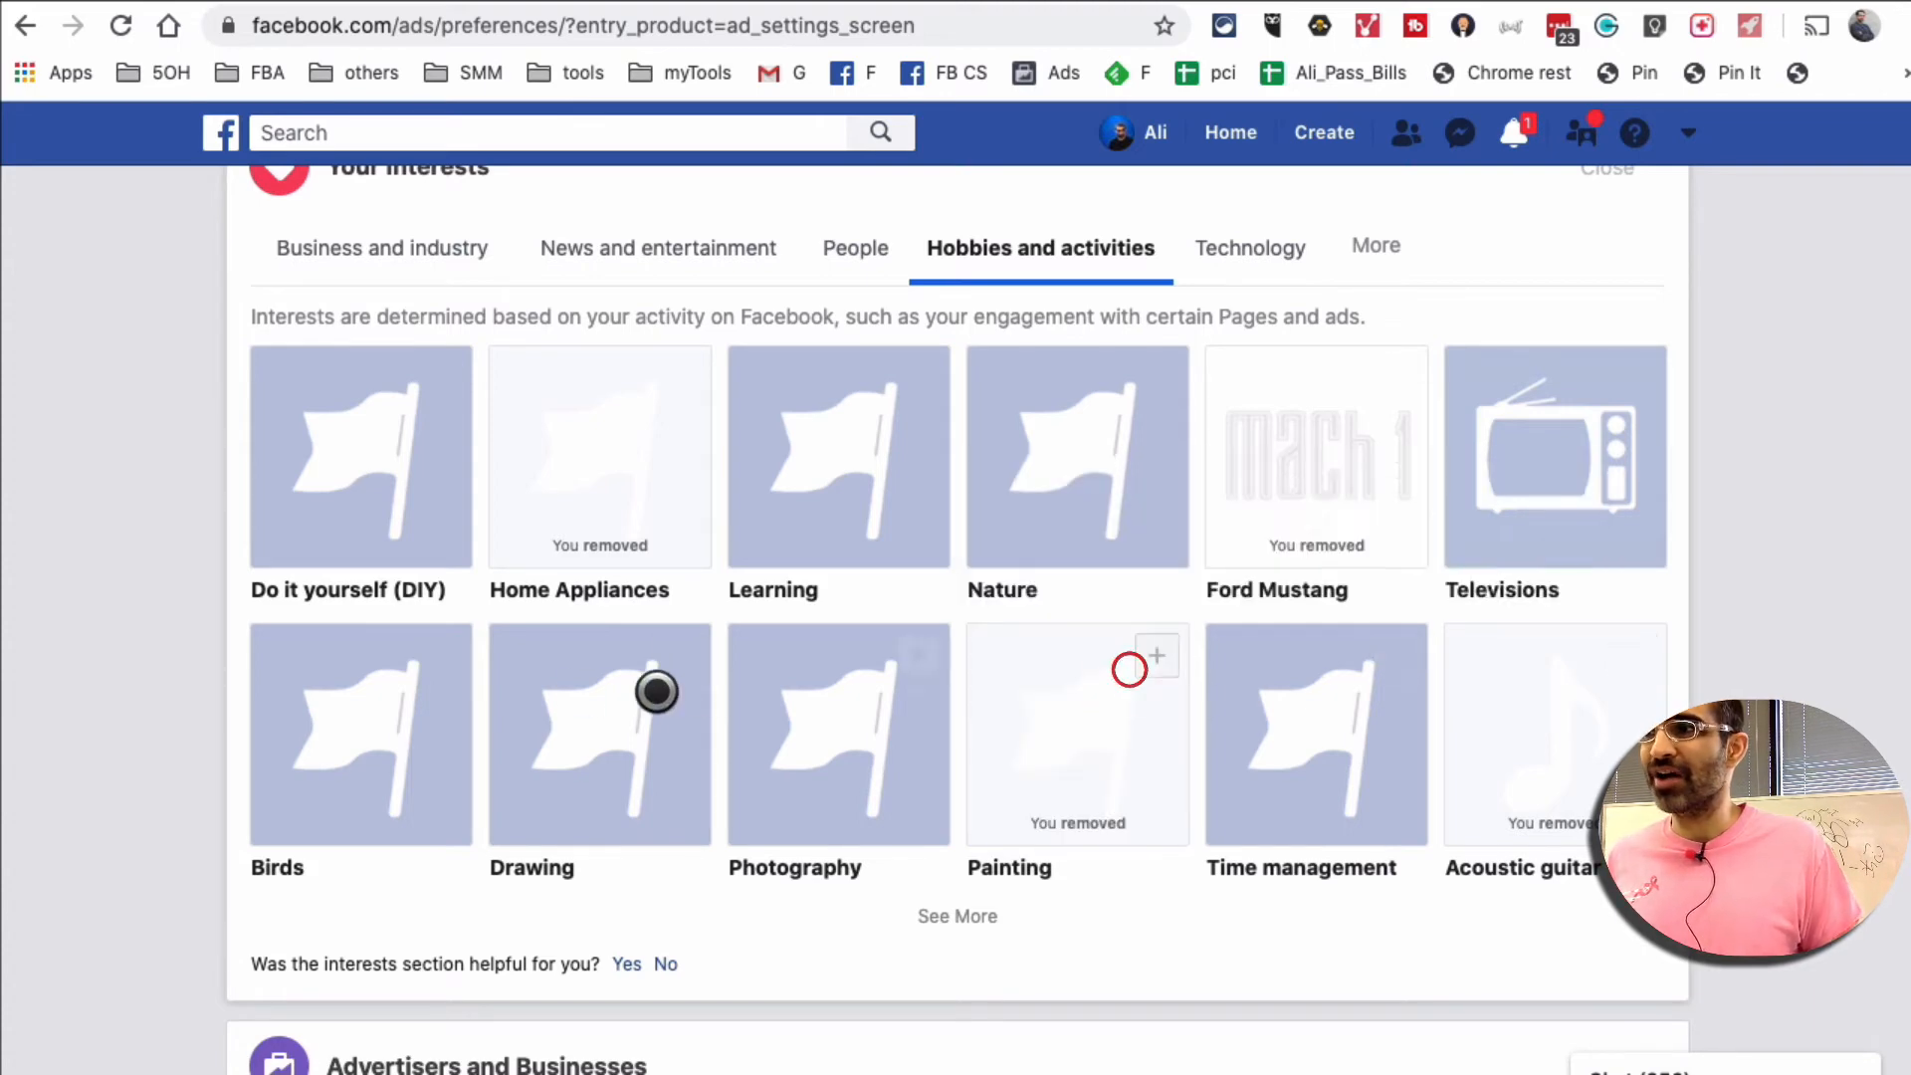
pyautogui.click(361, 734)
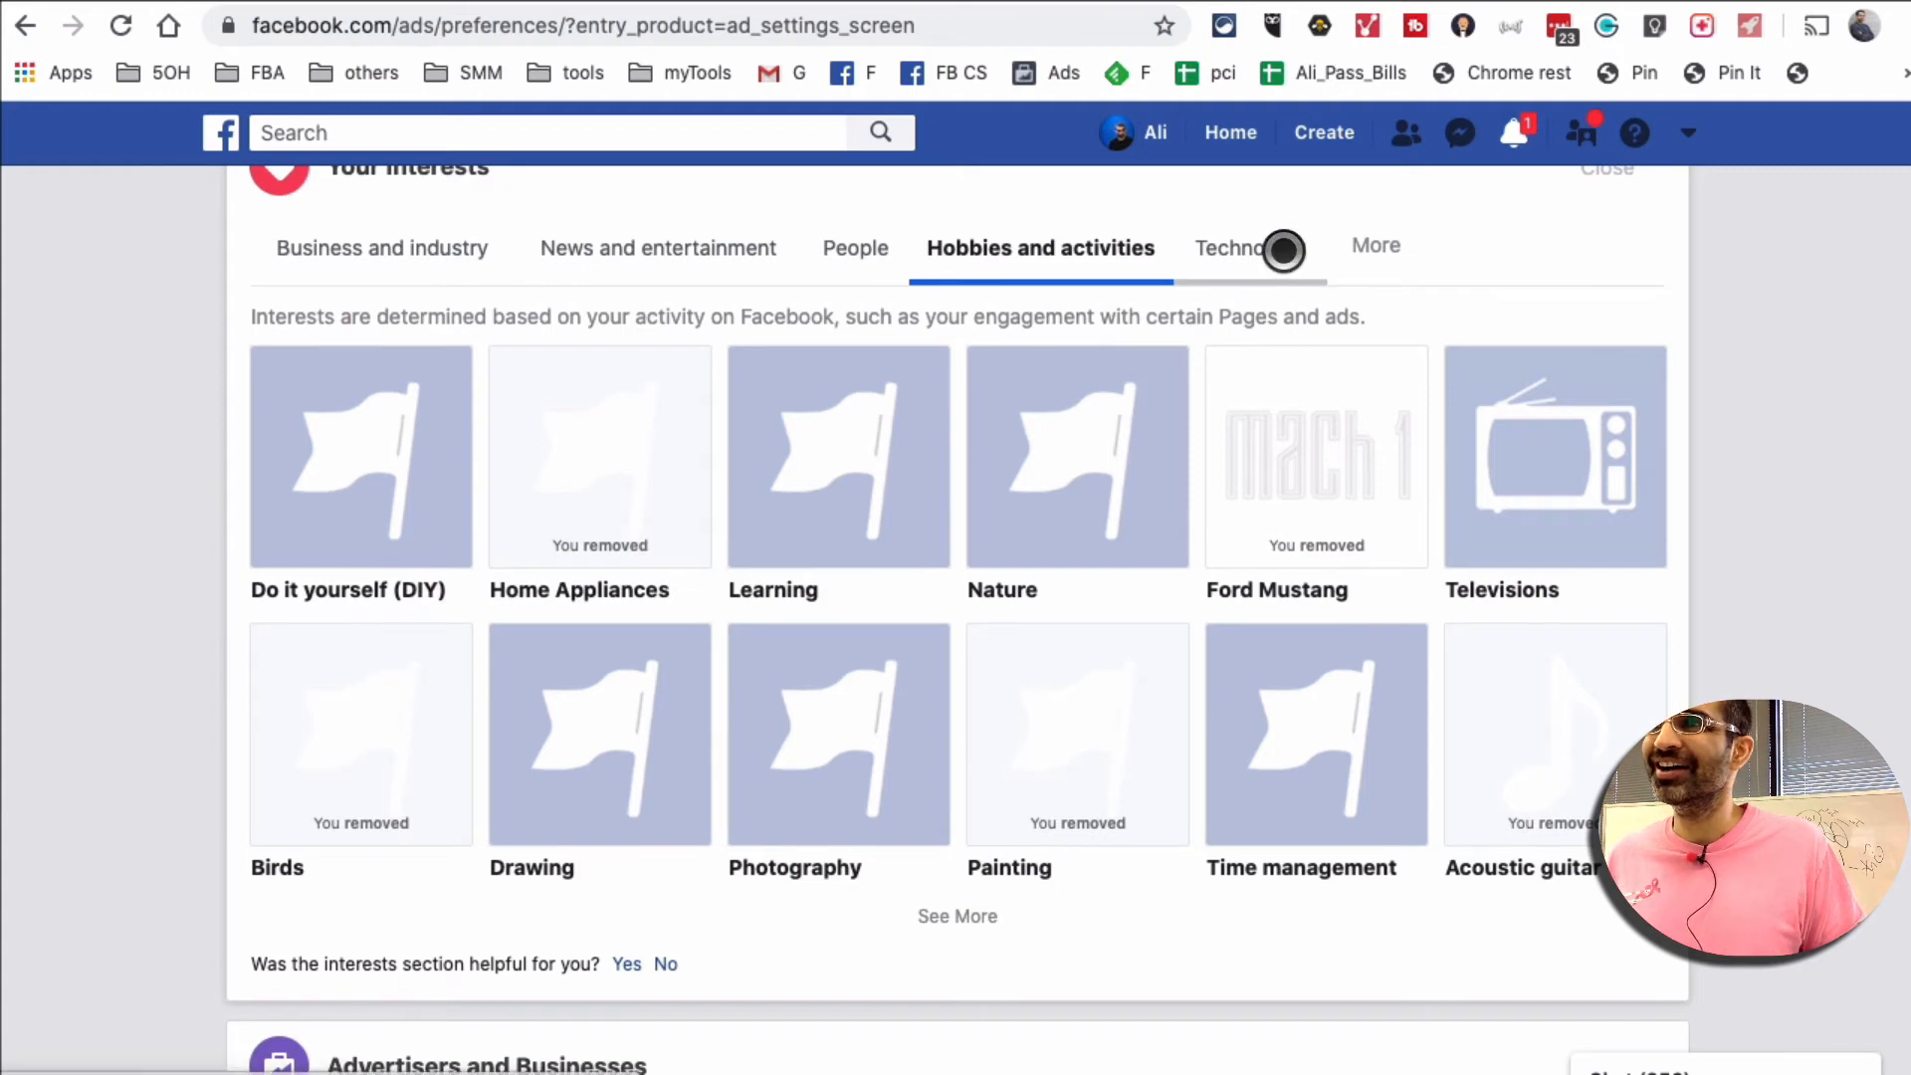
# Review the Technology interests, then collapse the Your Interests section
pyautogui.click(1250, 247)
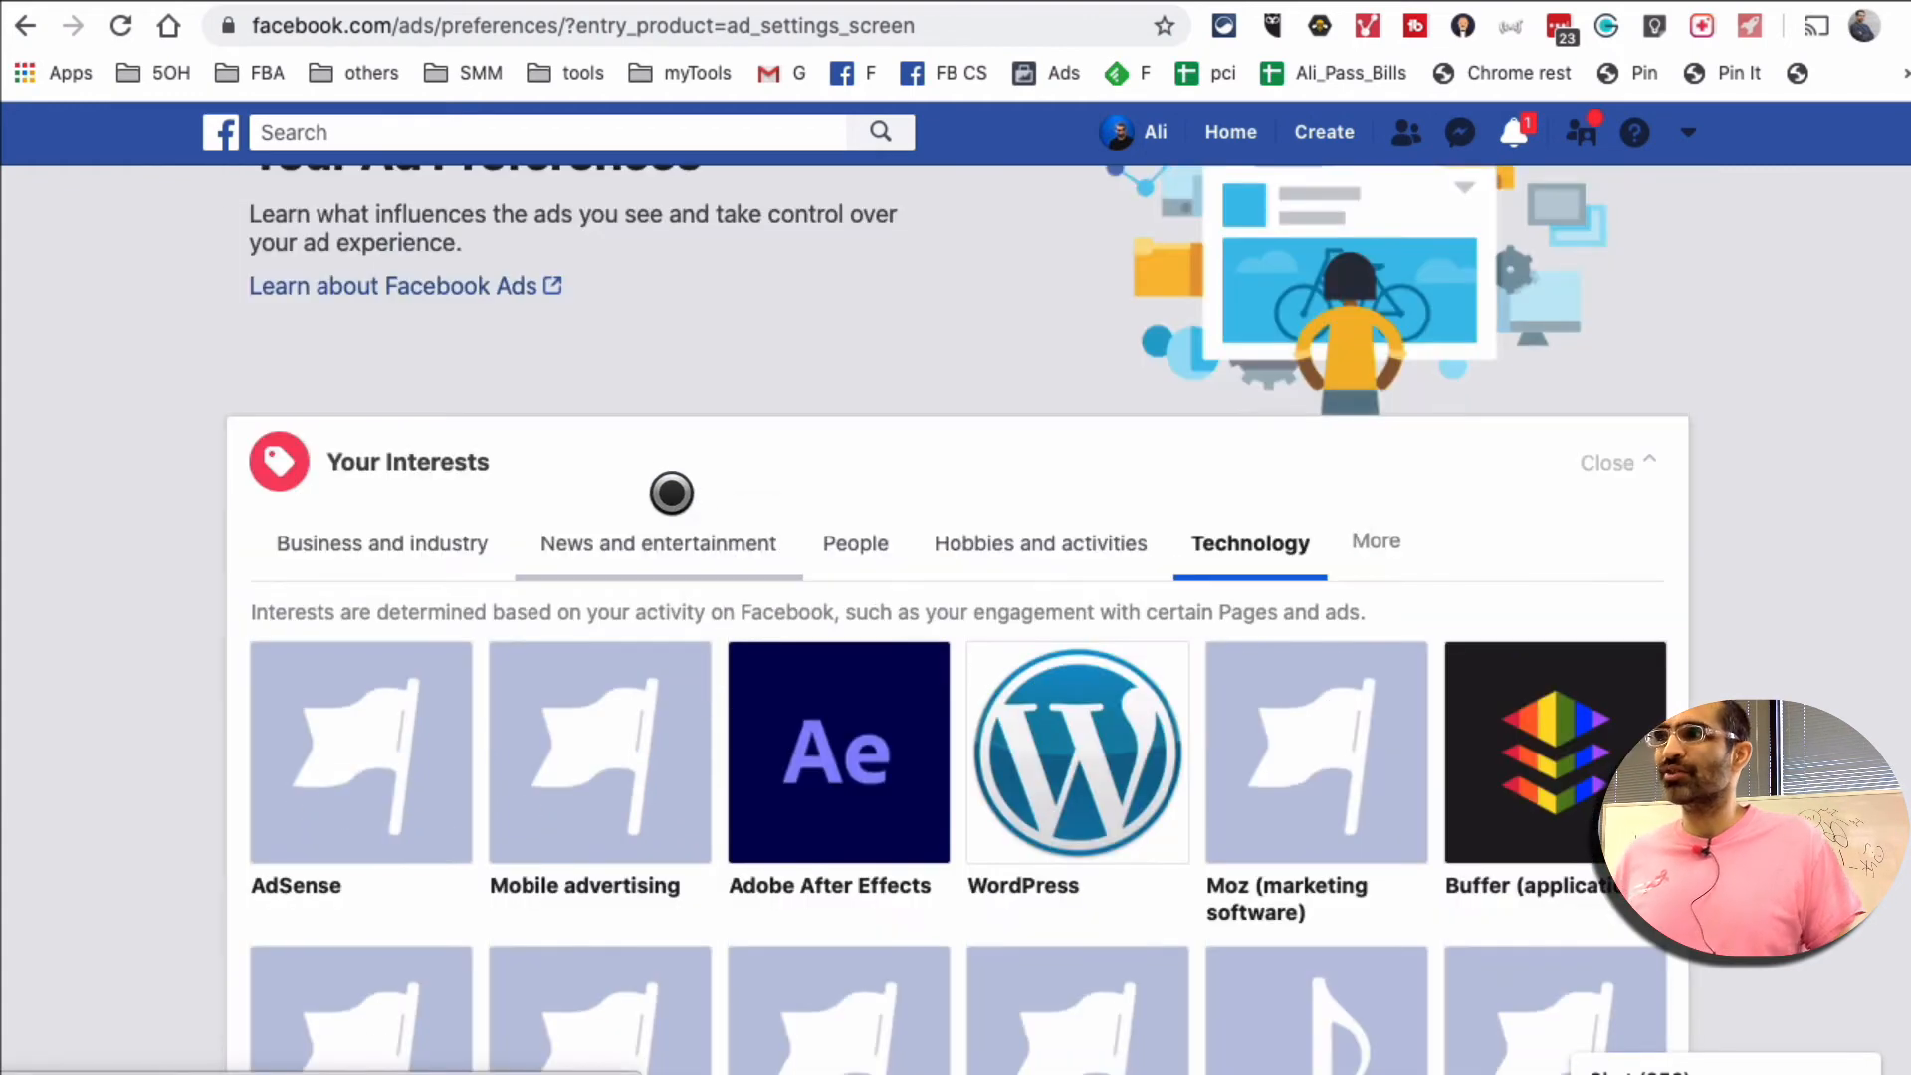
pyautogui.scroll(3)
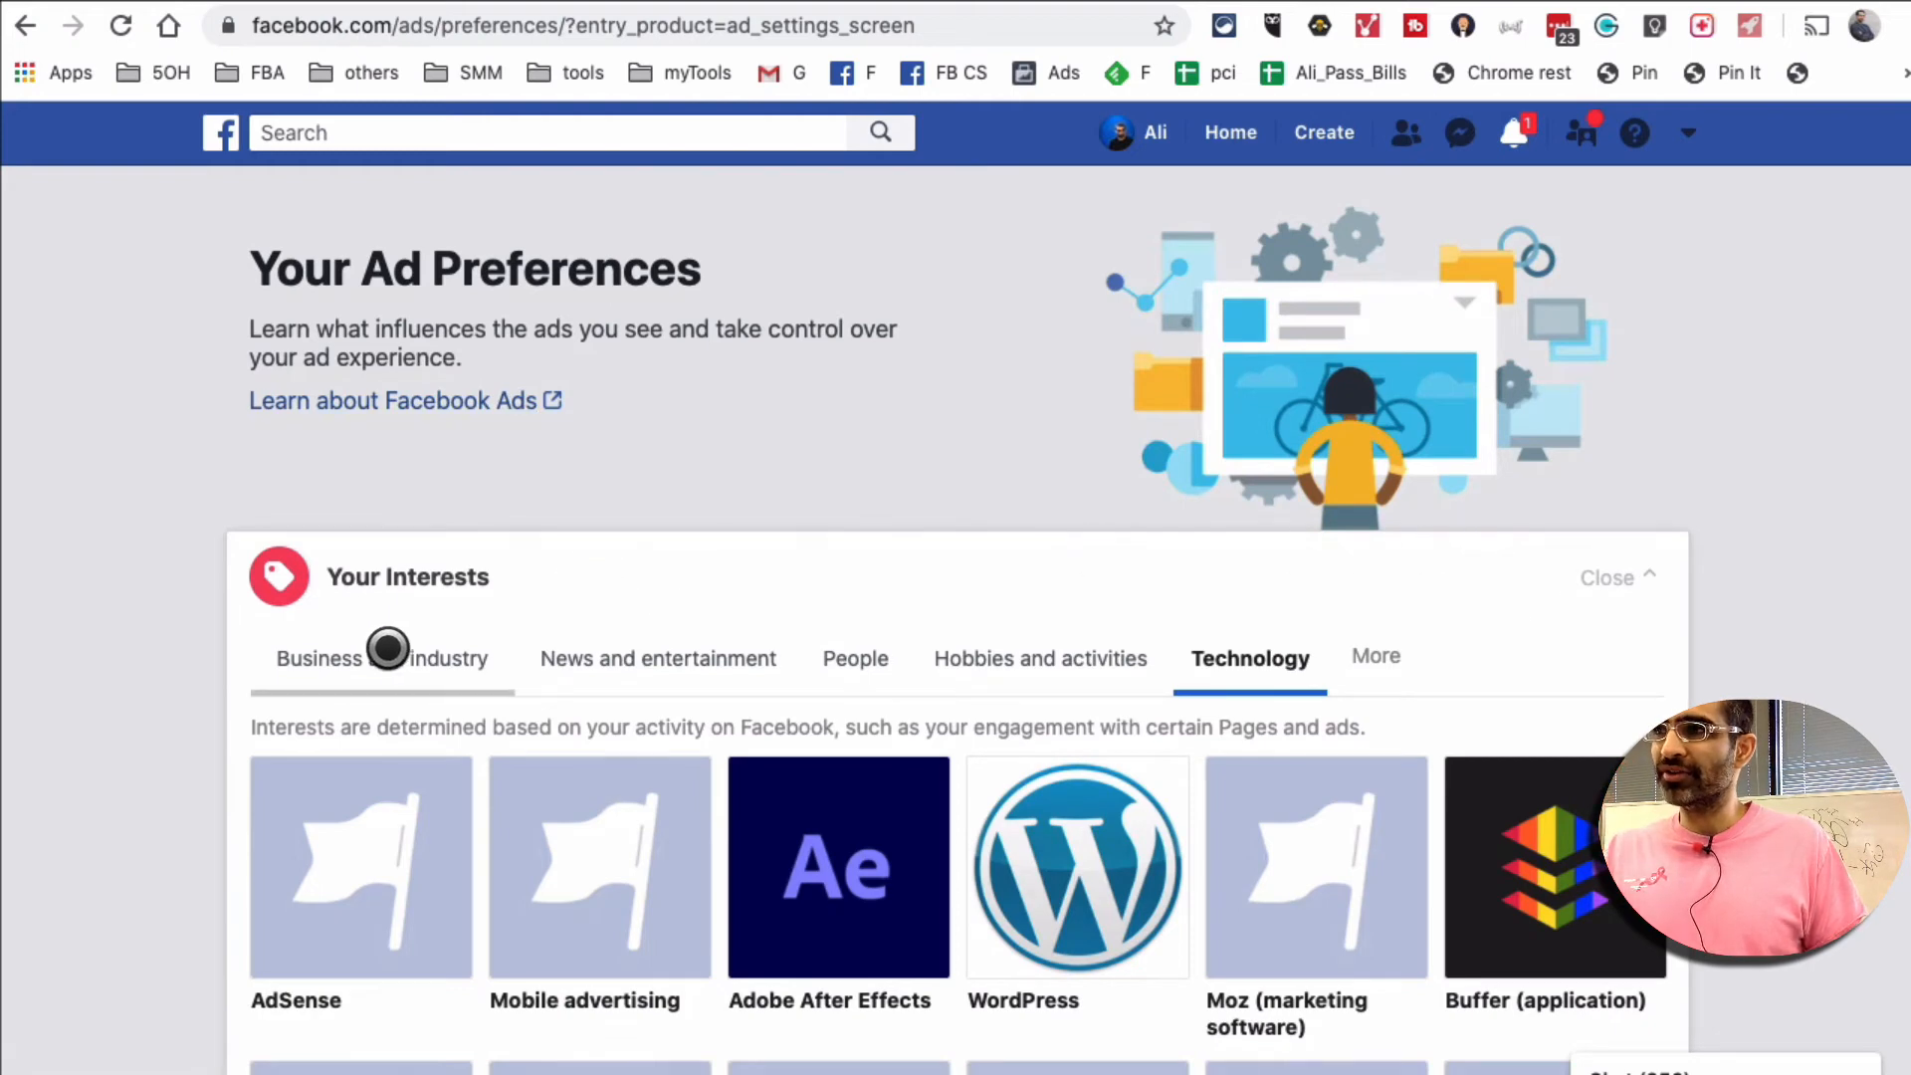
pyautogui.click(1607, 577)
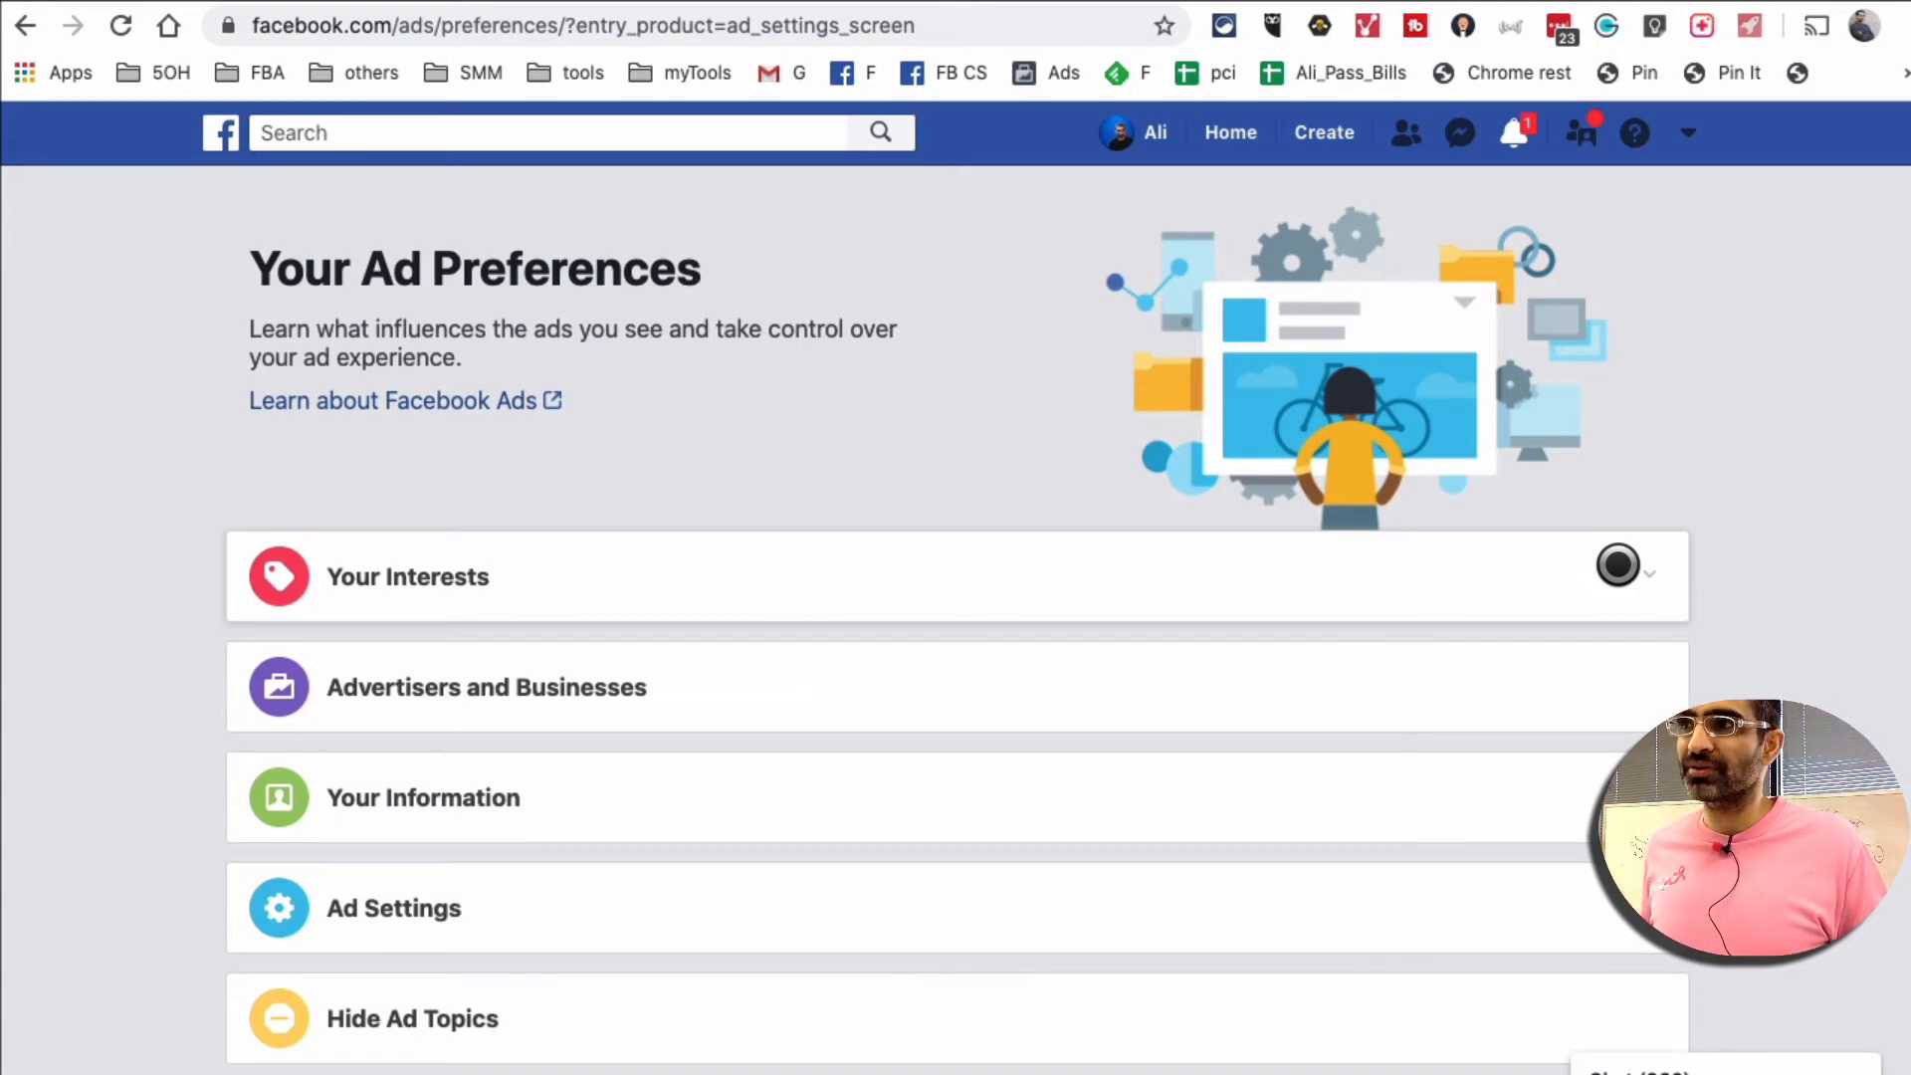
# Expand Hide Ad Topics and verify Alcohol, Parenting and Pets each show Hide permanently on
pyautogui.scroll(-3)
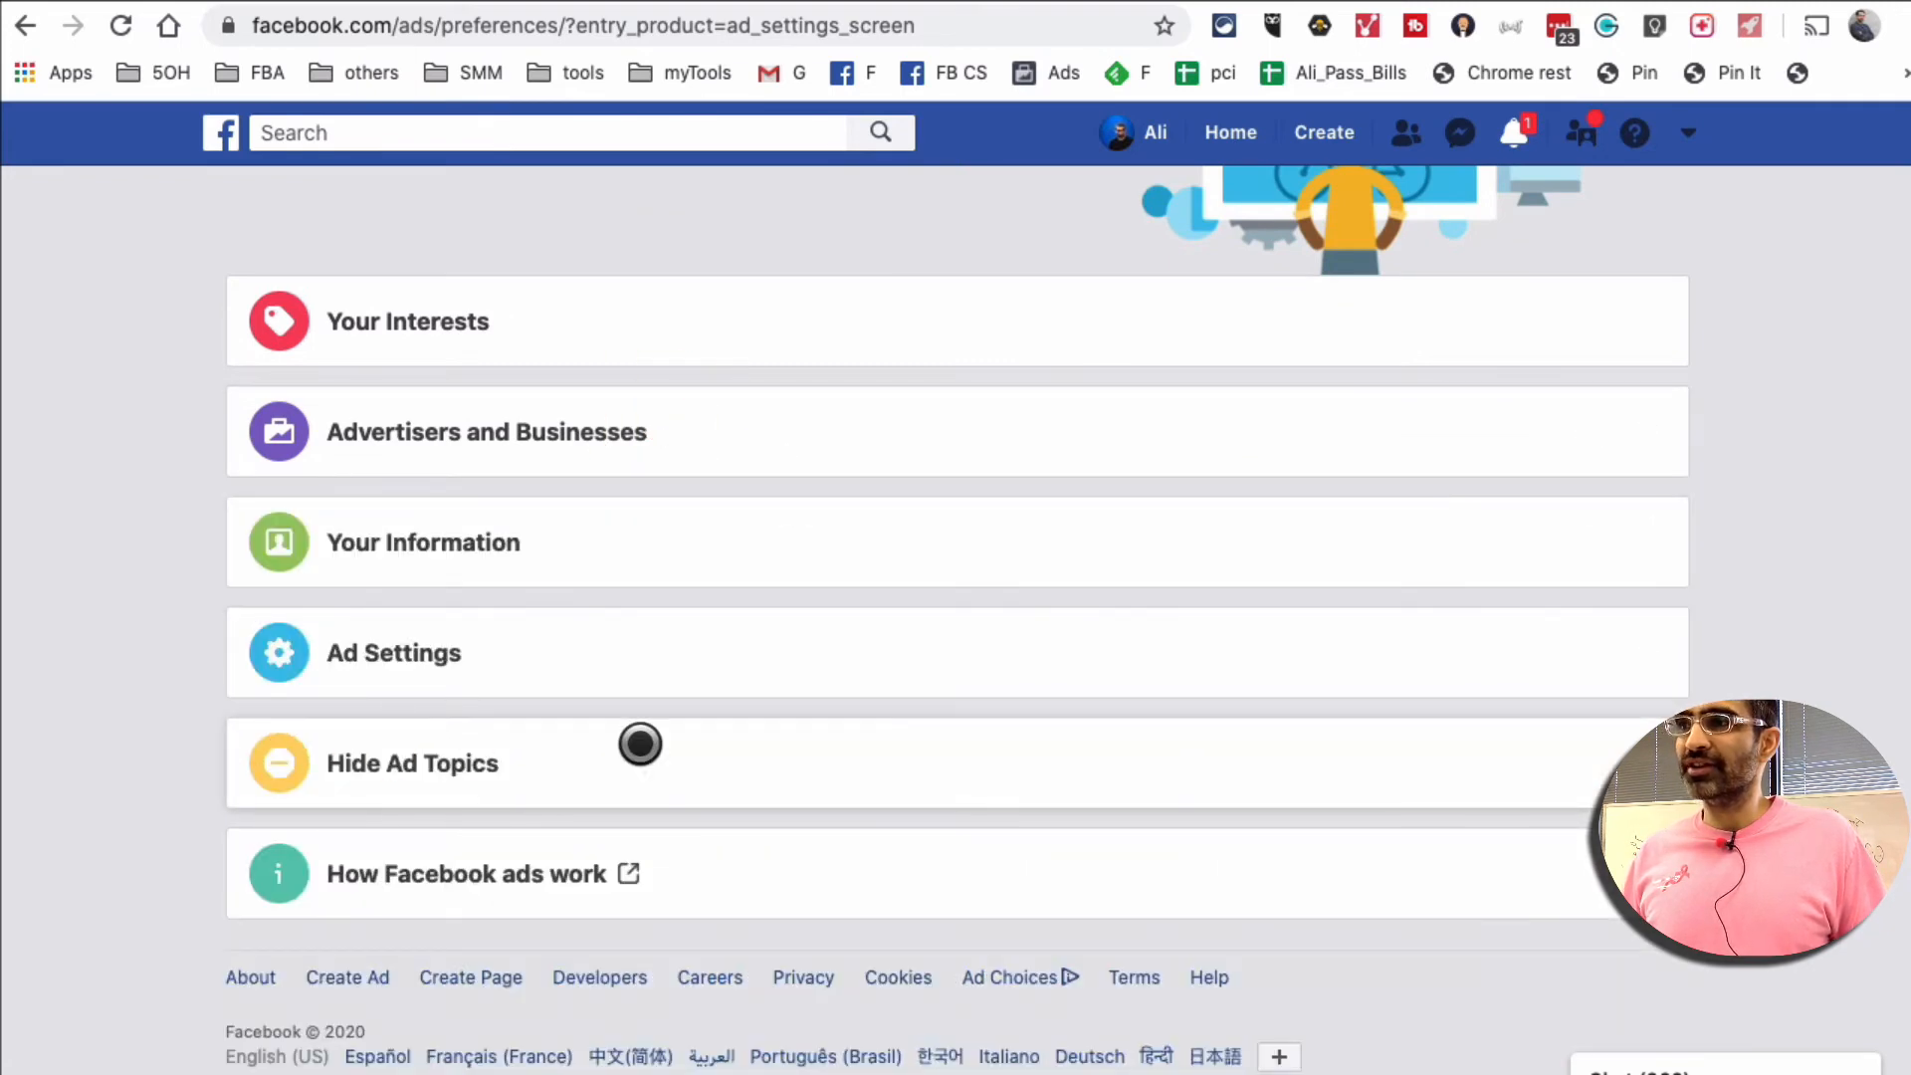
pyautogui.moveTo(420, 753)
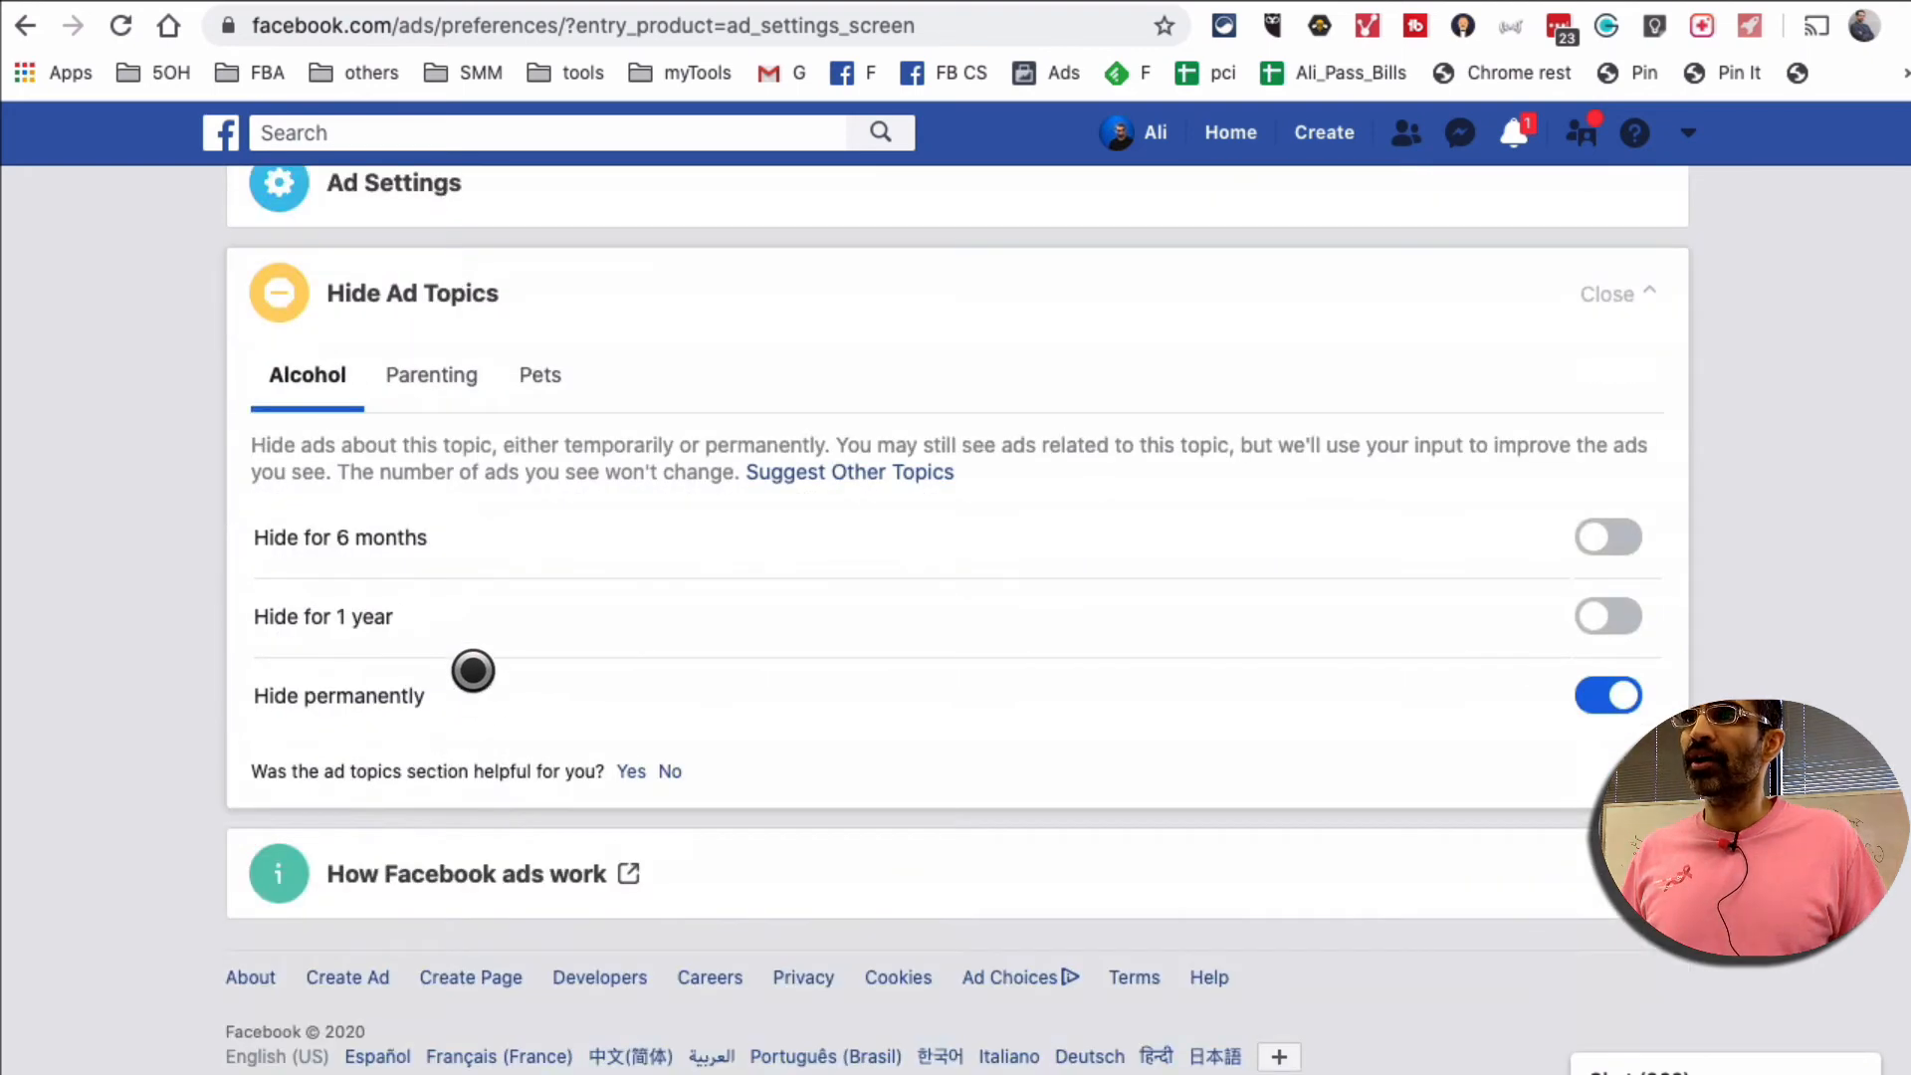
pyautogui.moveTo(393, 573)
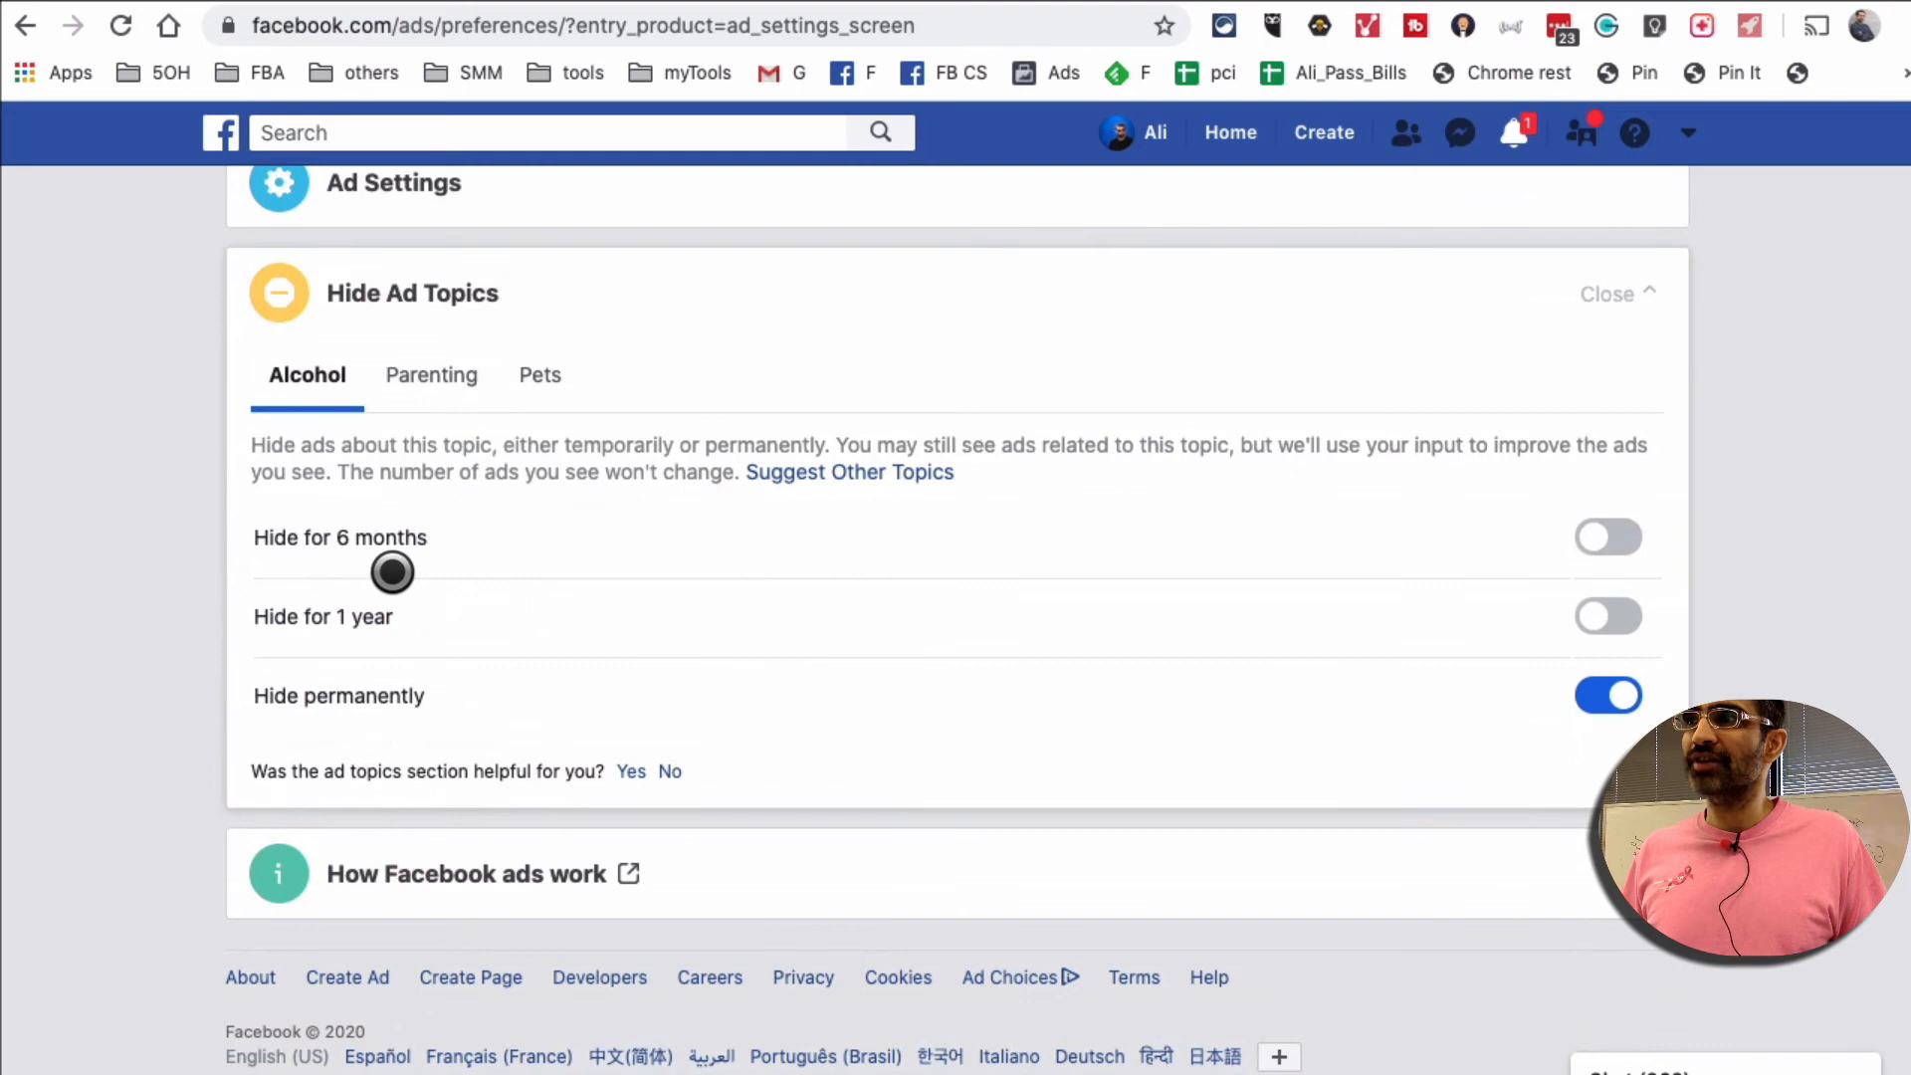
pyautogui.moveTo(529, 366)
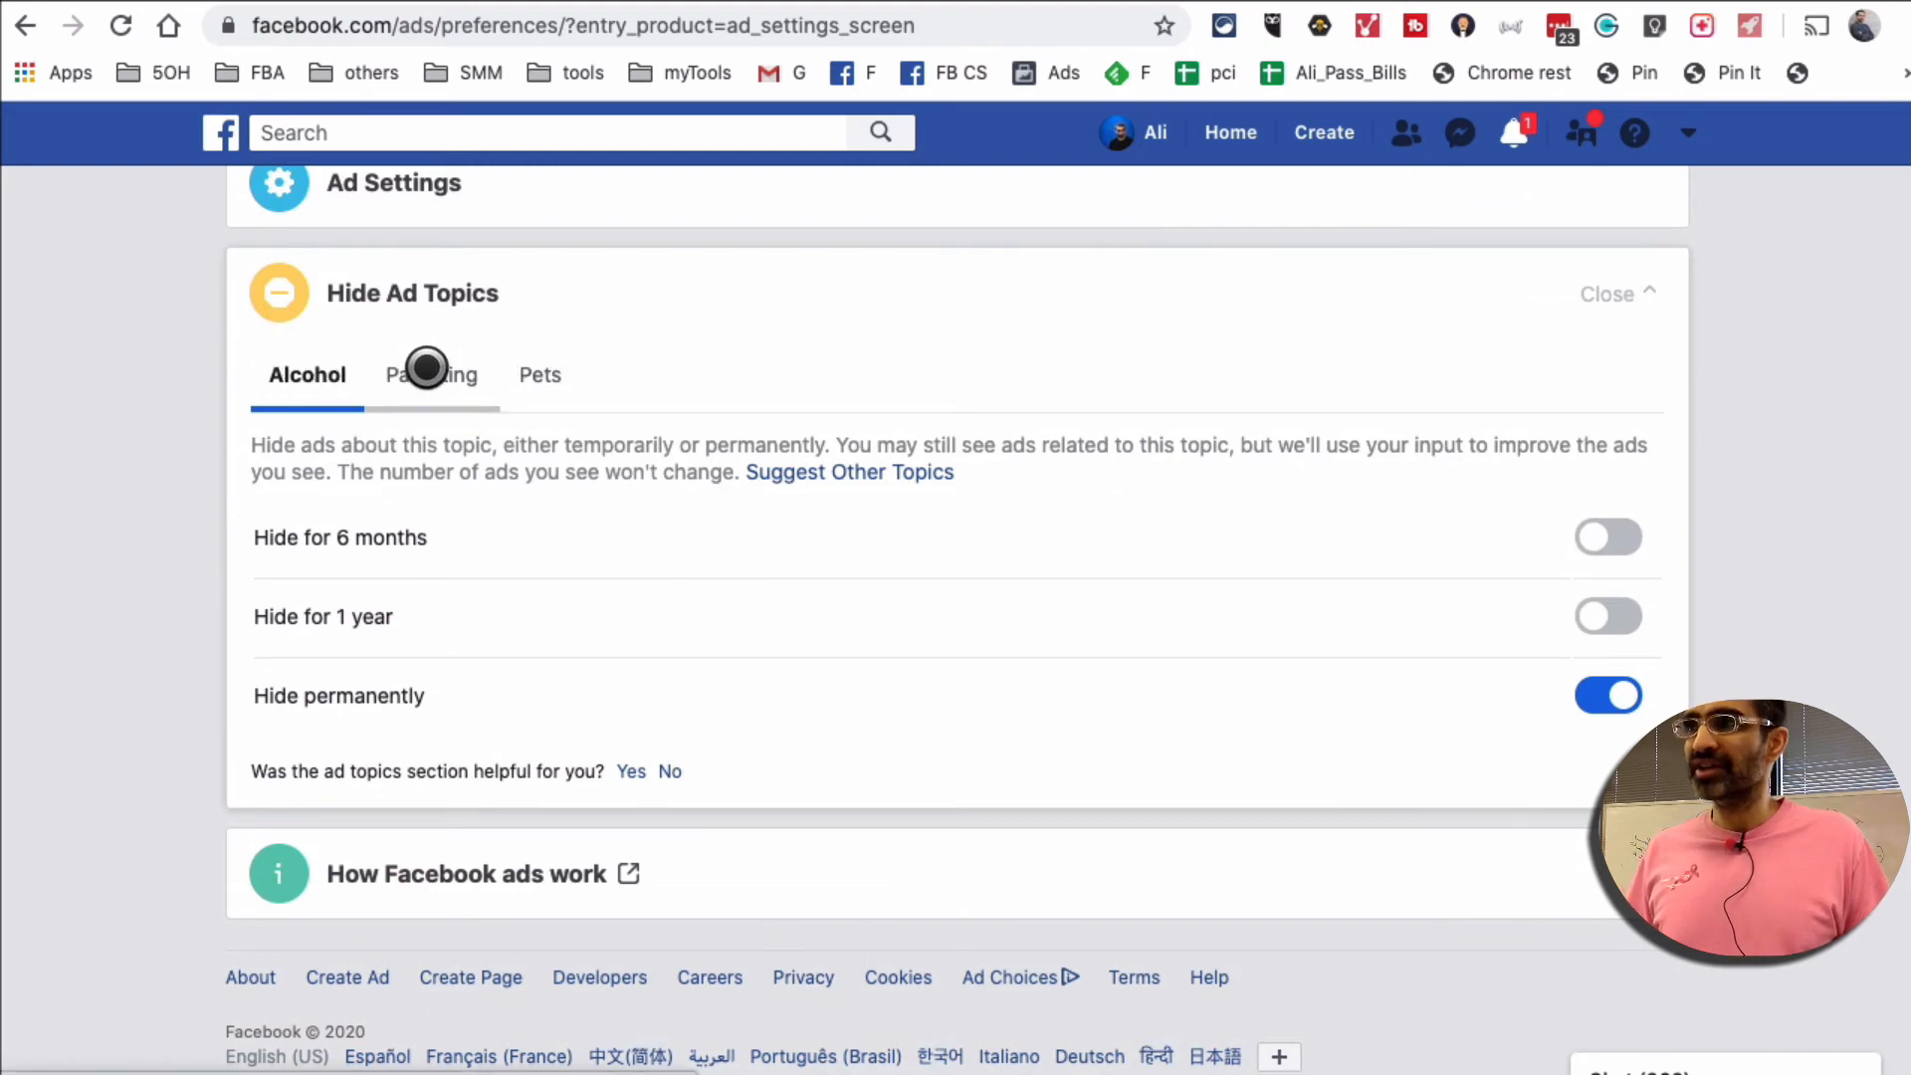
pyautogui.click(432, 375)
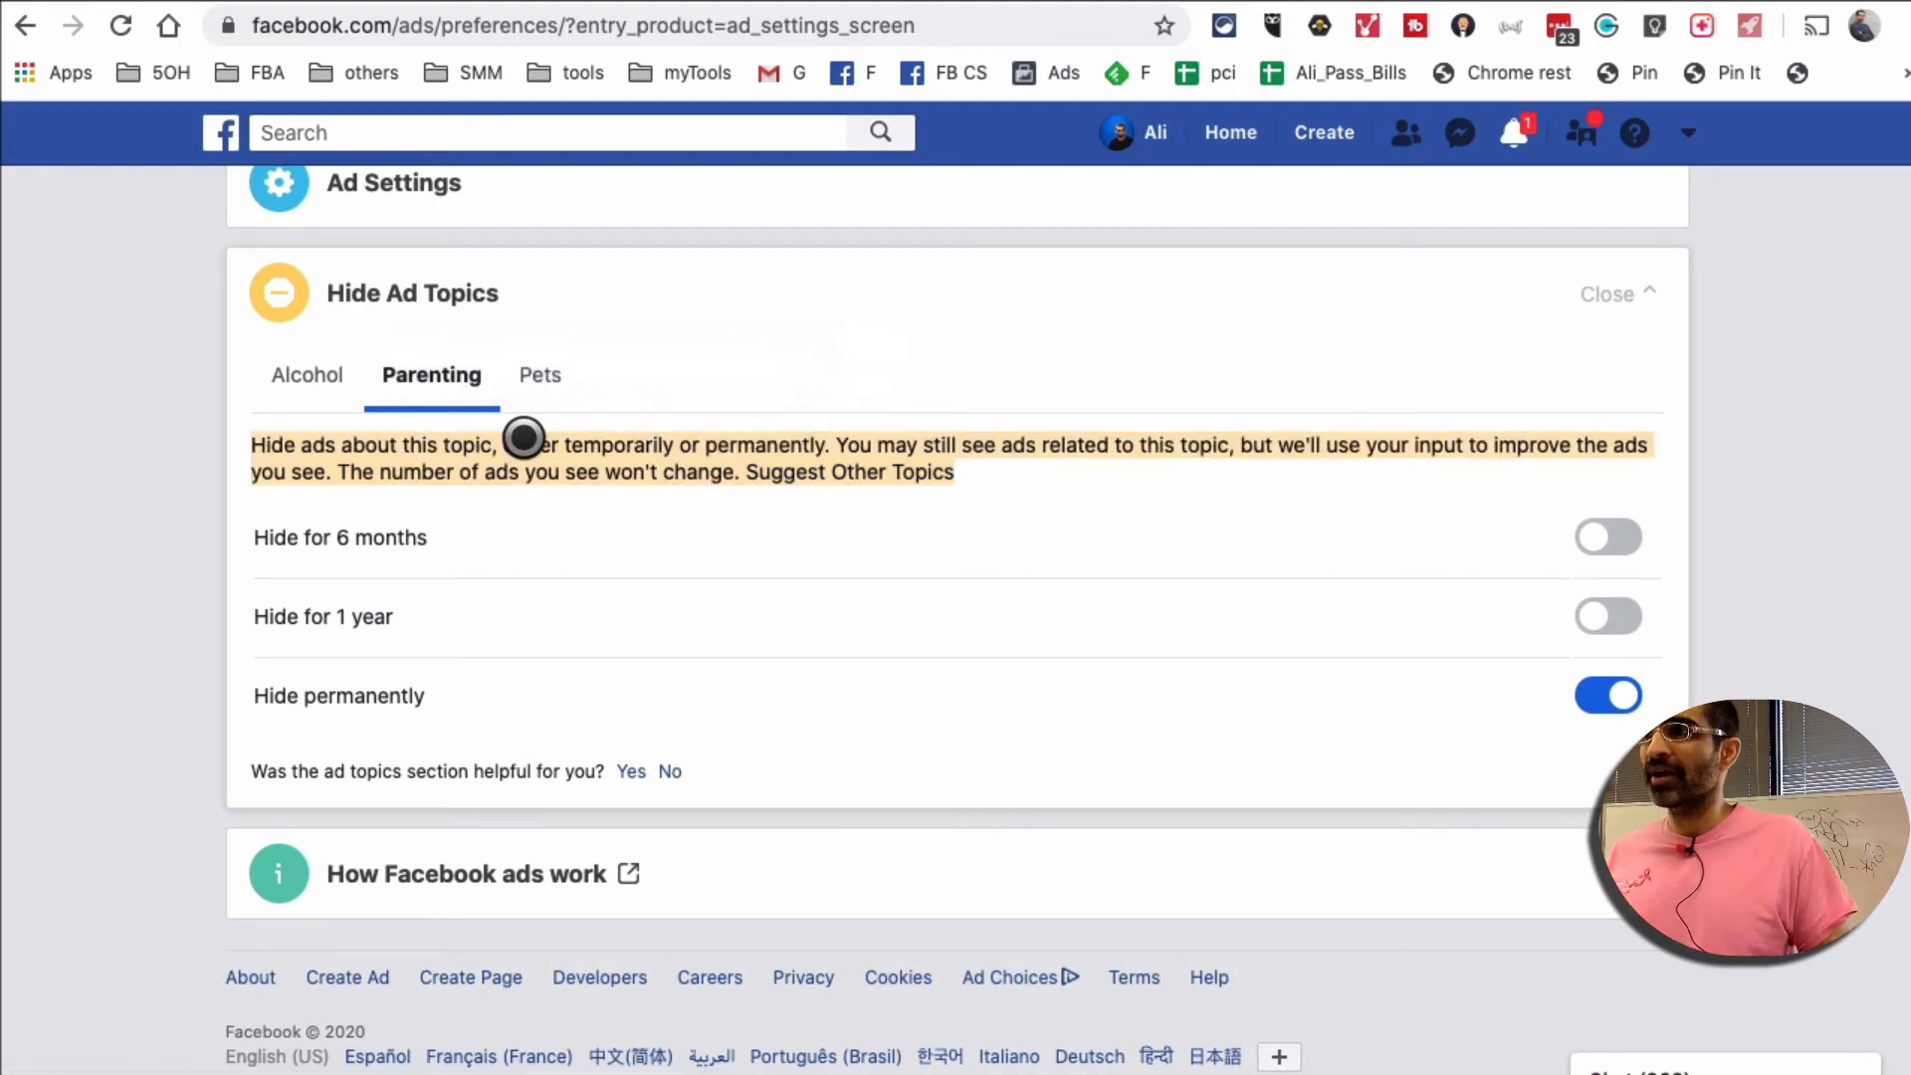
pyautogui.moveTo(442, 645)
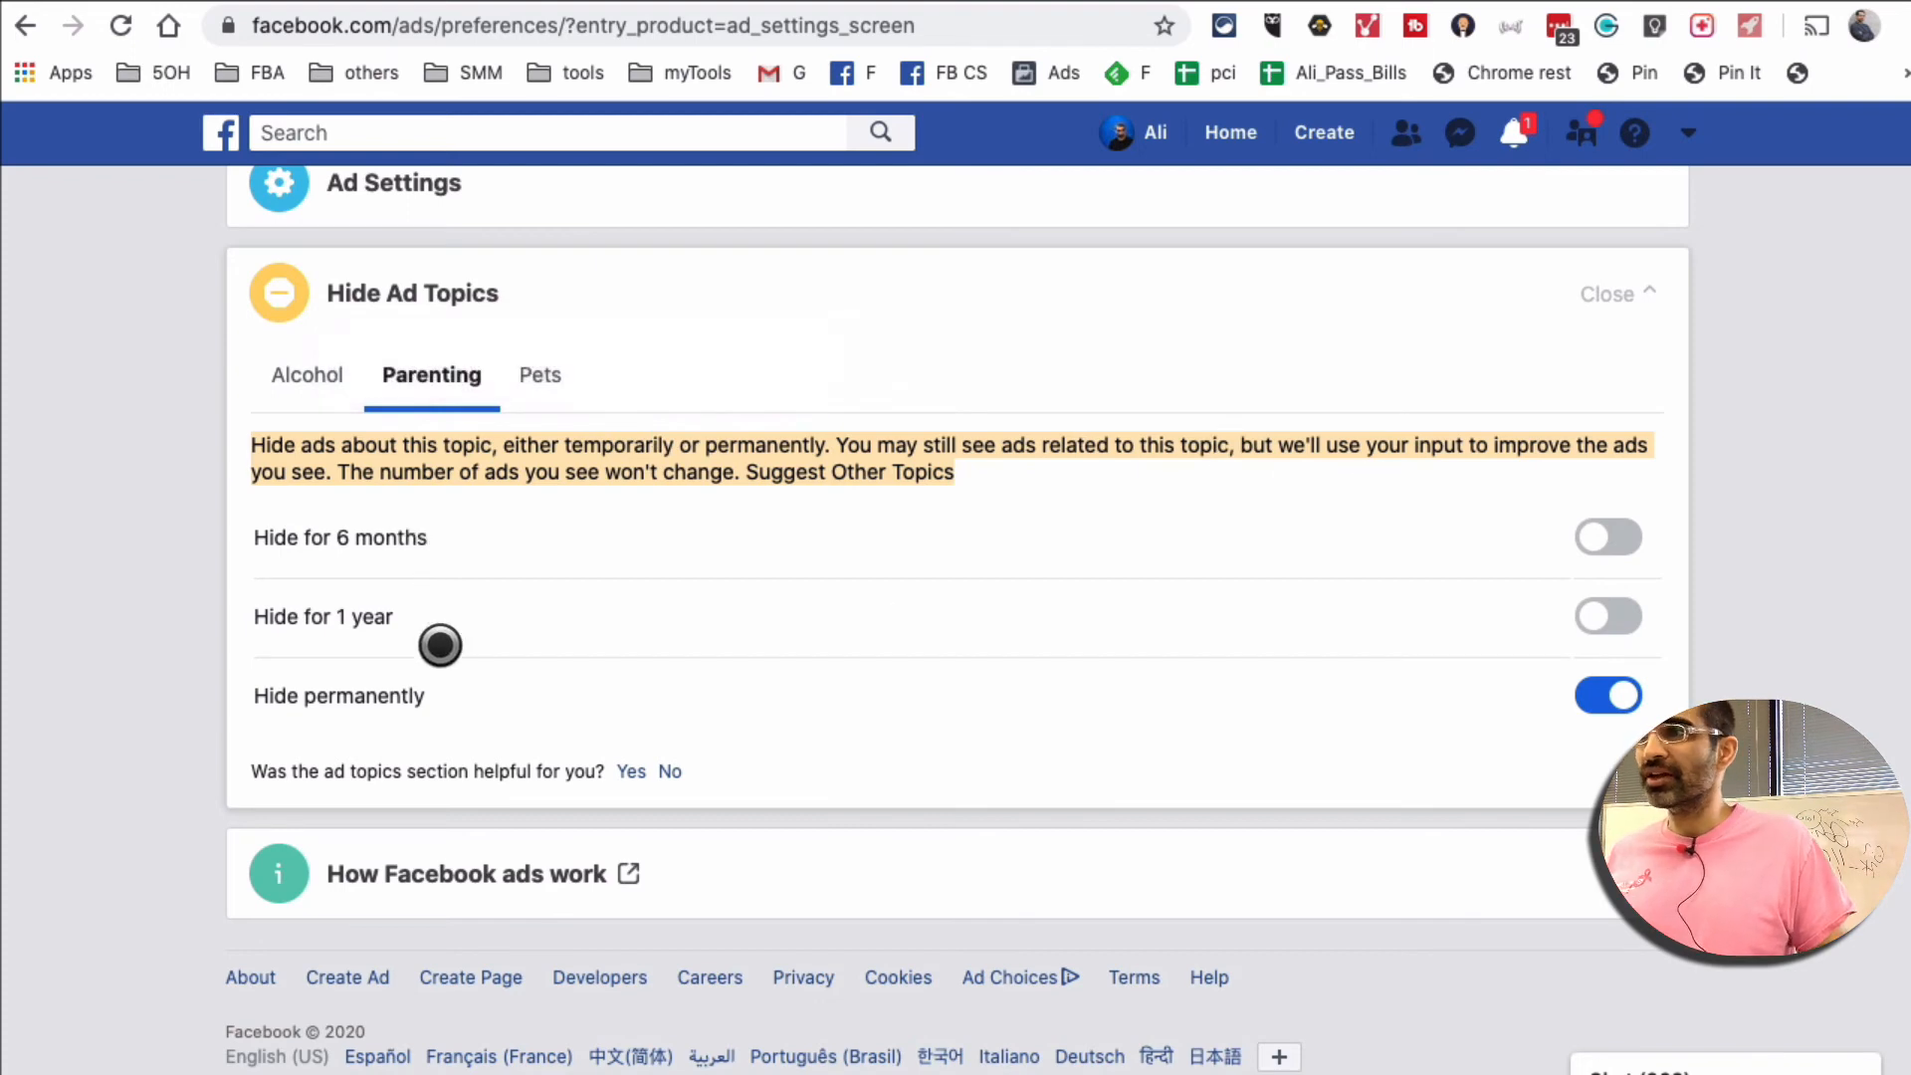
pyautogui.moveTo(557, 366)
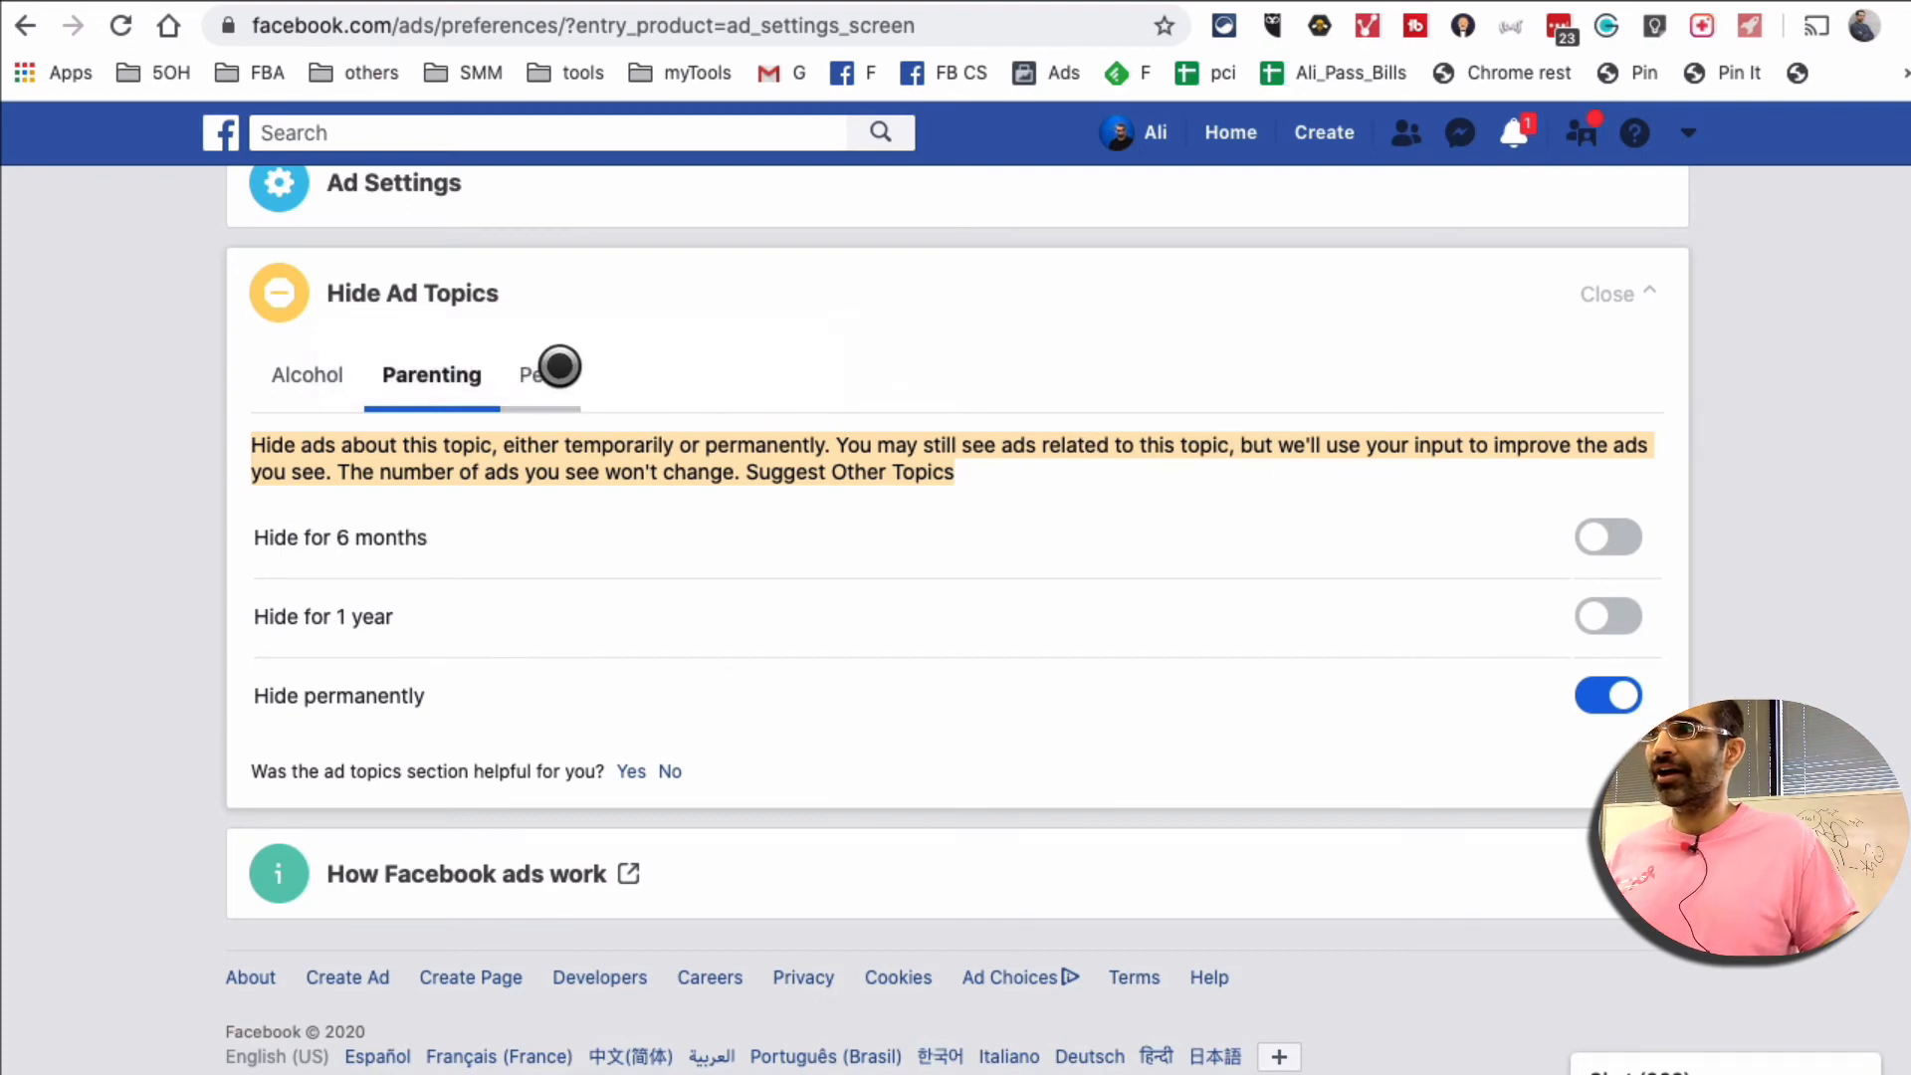
pyautogui.click(540, 374)
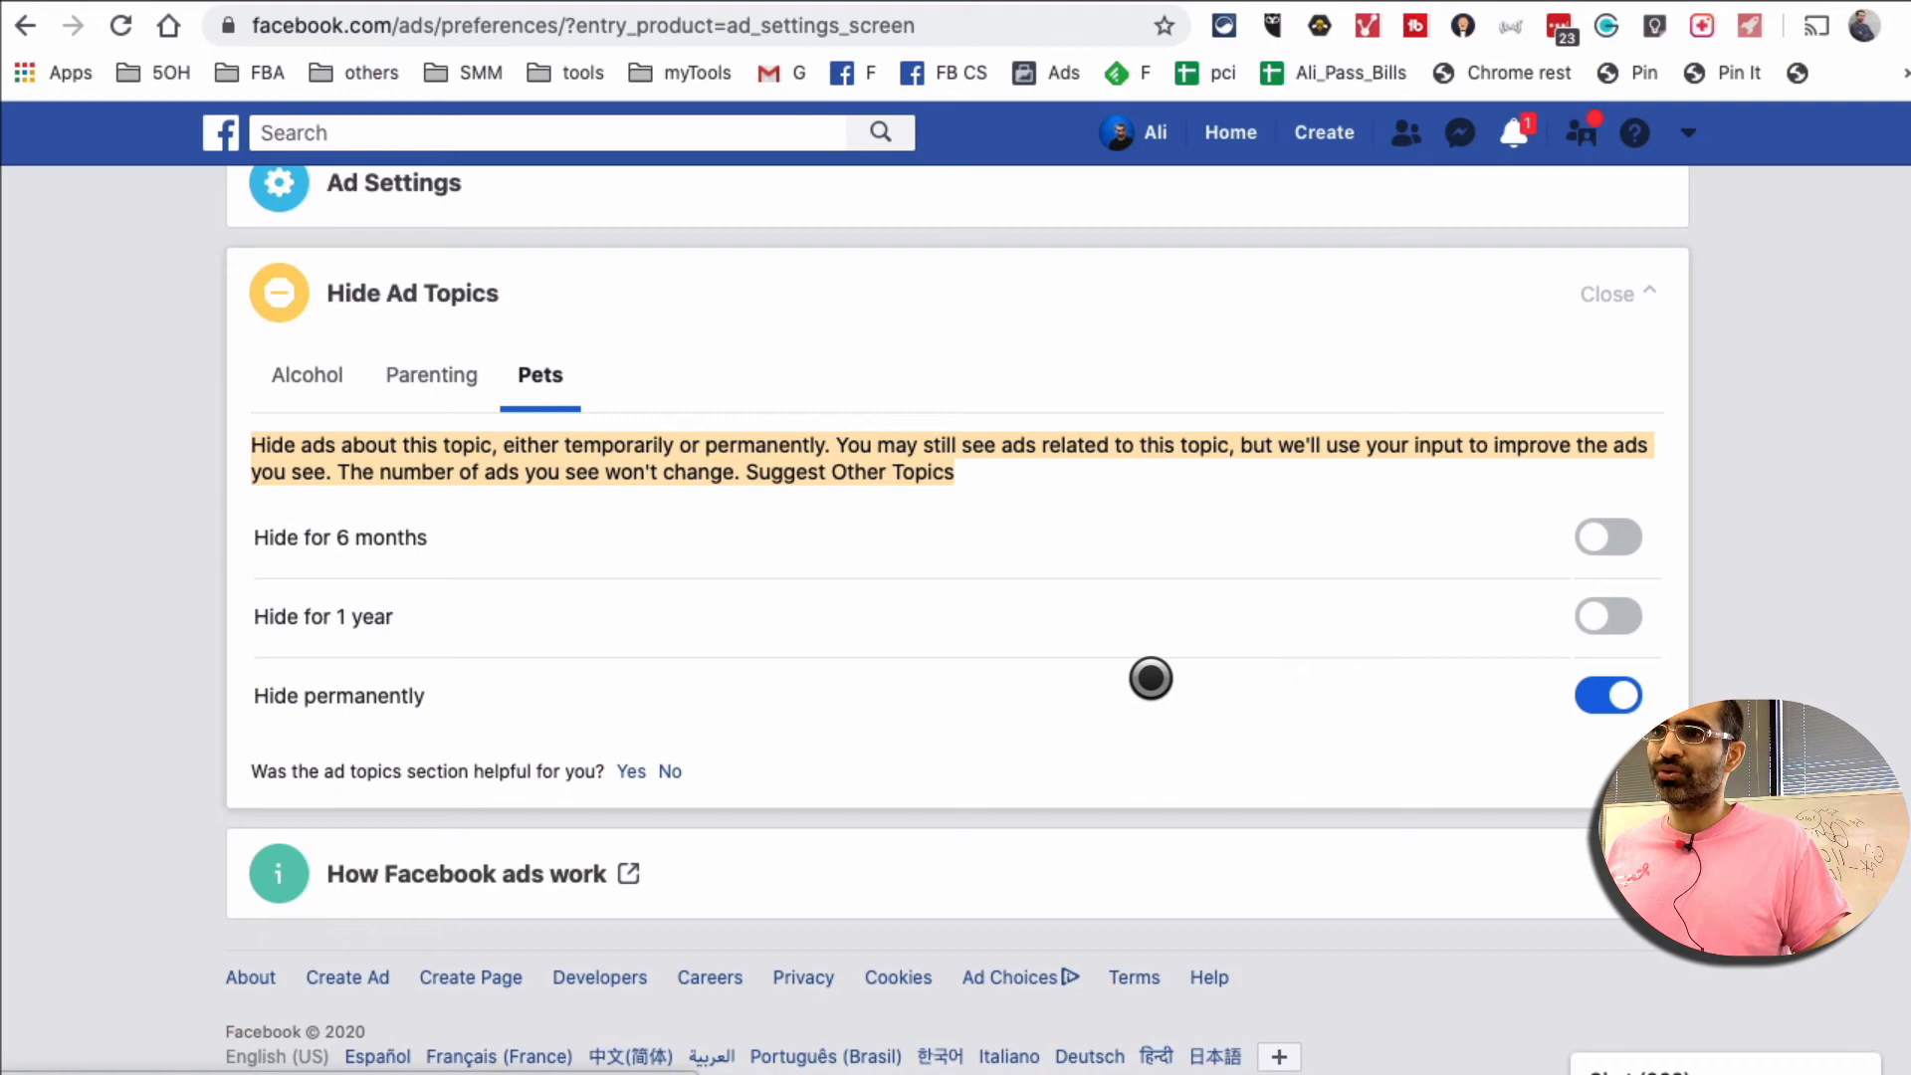
pyautogui.moveTo(1294, 668)
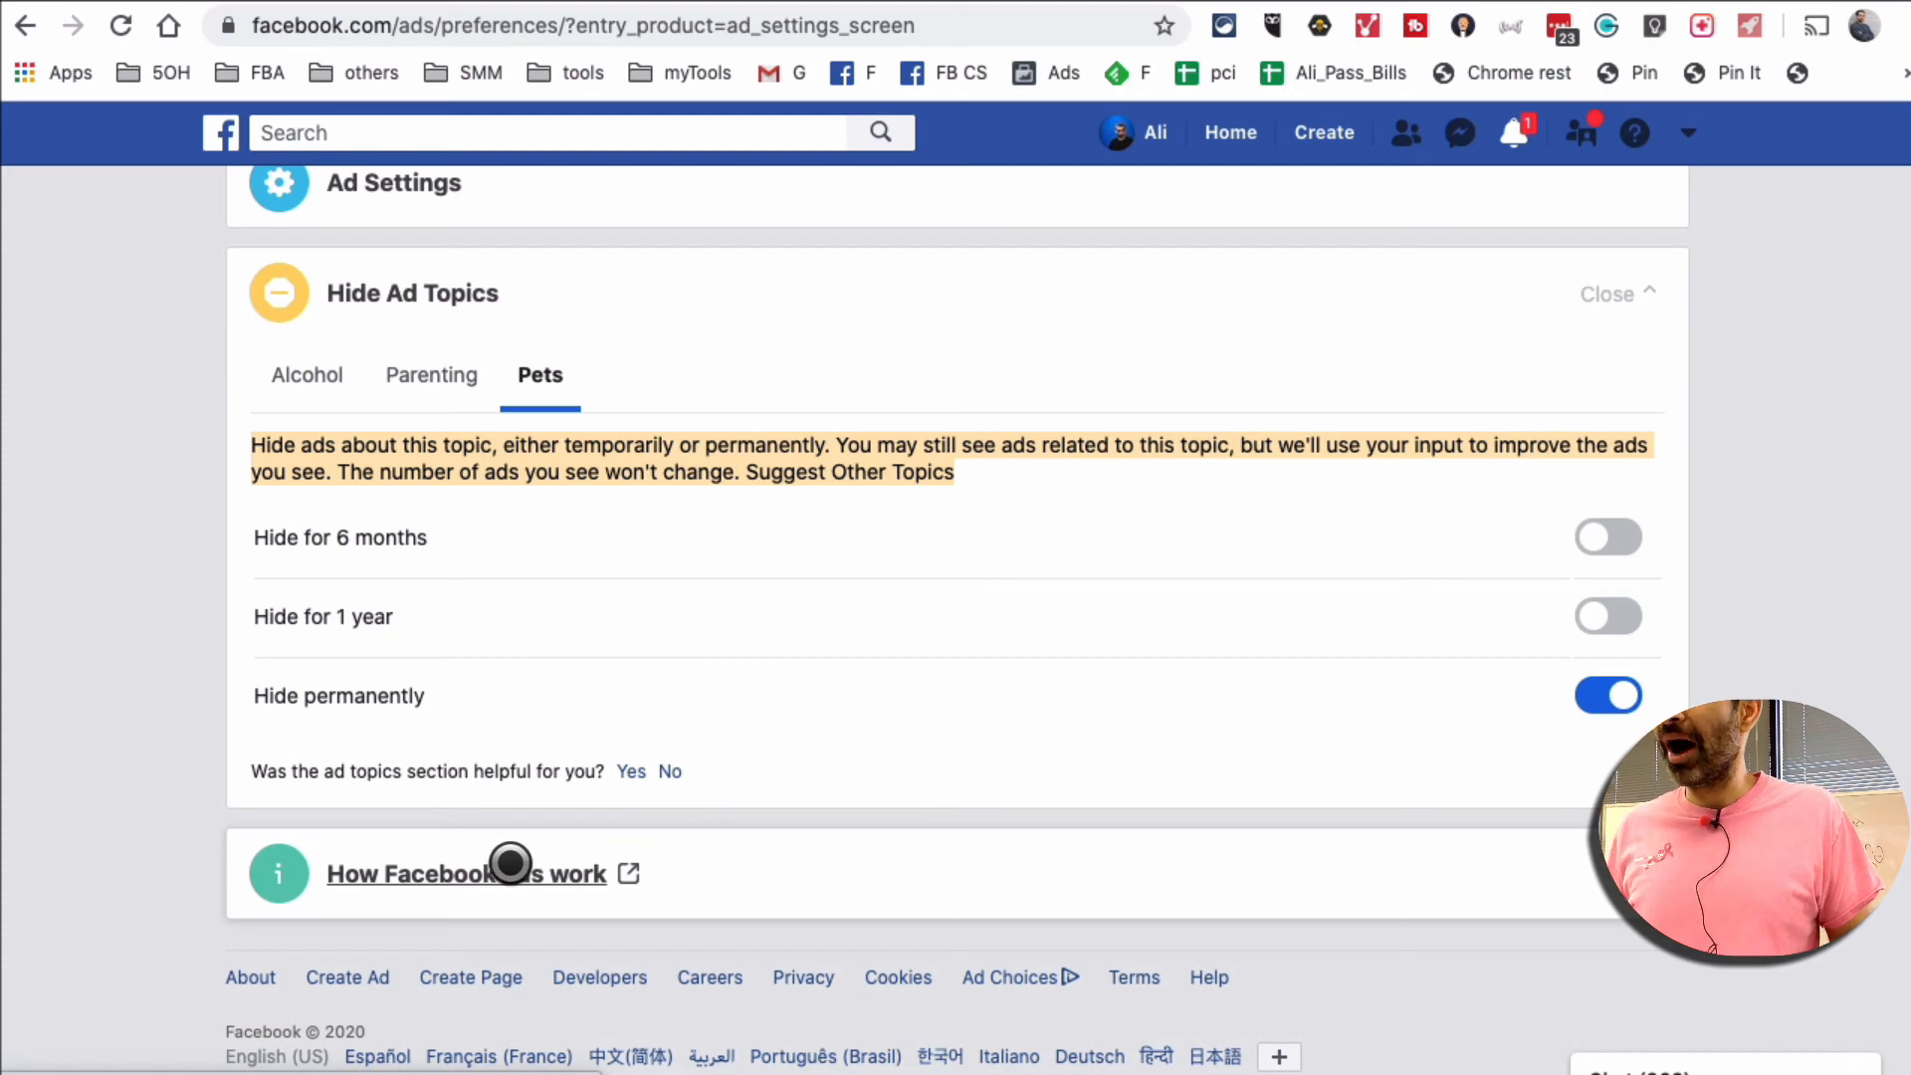
pyautogui.click(466, 874)
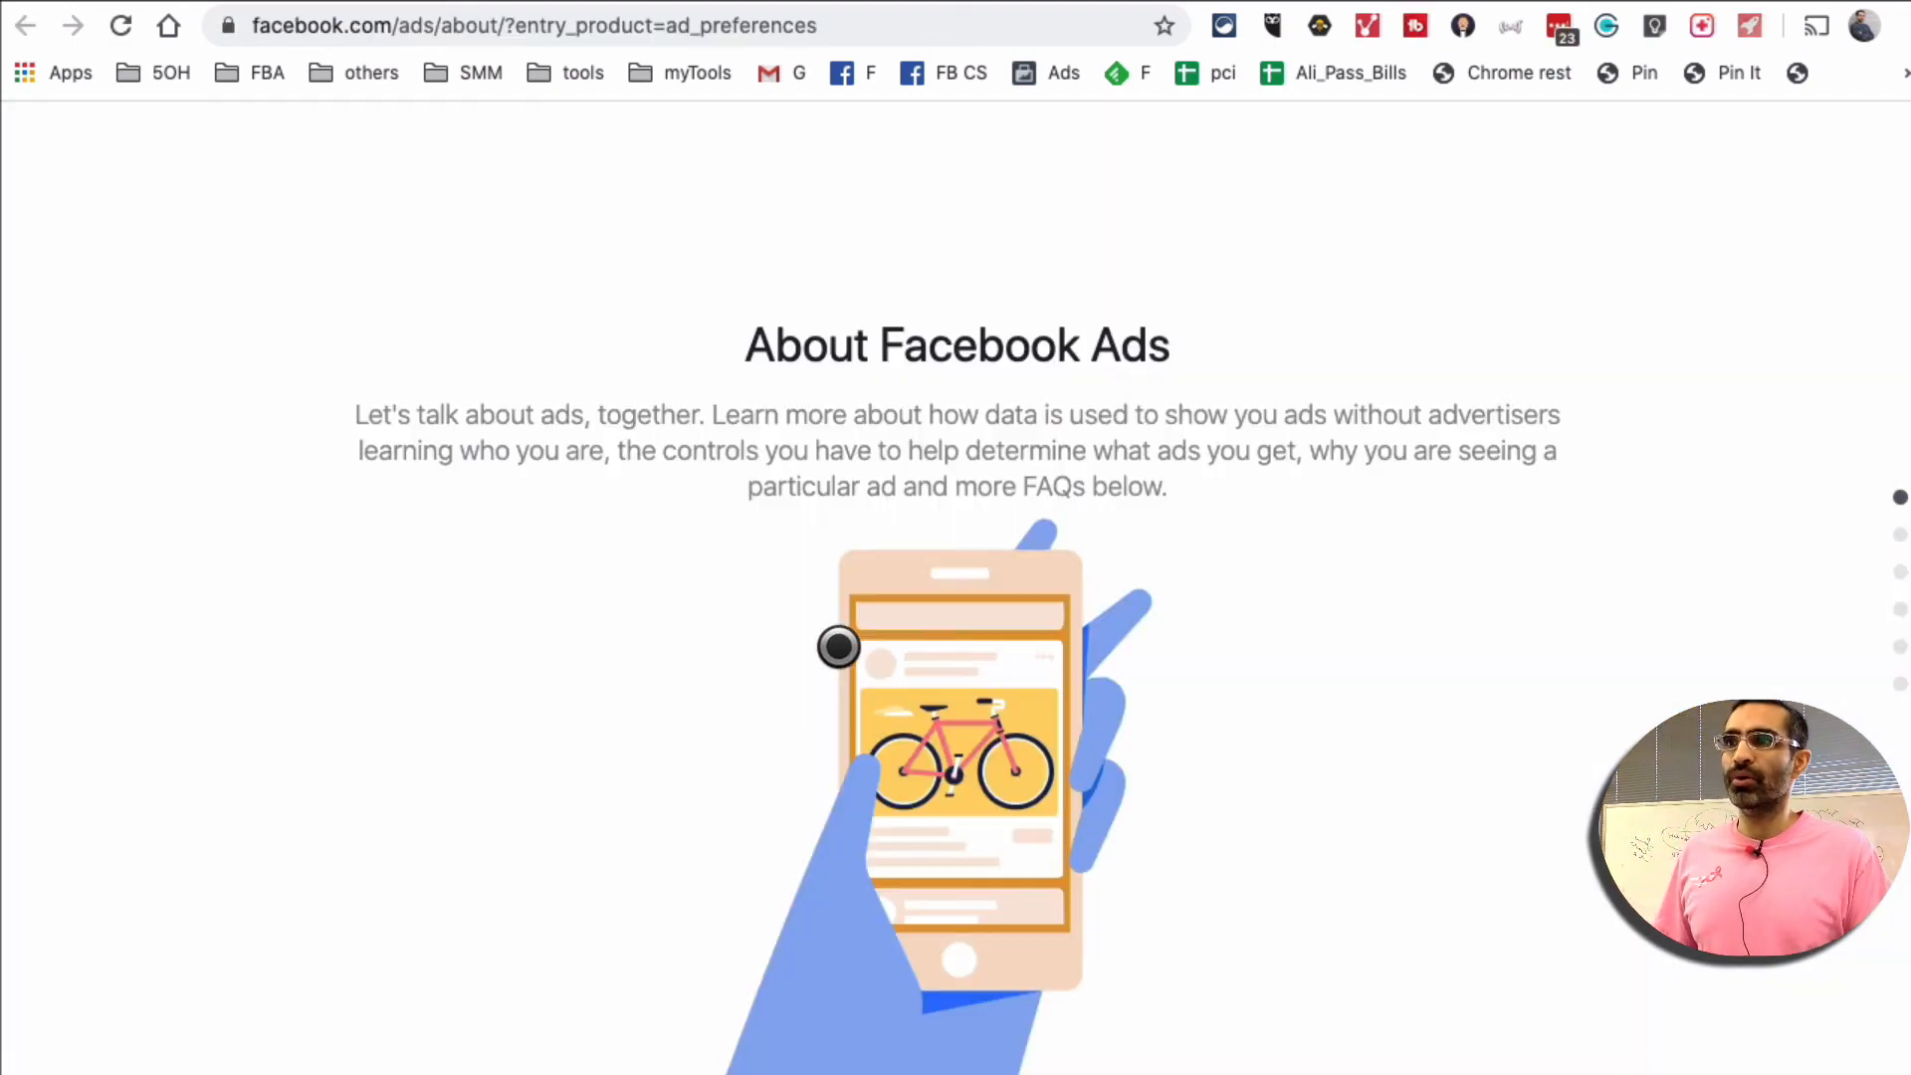
pyautogui.scroll(-3)
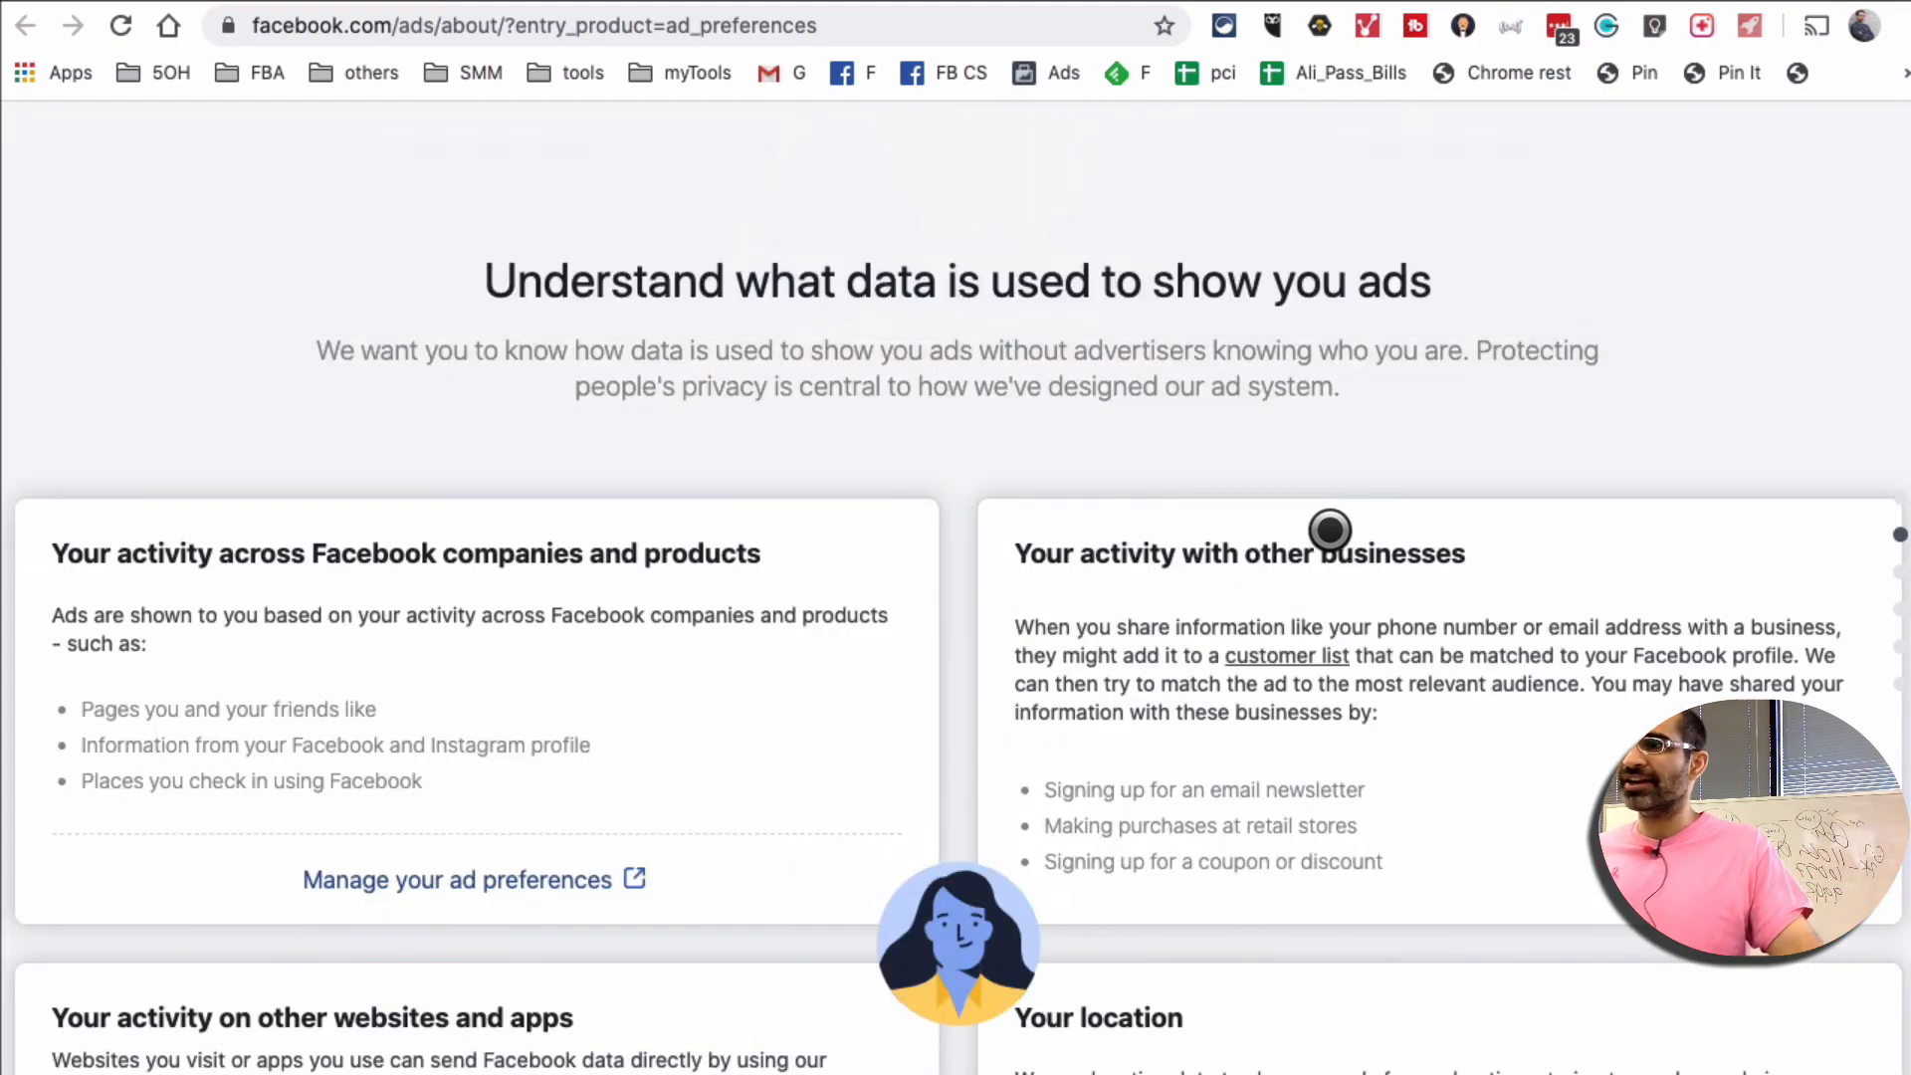
pyautogui.scroll(-3)
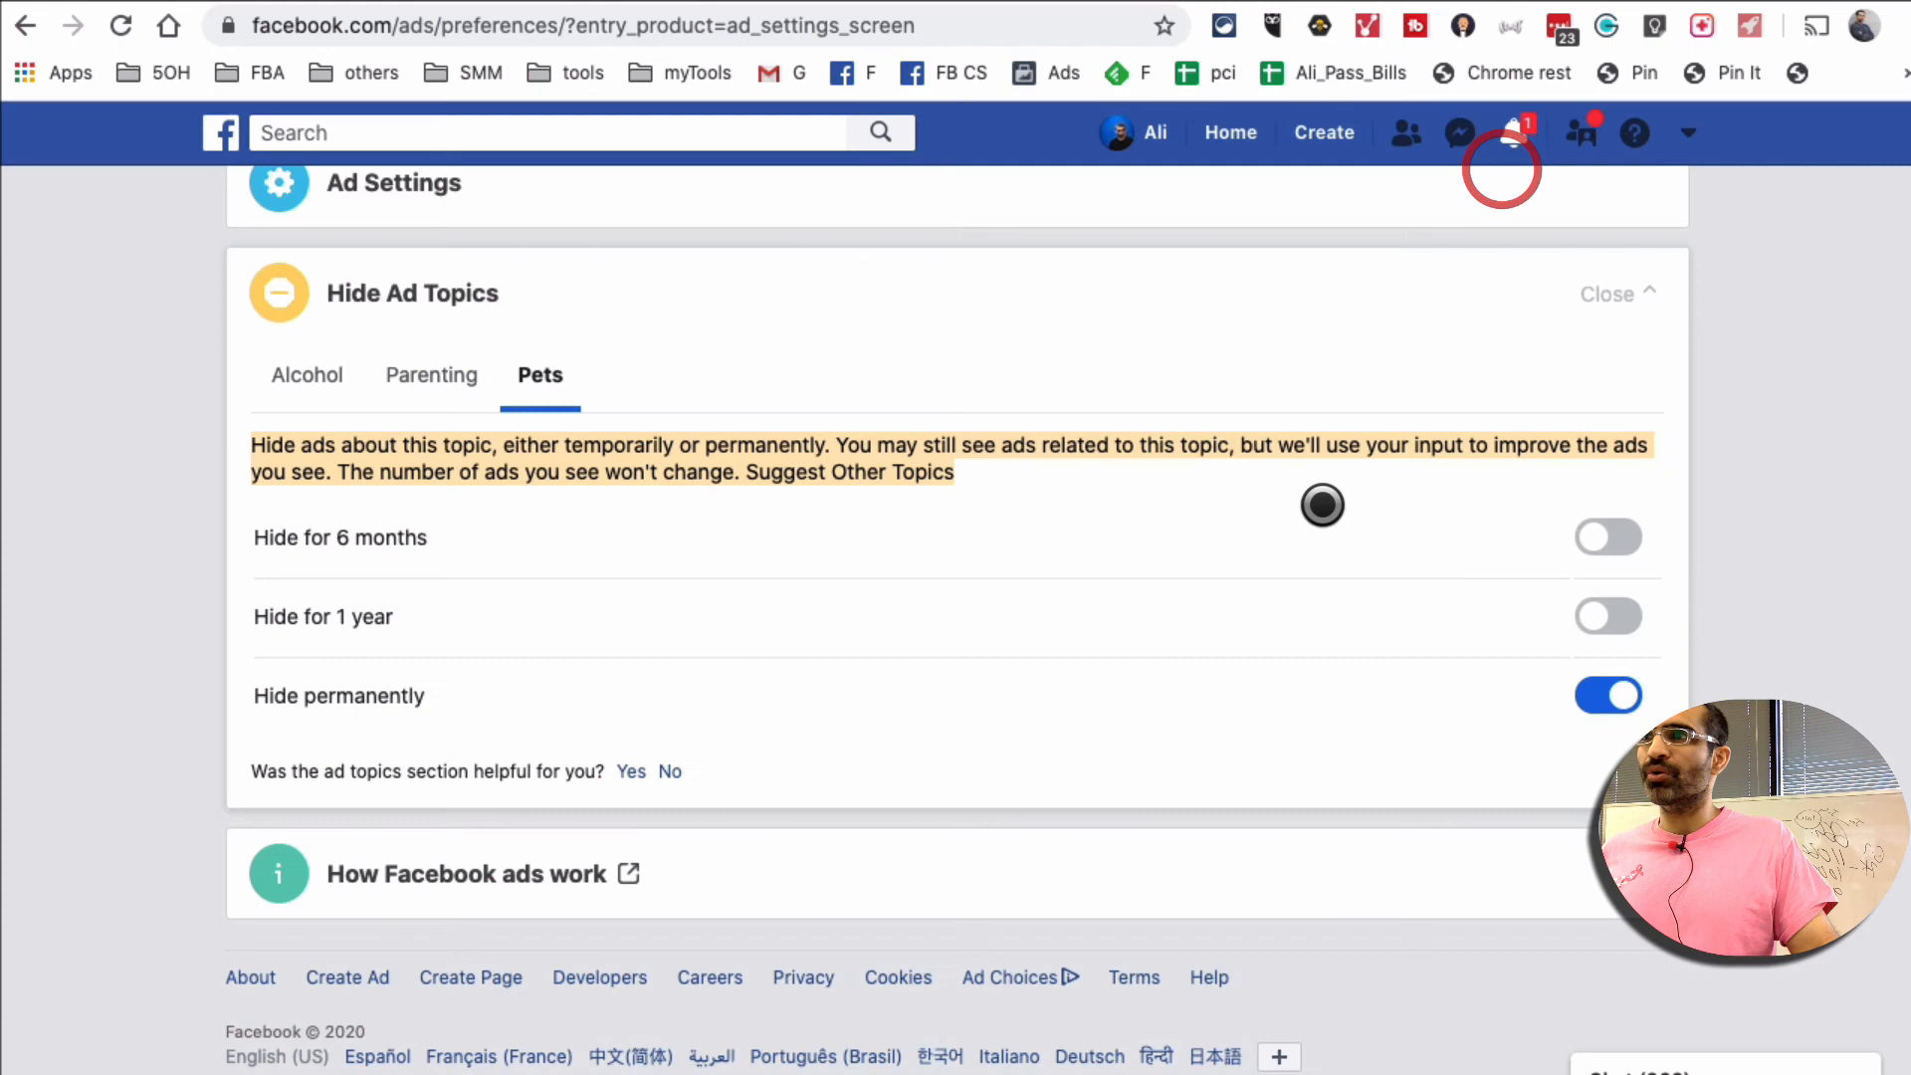
# Collapse Hide Ad Topics and look over the fully collapsed Ad Preferences page
pyautogui.click(1606, 295)
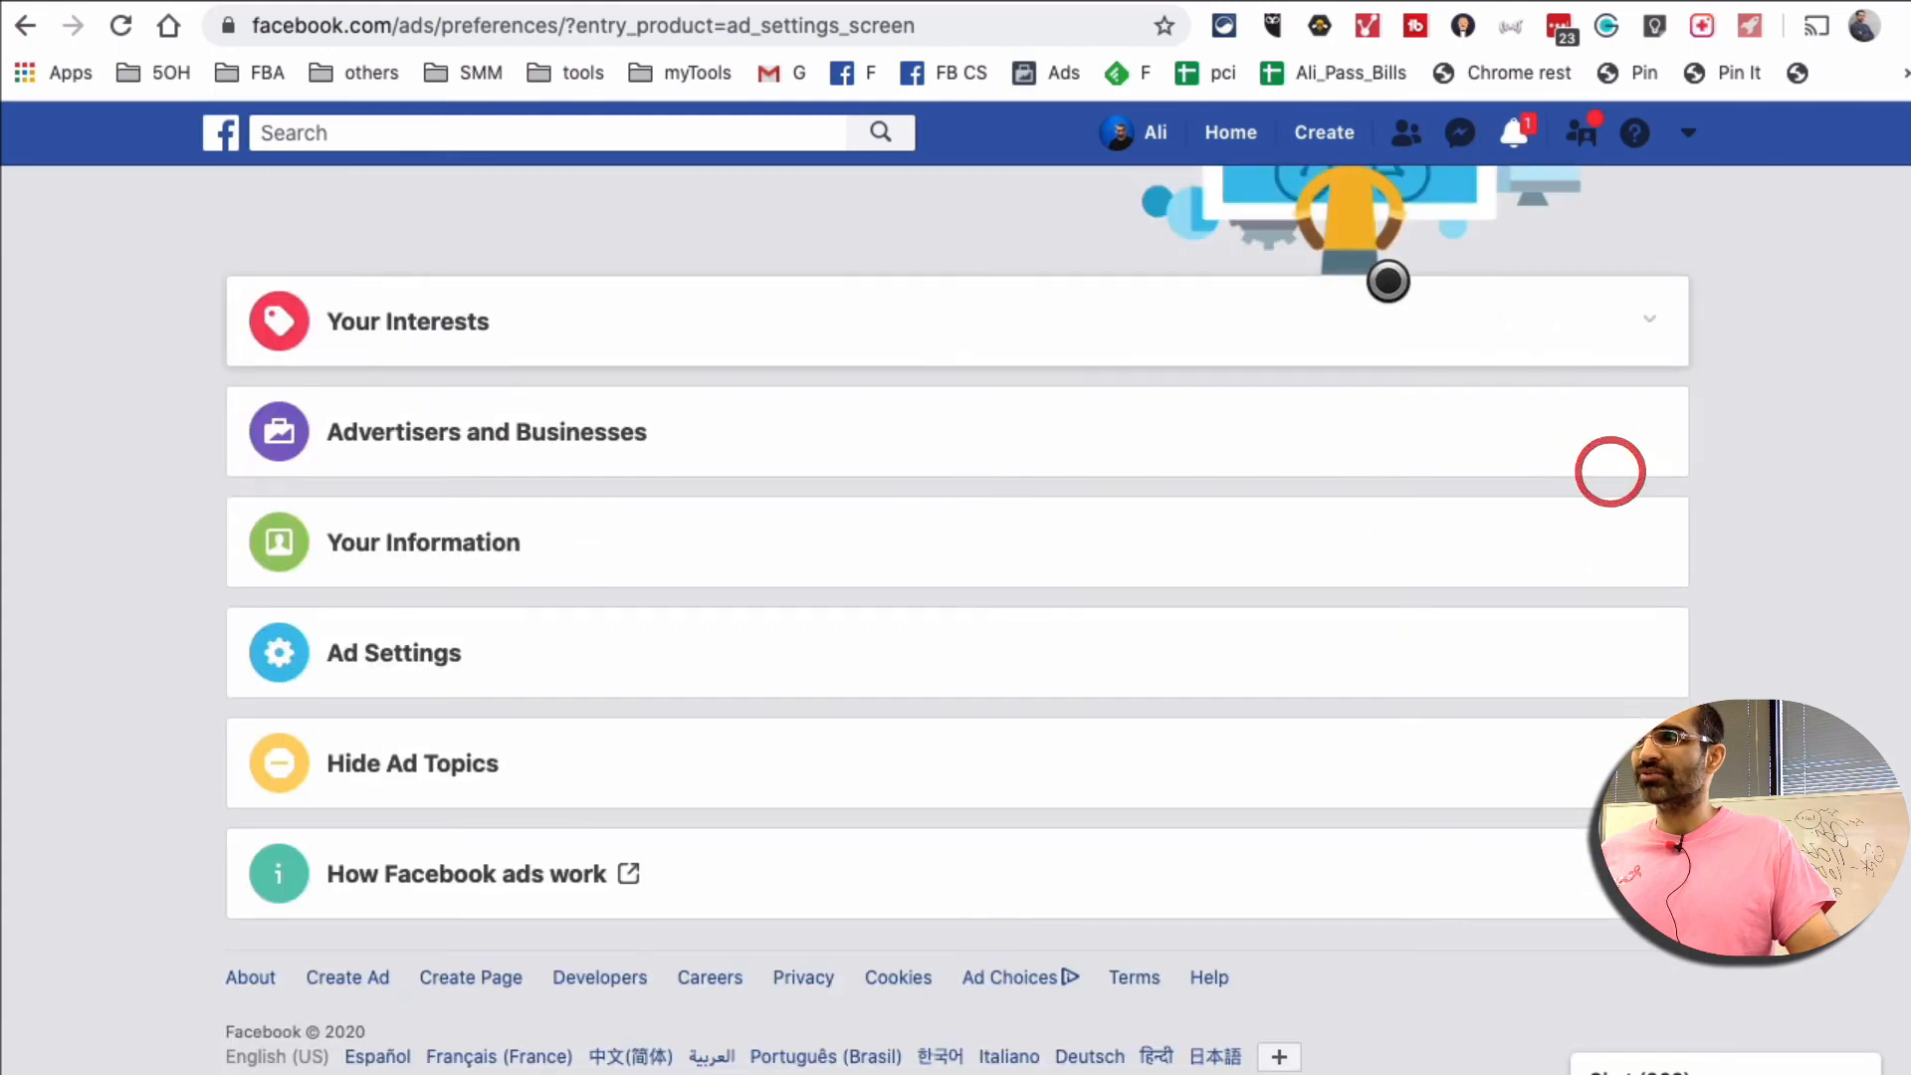
pyautogui.scroll(3)
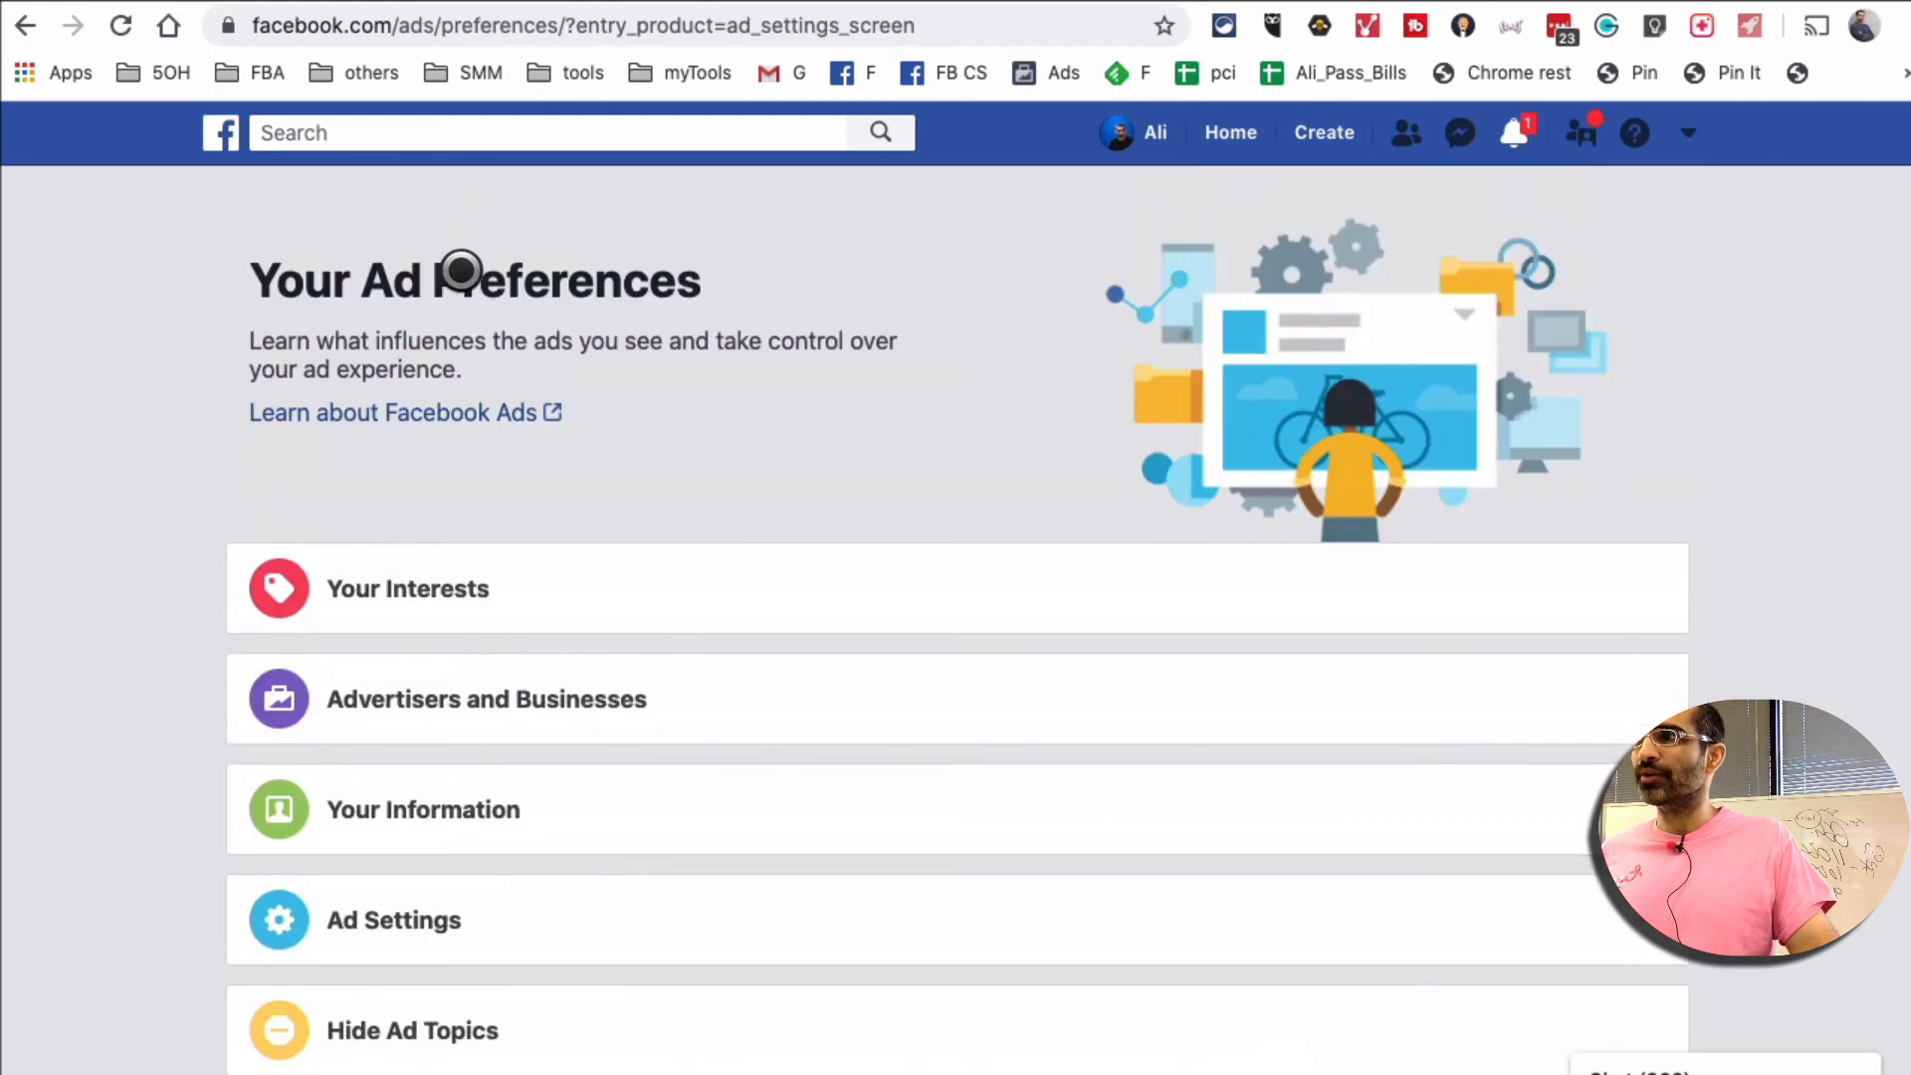
pyautogui.scroll(-3)
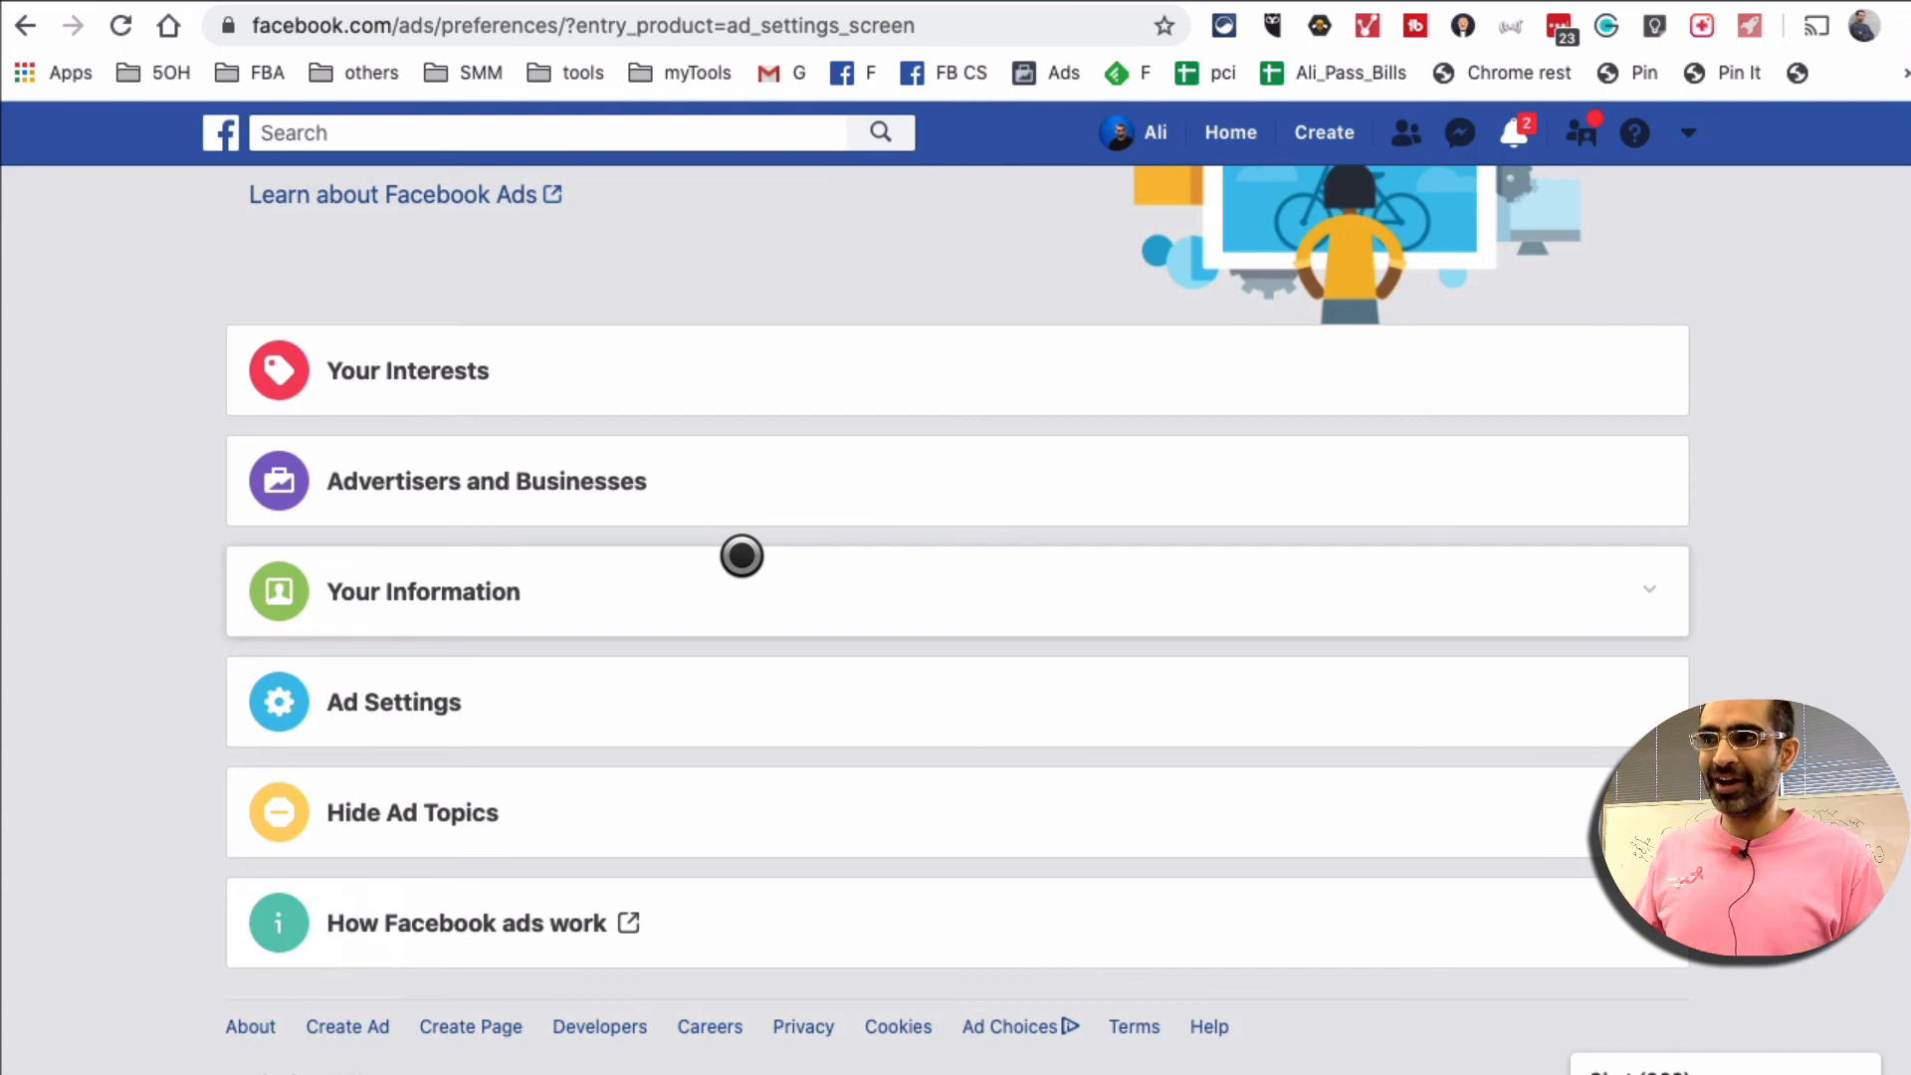
pyautogui.scroll(3)
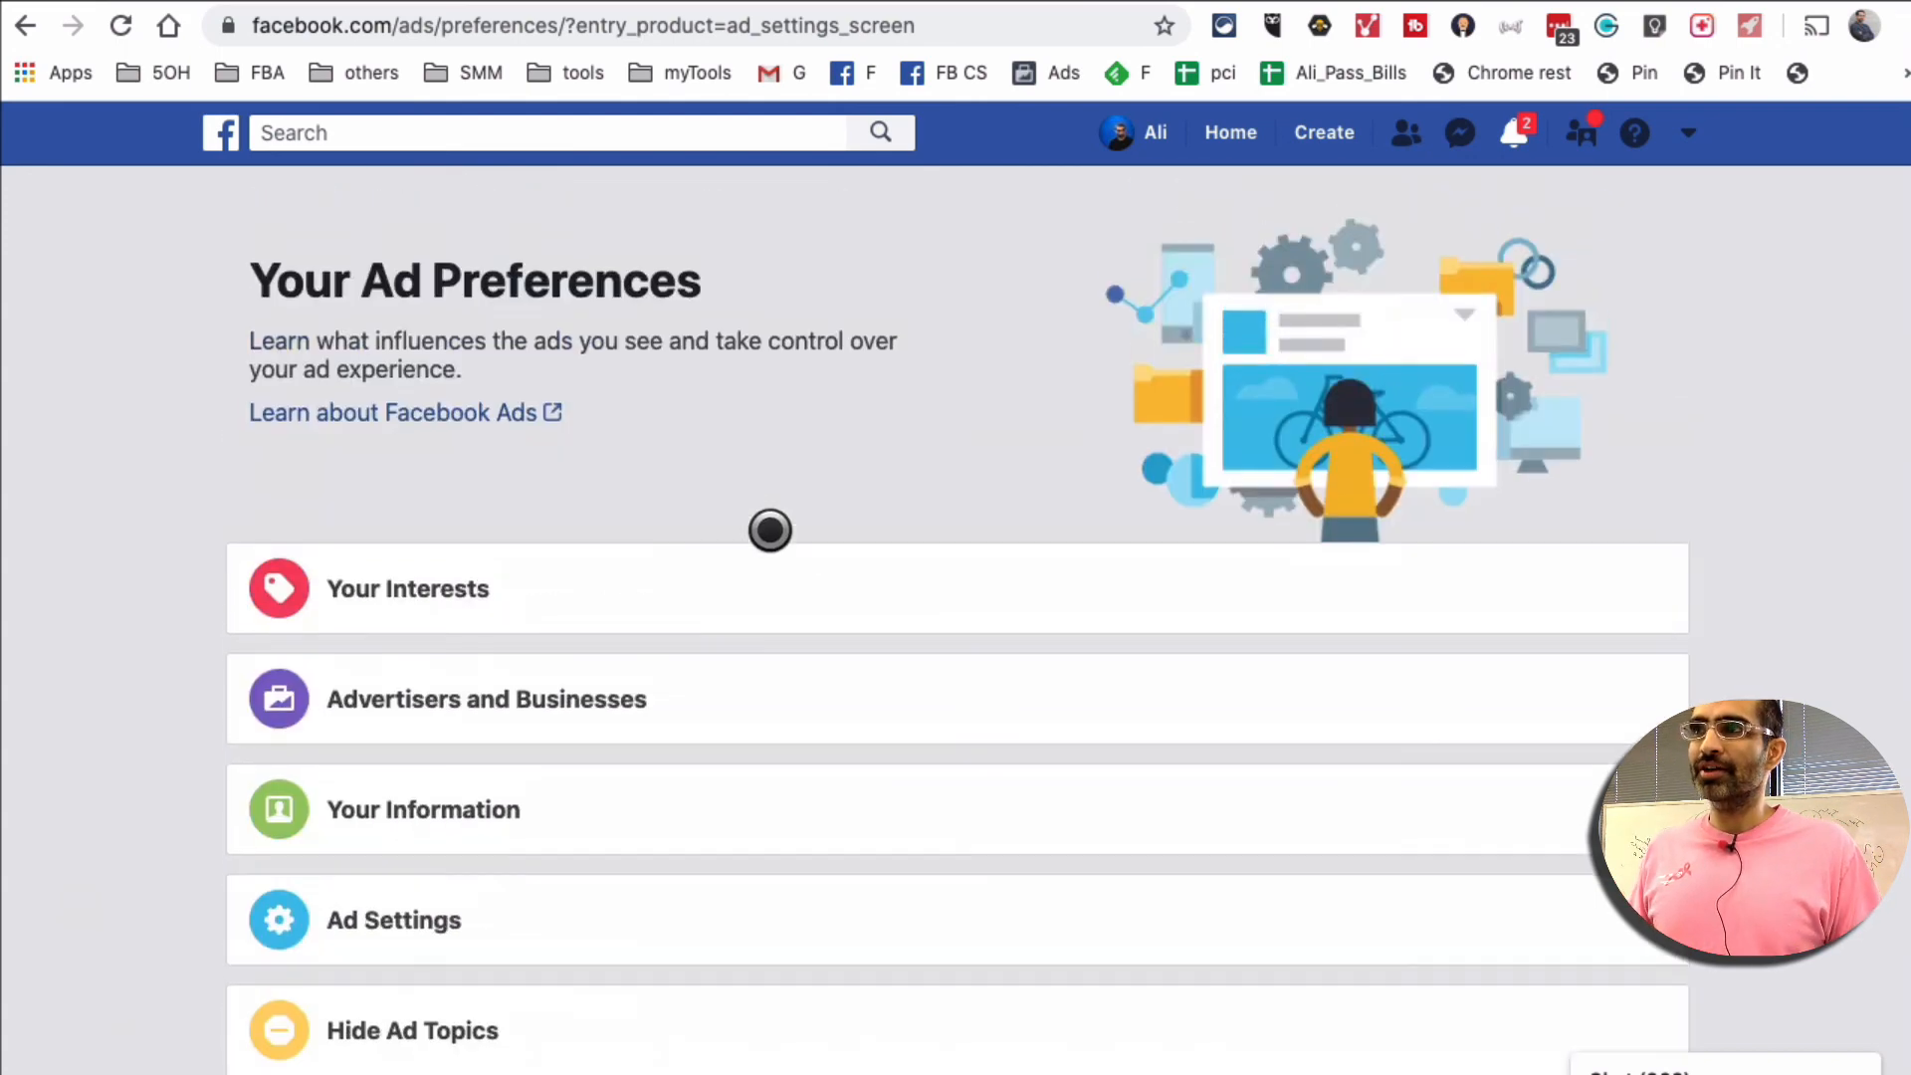
pyautogui.moveTo(1178, 441)
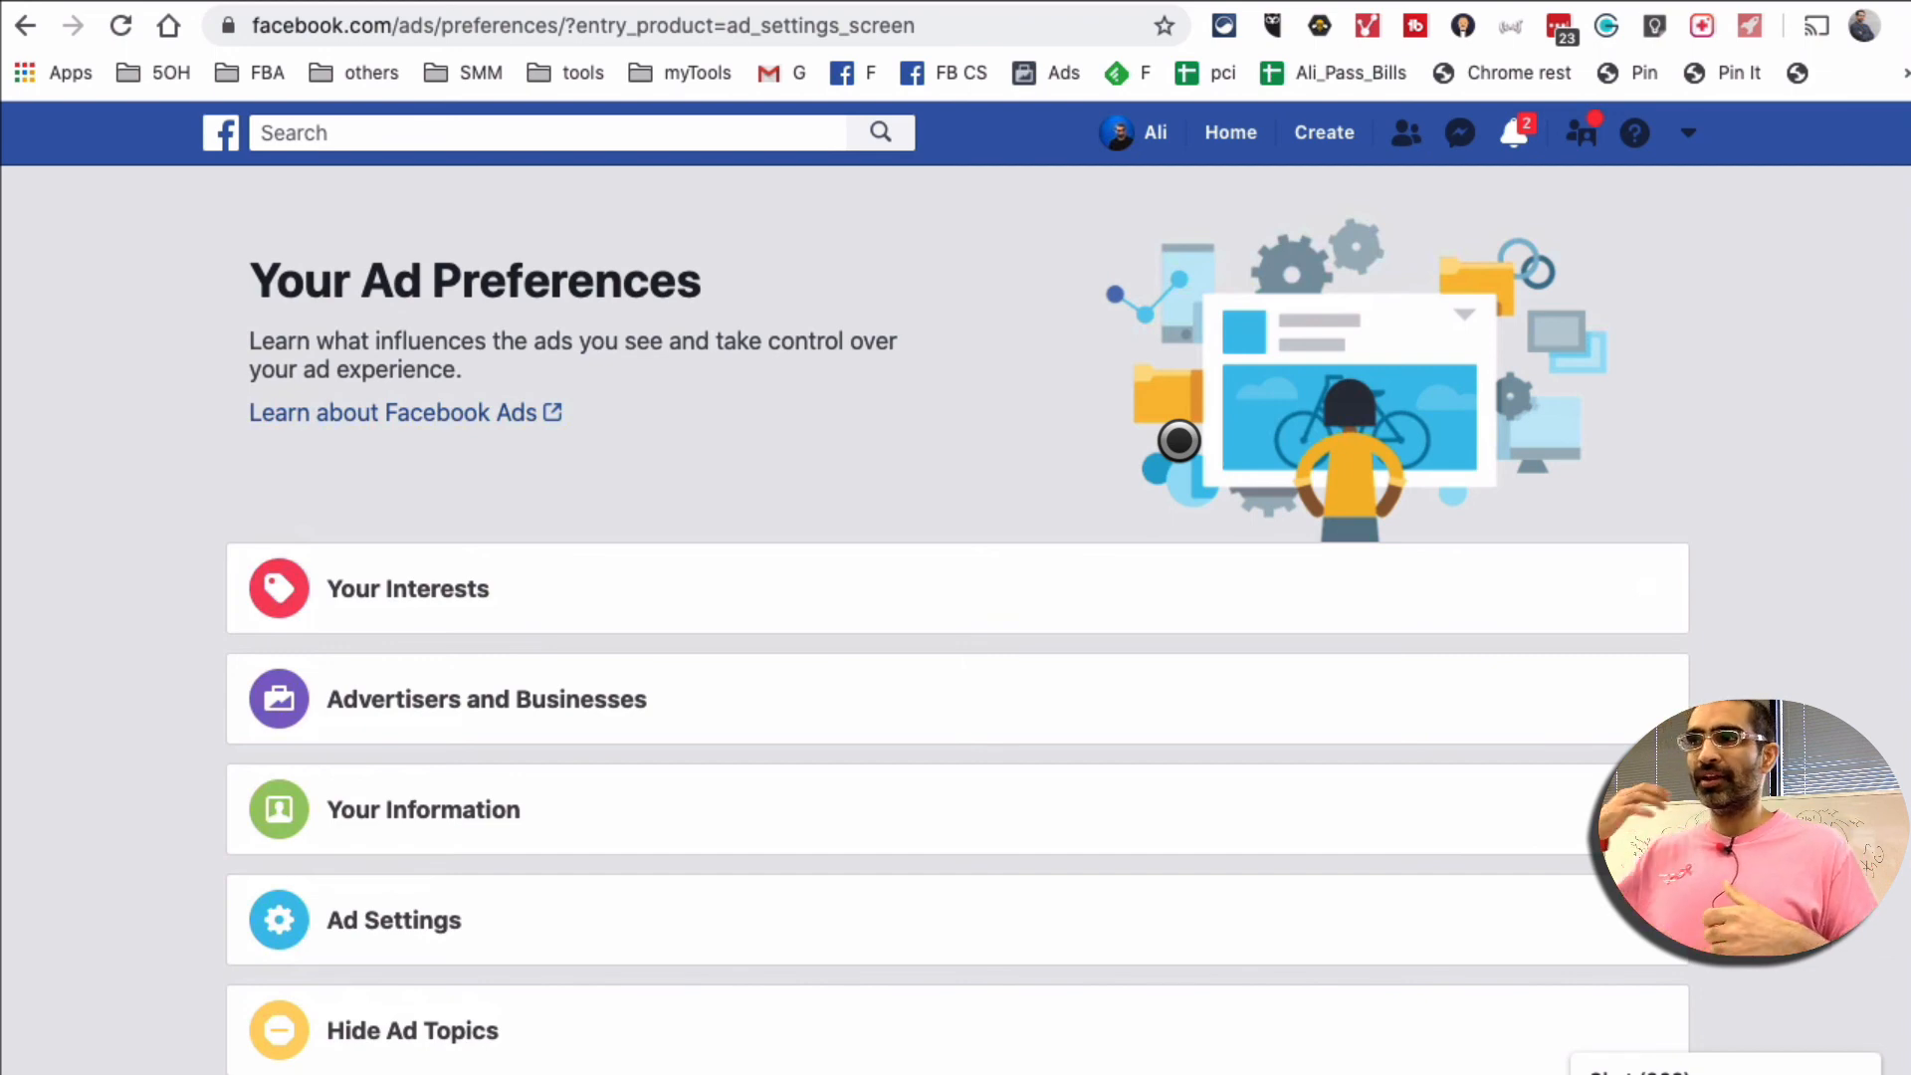
pyautogui.moveTo(470, 271)
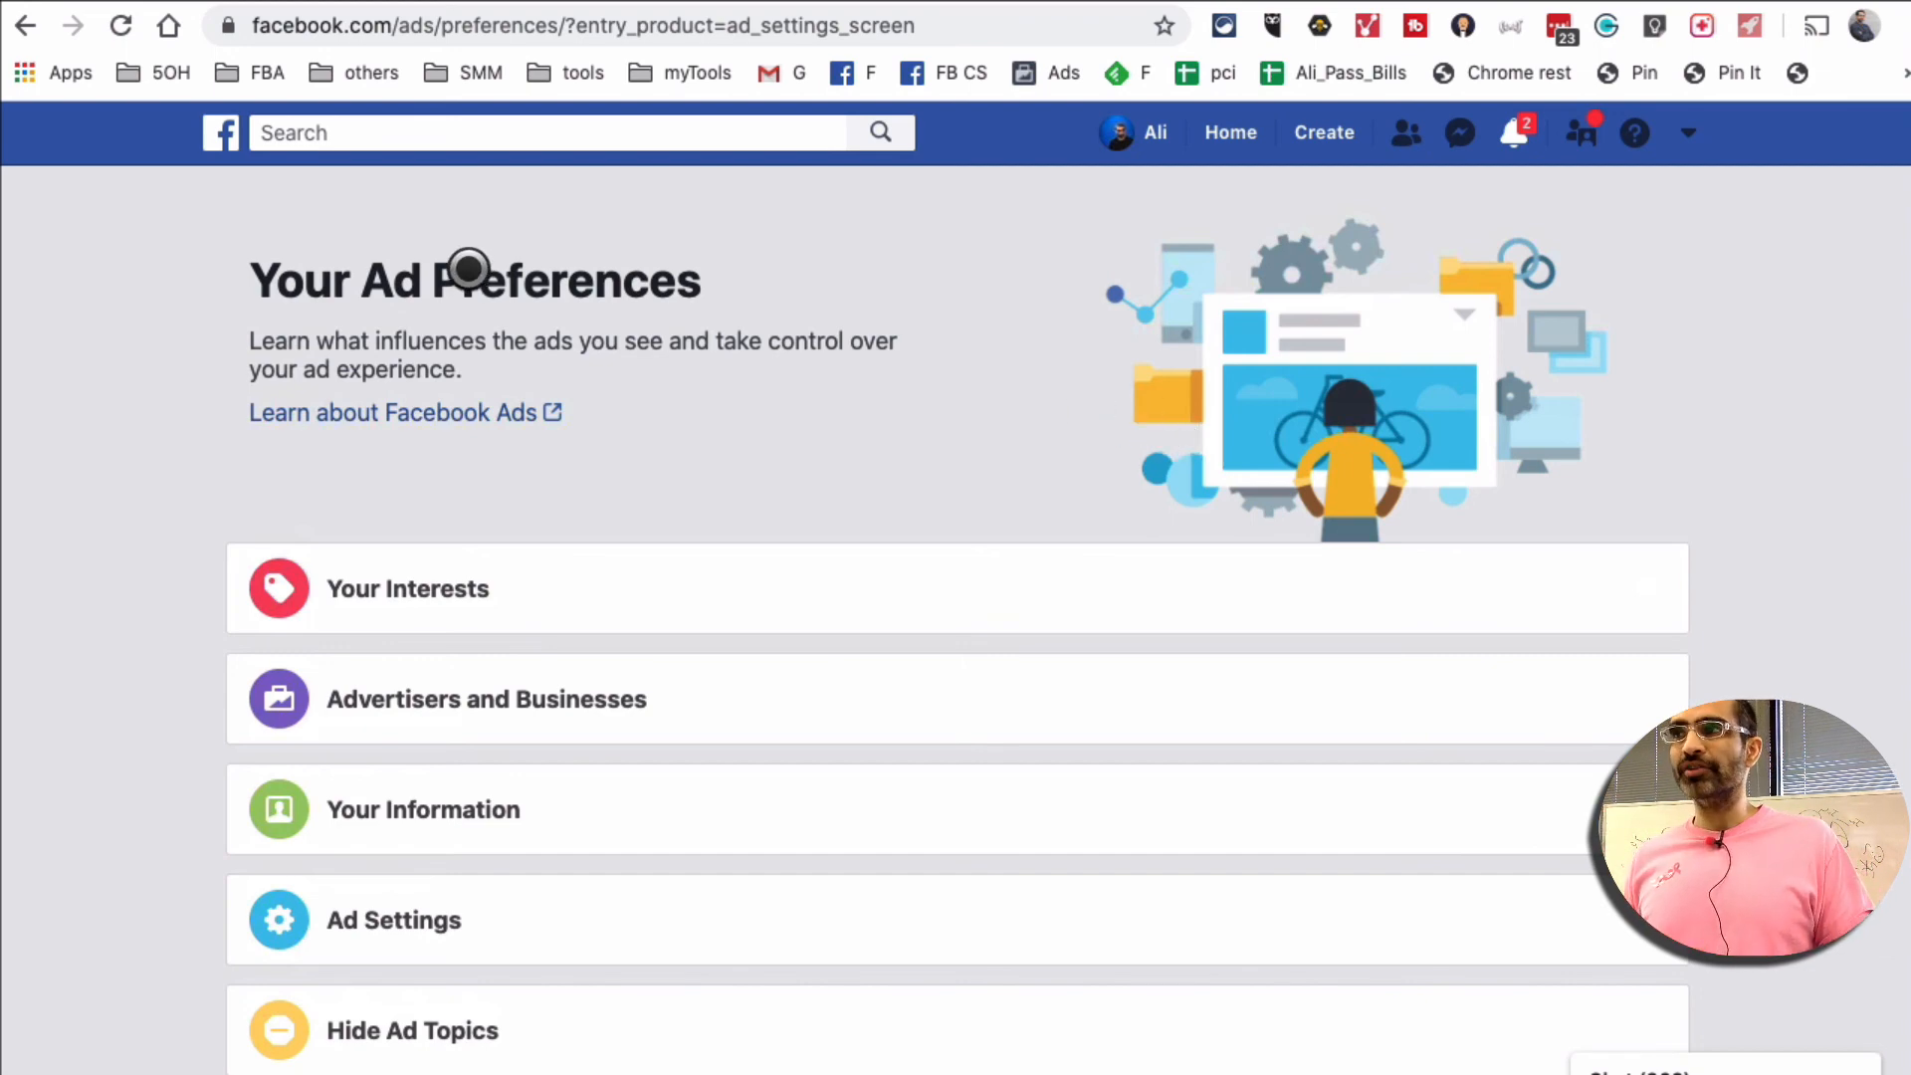
pyautogui.scroll(-3)
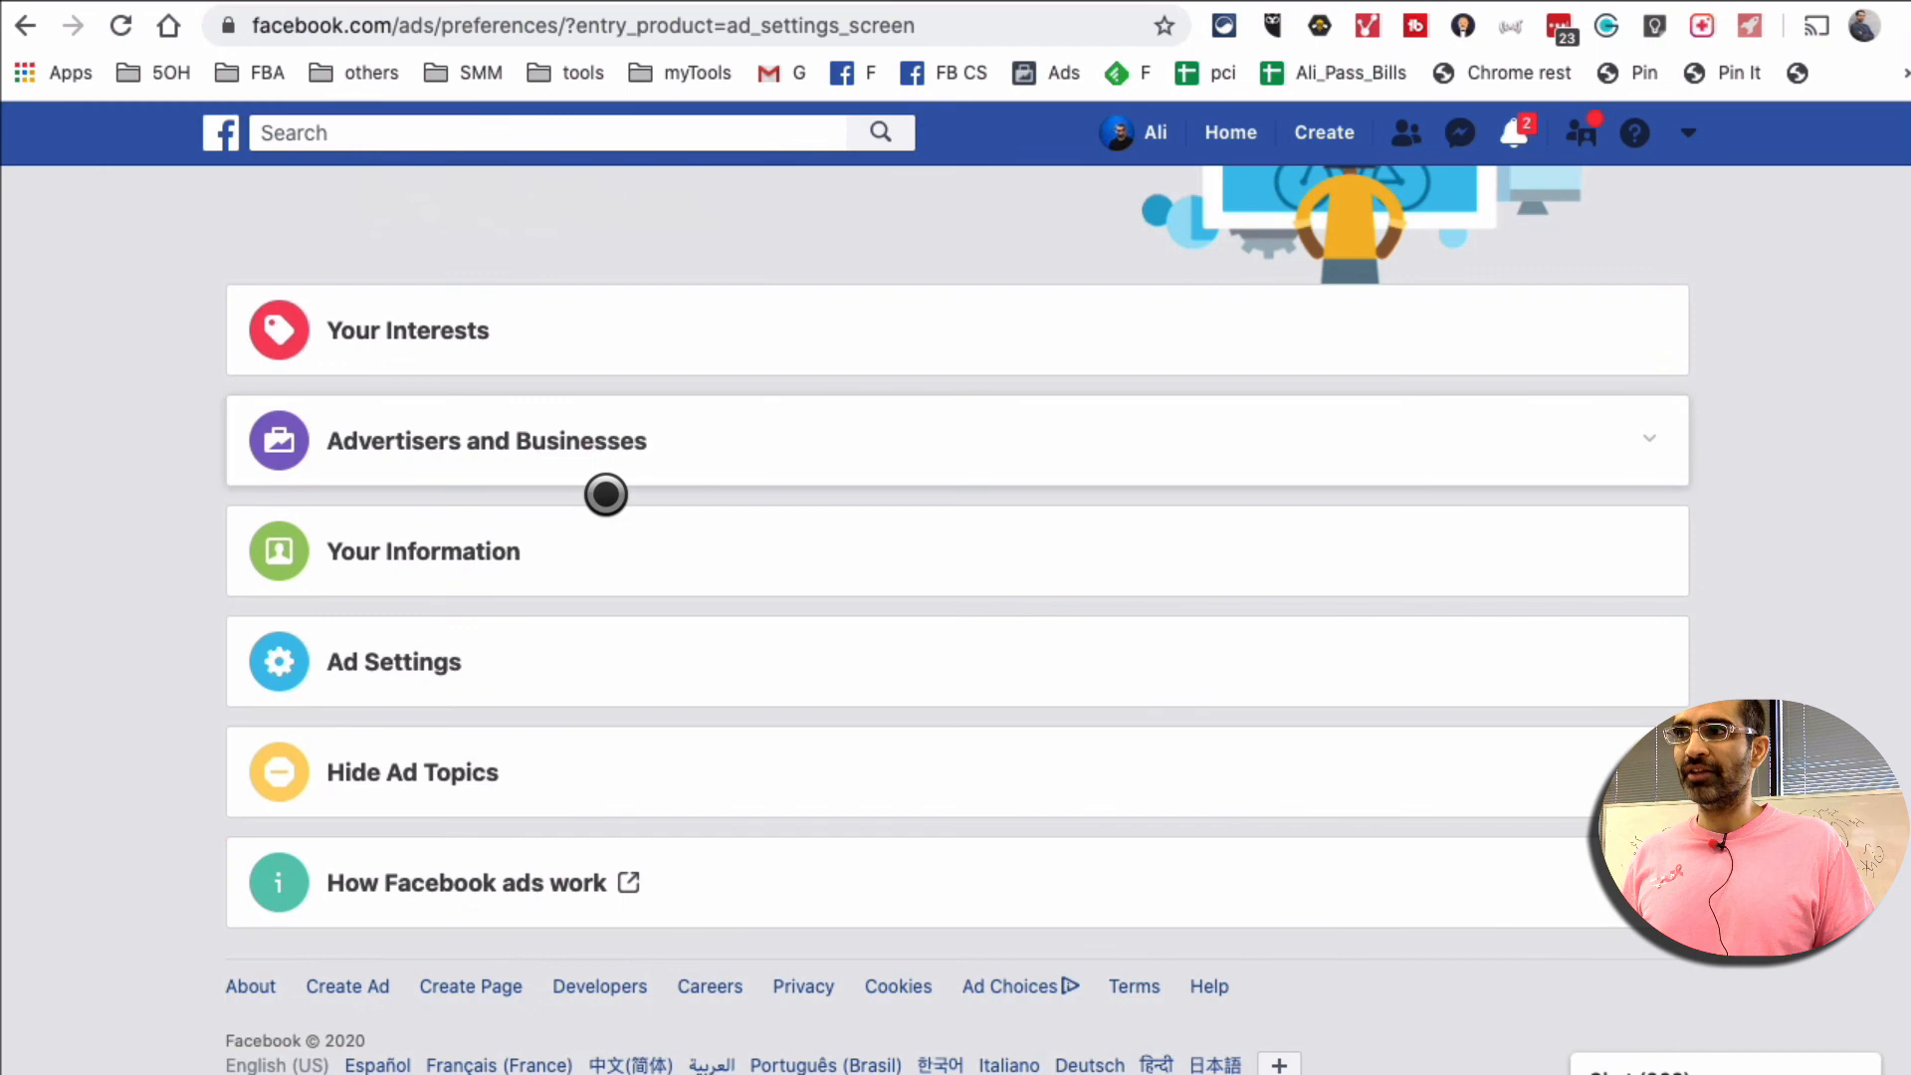